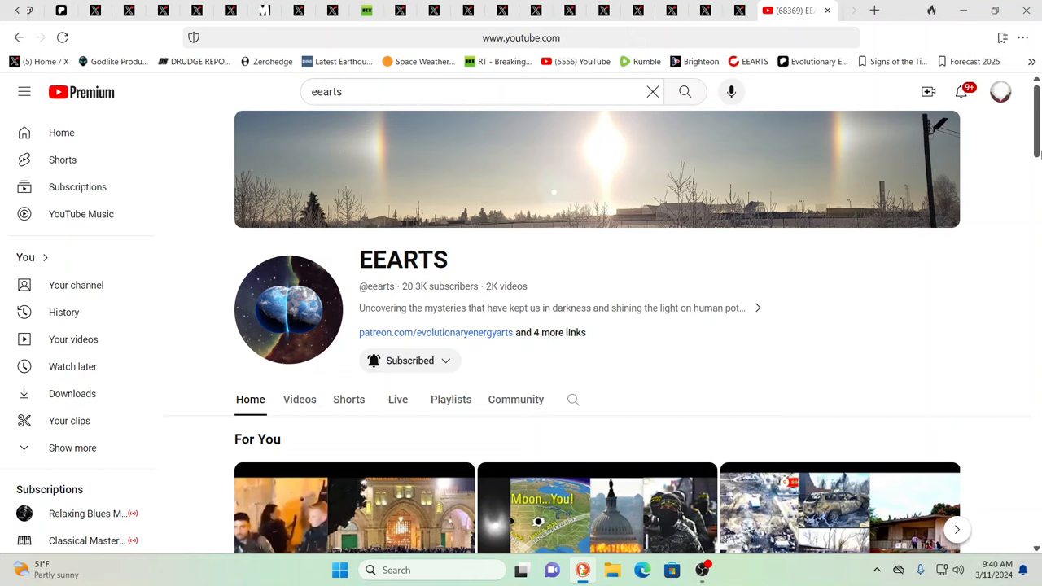
pyautogui.moveTo(929, 129)
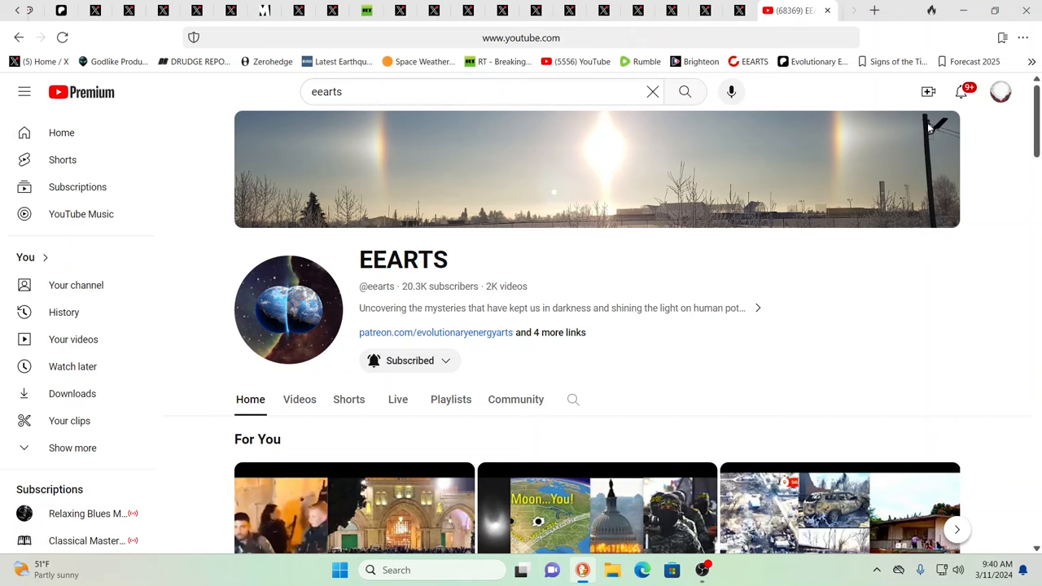
pyautogui.moveTo(892, 134)
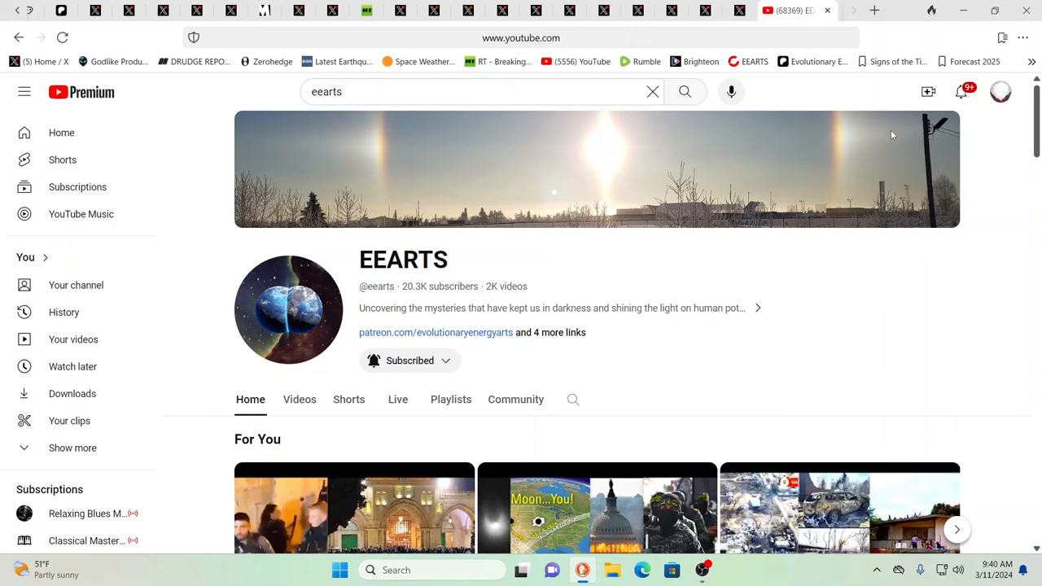
pyautogui.moveTo(933, 188)
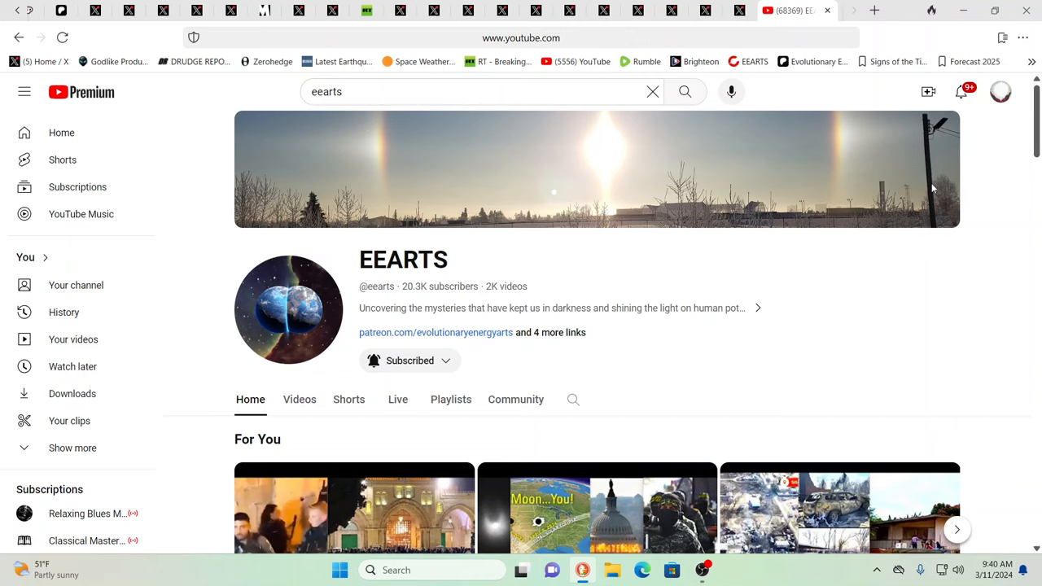
pyautogui.moveTo(990, 167)
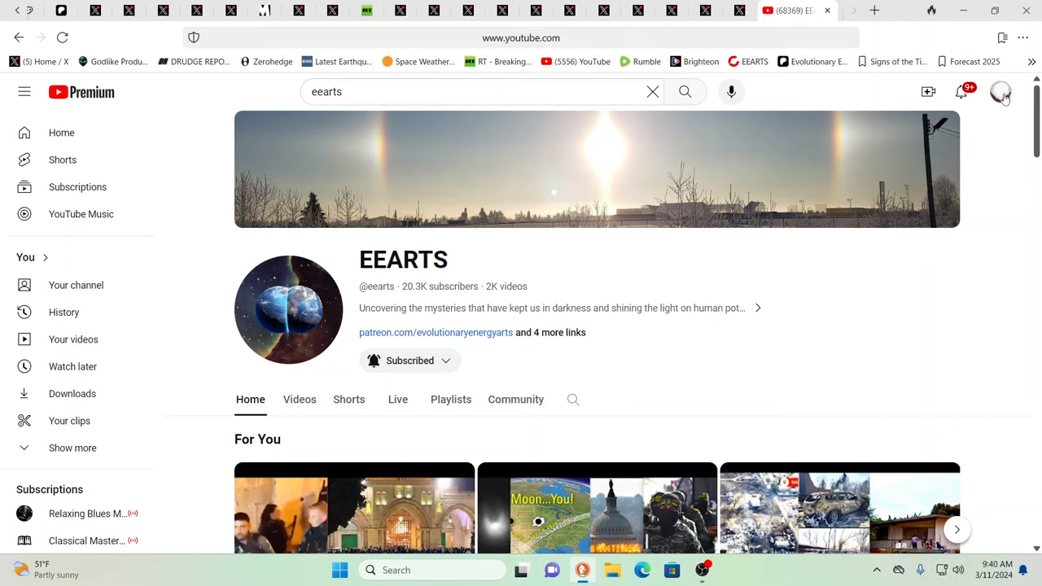
pyautogui.moveTo(453, 303)
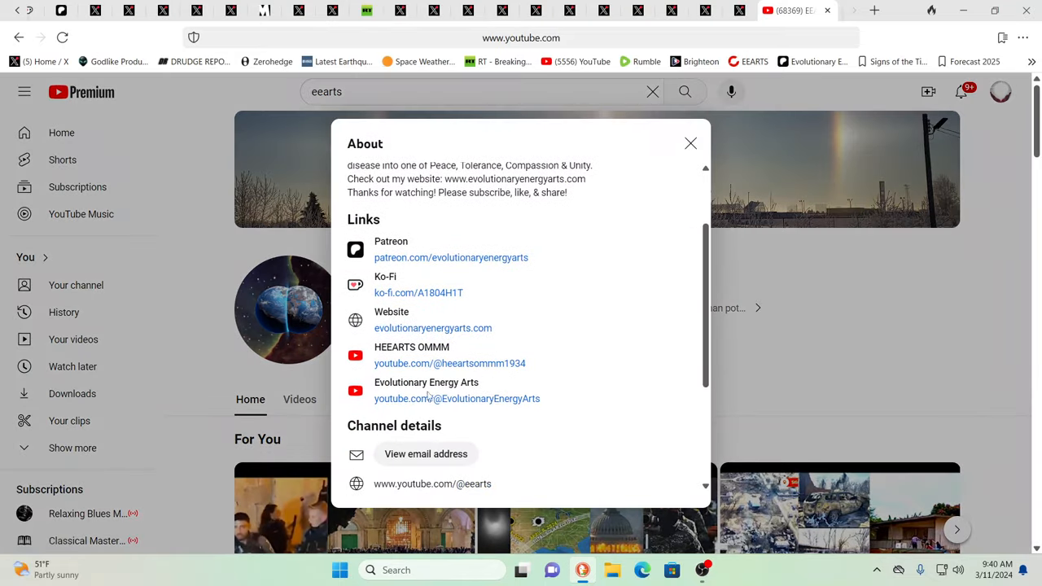
pyautogui.moveTo(407, 398)
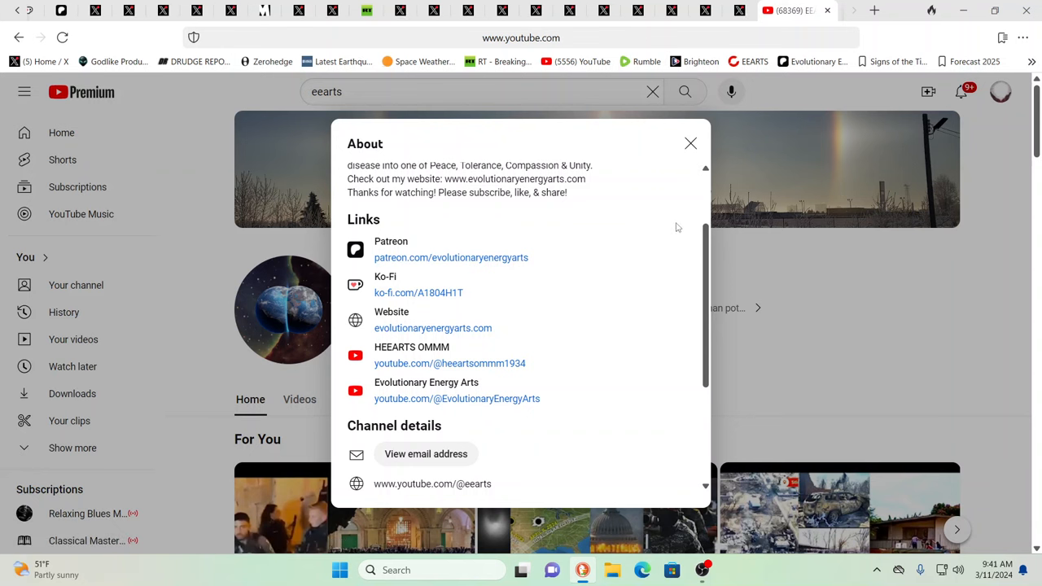
# - Close the EEARTS About dialog to return to the channel's home page
pyautogui.click(690, 143)
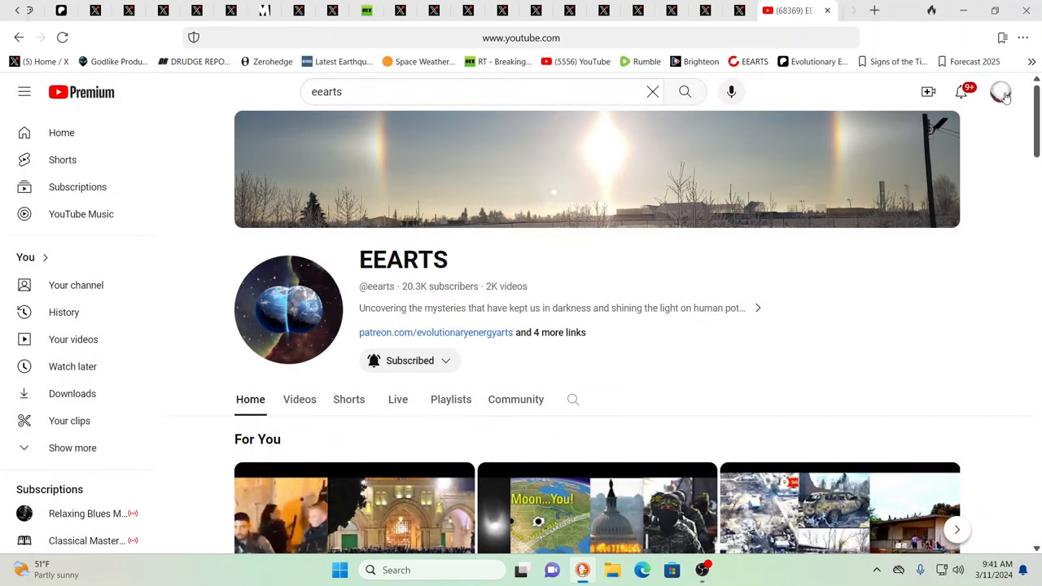
pyautogui.moveTo(657, 151)
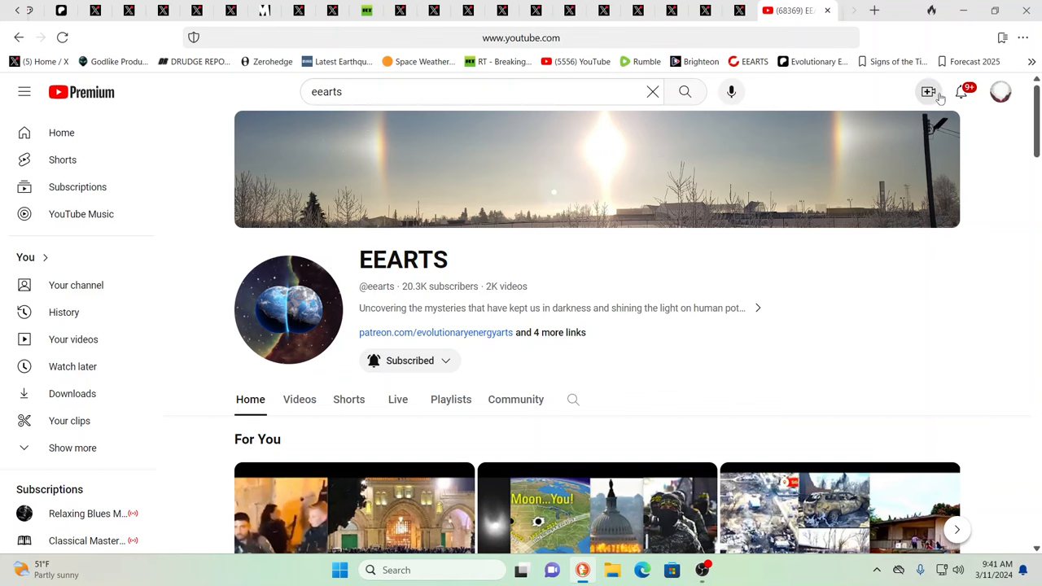
# - Open your own Evolutionary Energy Arts channel from the account avatar menu
pyautogui.click(1001, 92)
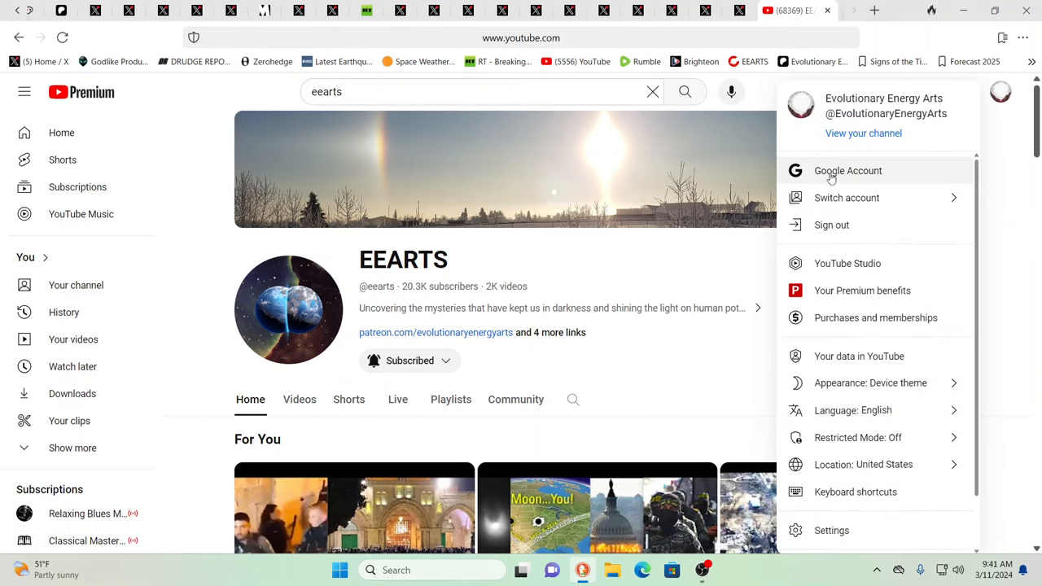
pyautogui.click(863, 133)
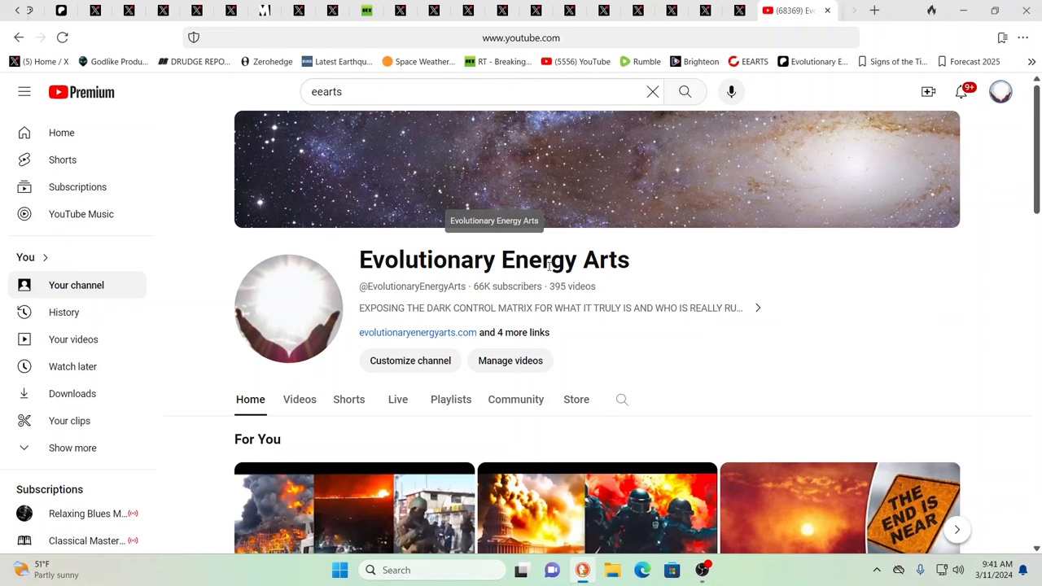
pyautogui.moveTo(753, 339)
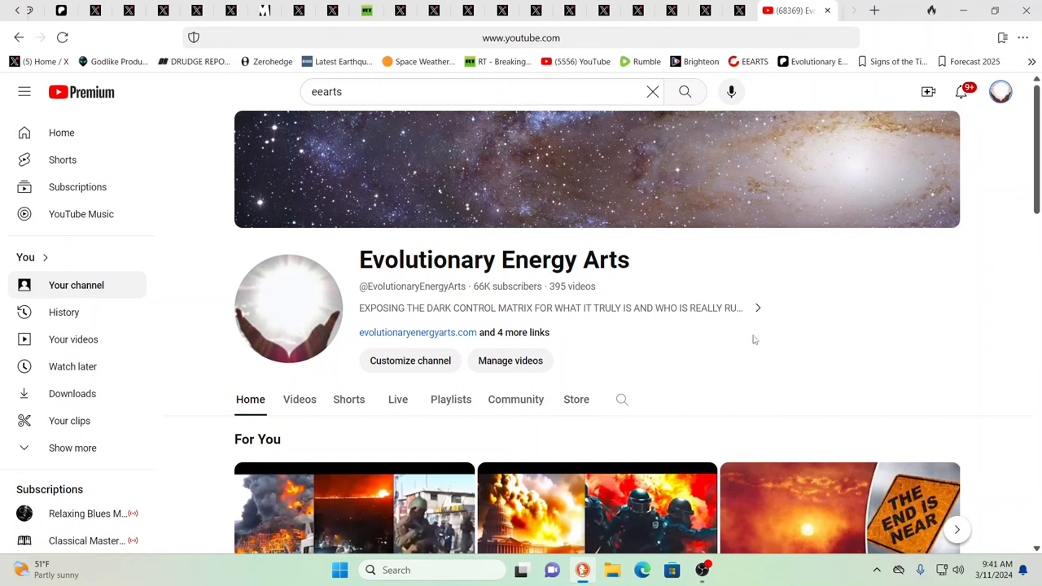
pyautogui.moveTo(877, 341)
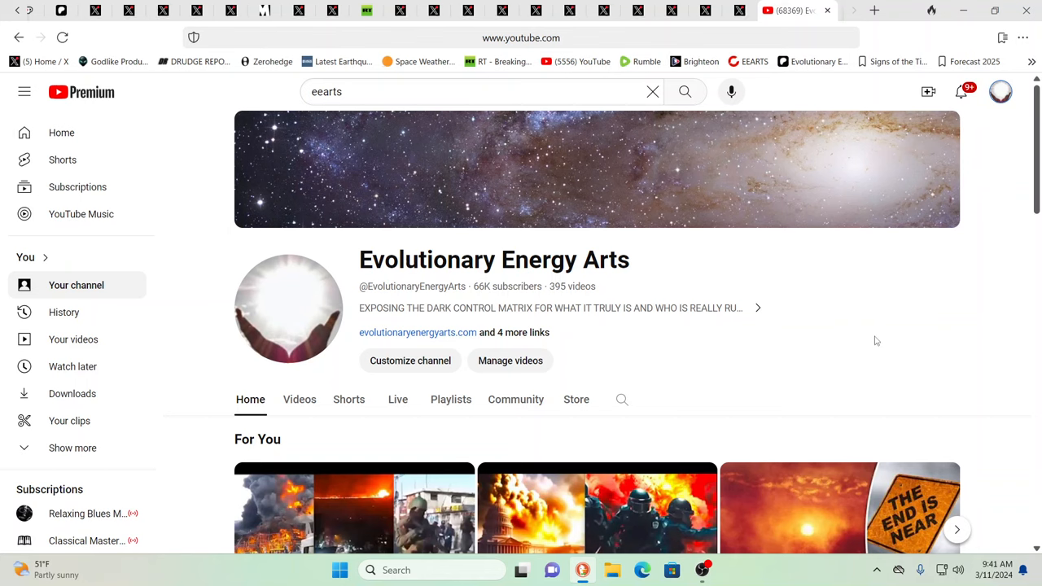
pyautogui.moveTo(686, 345)
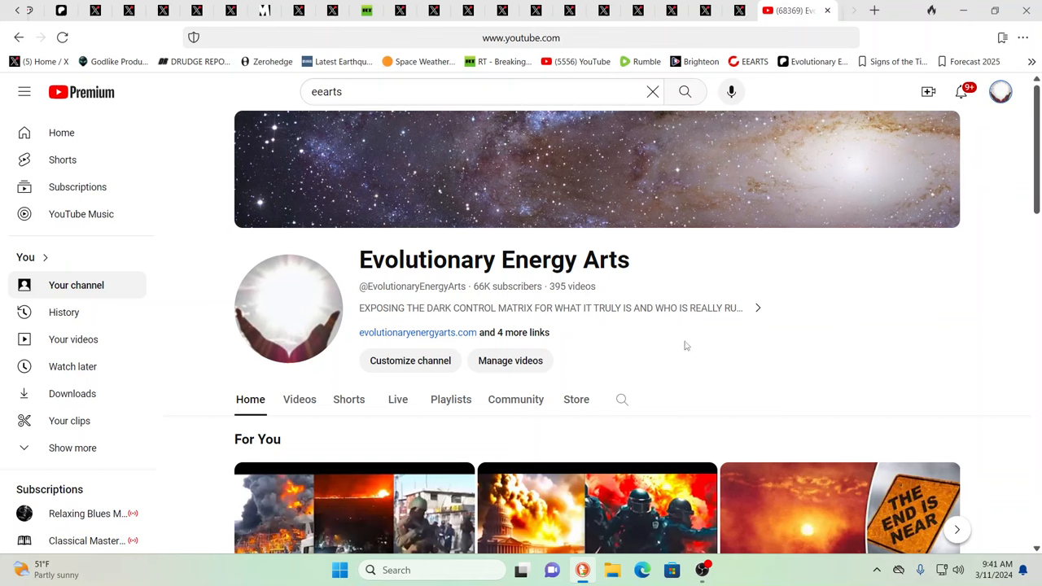
pyautogui.moveTo(484, 300)
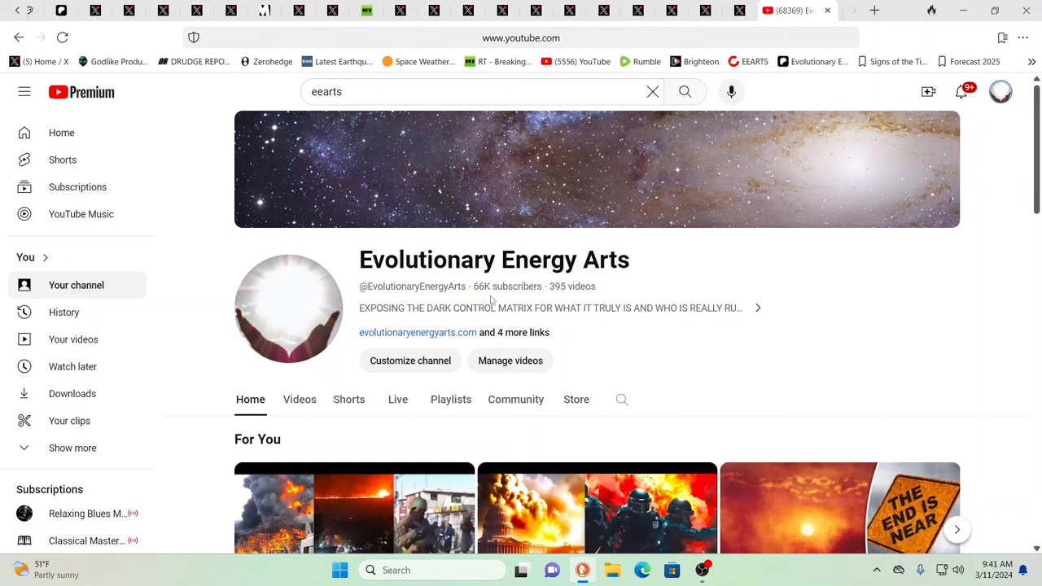
pyautogui.moveTo(765, 339)
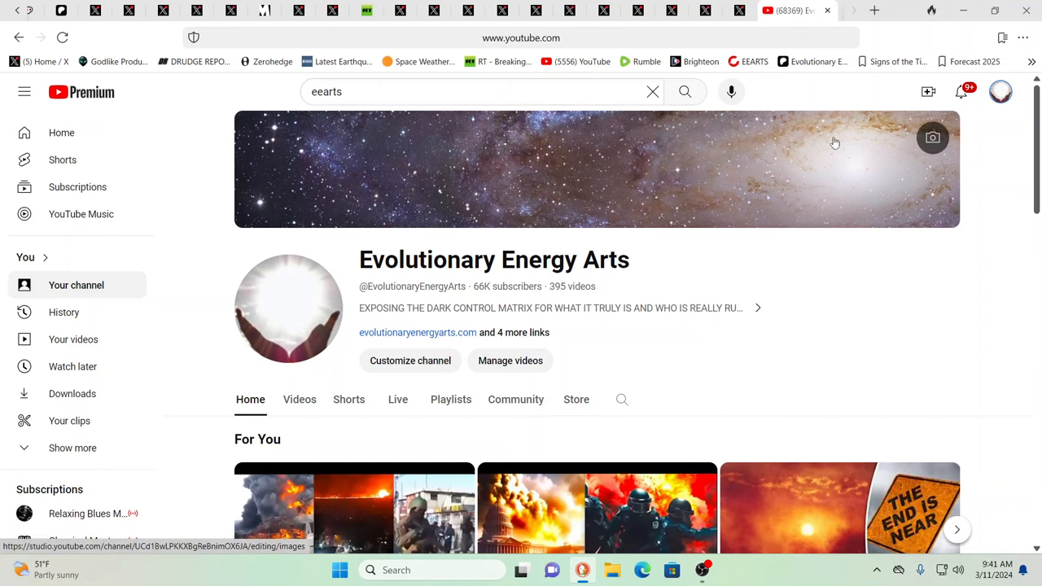
pyautogui.moveTo(739, 11)
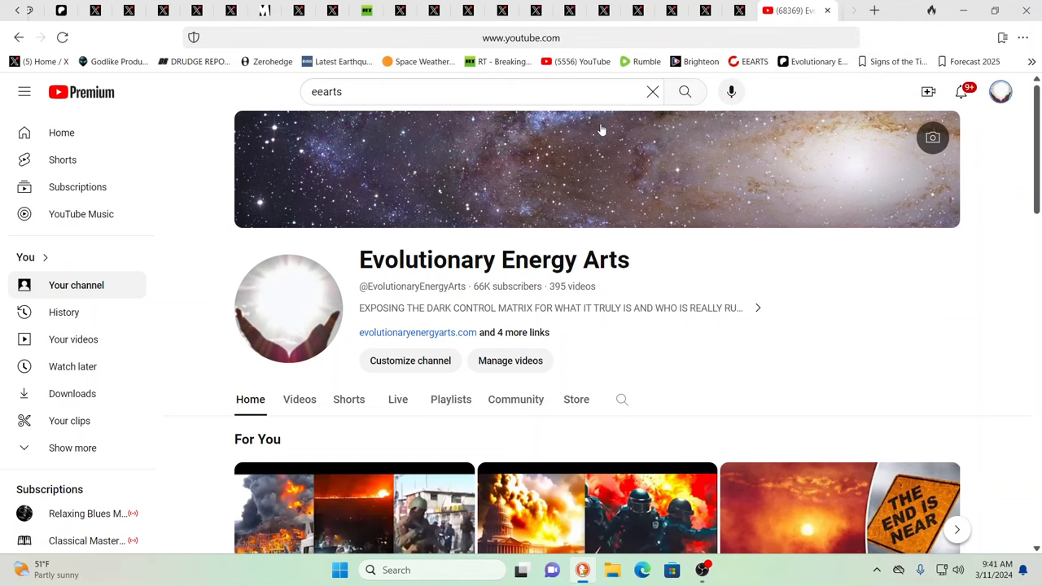
pyautogui.moveTo(739, 11)
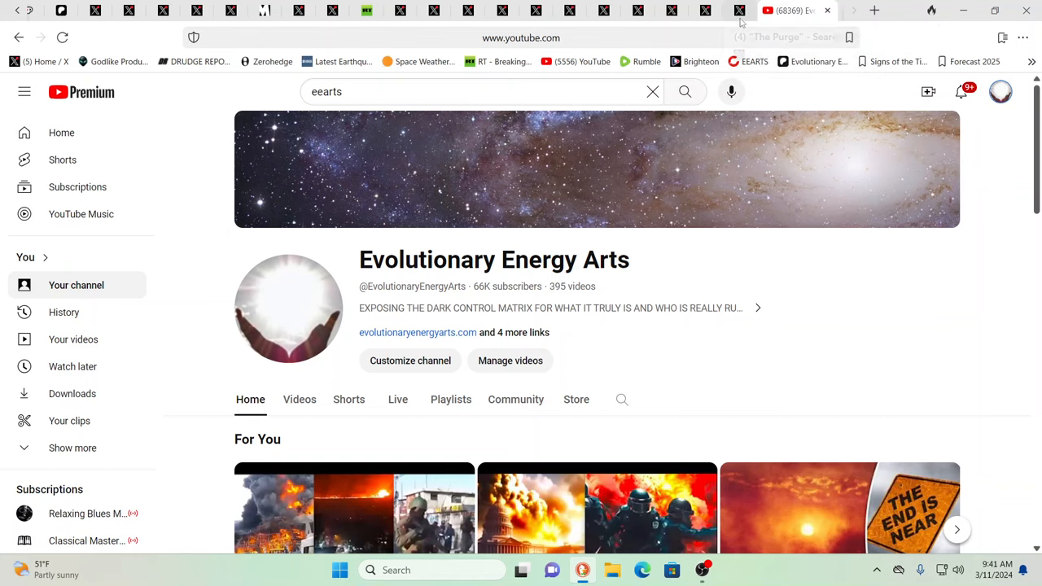
# - Switch to the X tab with "The Purge" search results and TheDaddyTwins' trending post
pyautogui.click(757, 10)
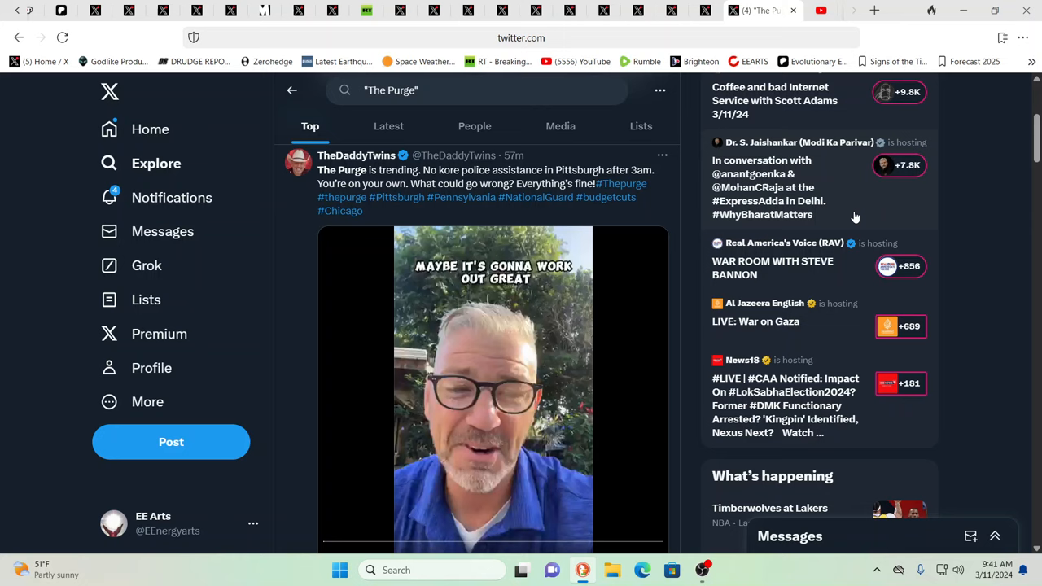
pyautogui.moveTo(859, 218)
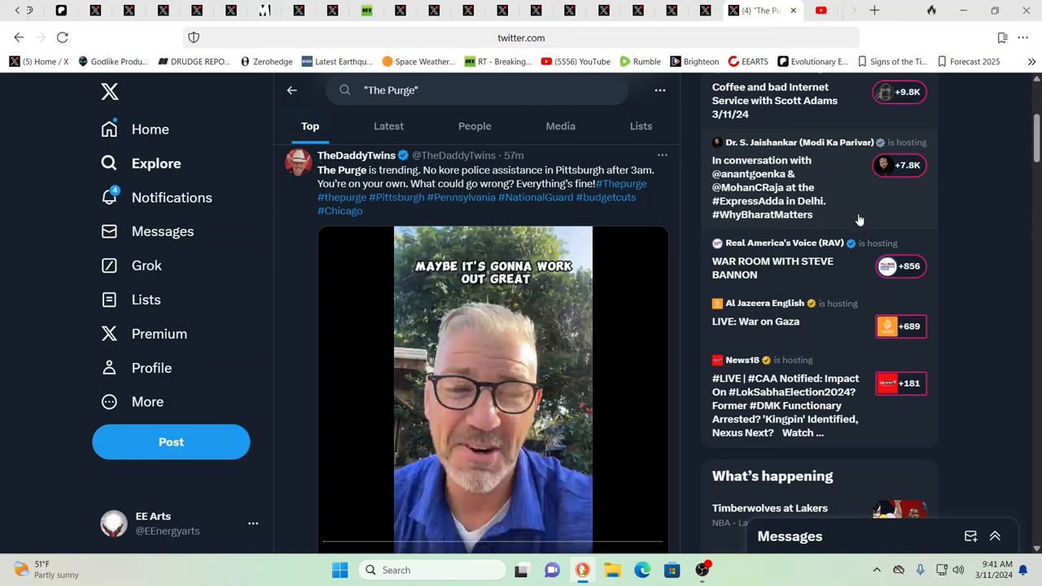
pyautogui.moveTo(1025, 223)
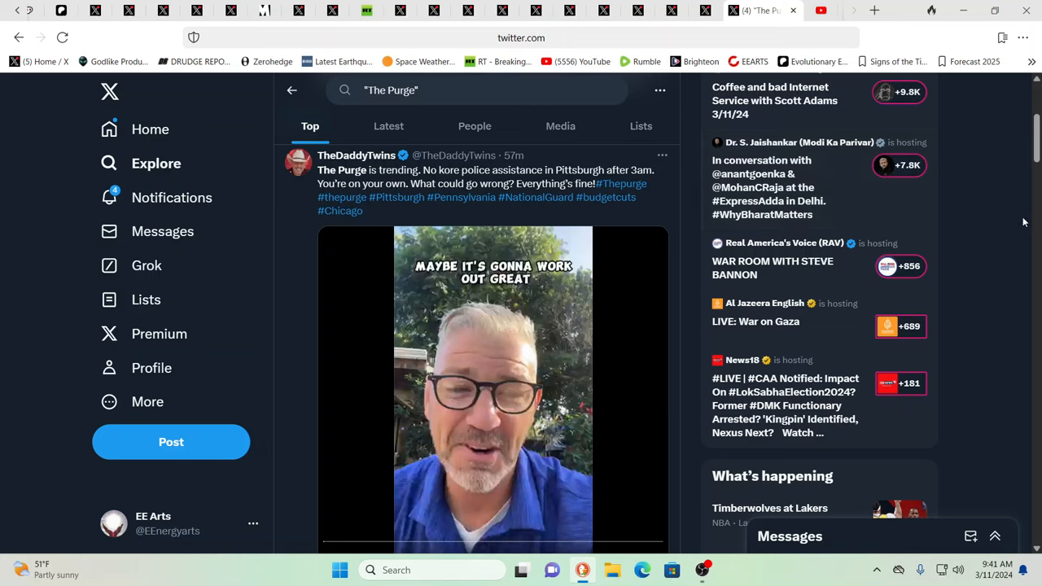
pyautogui.moveTo(1017, 228)
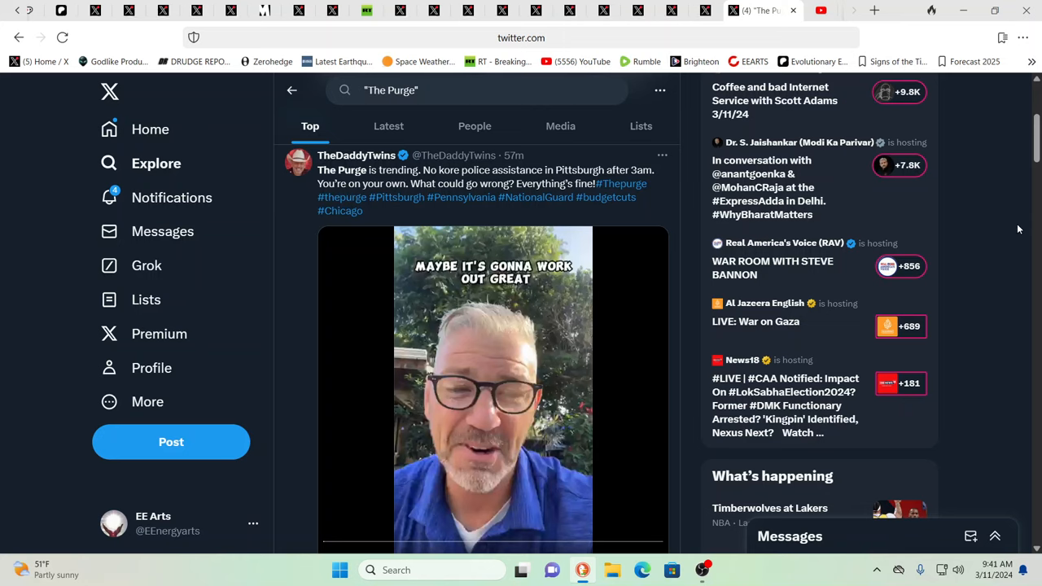
pyautogui.moveTo(497, 263)
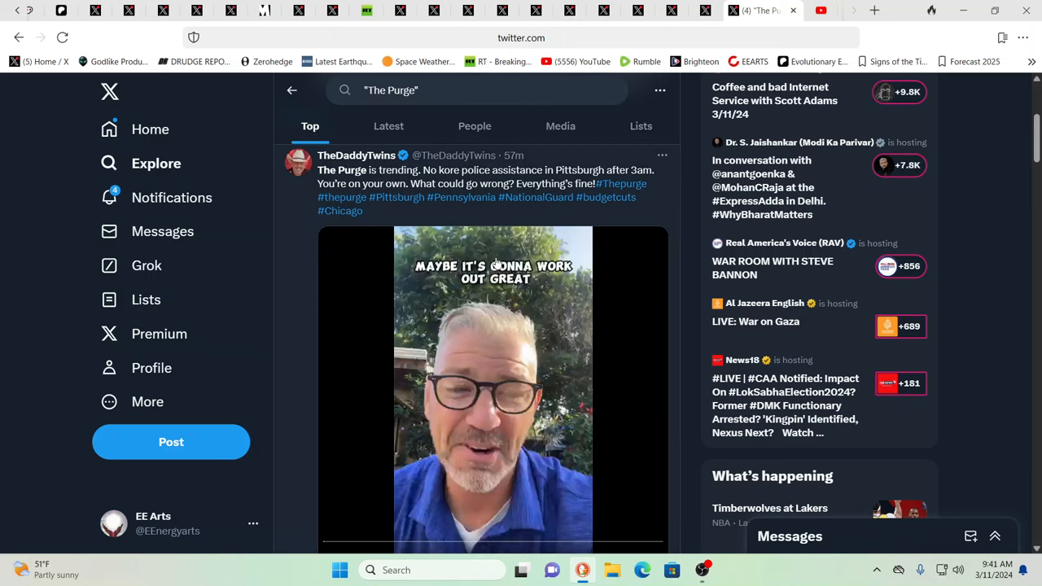
pyautogui.moveTo(342, 189)
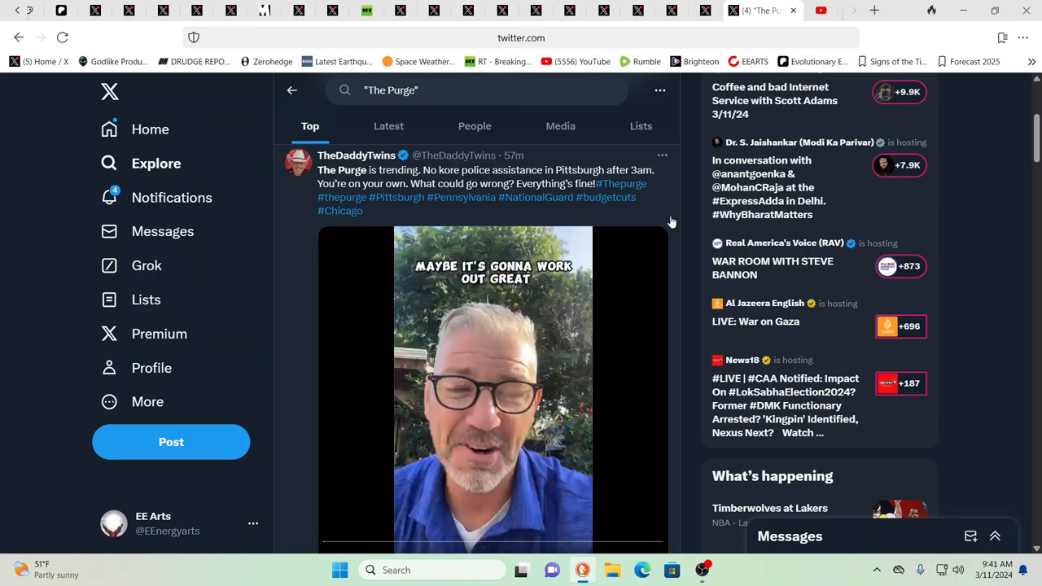
pyautogui.moveTo(936, 228)
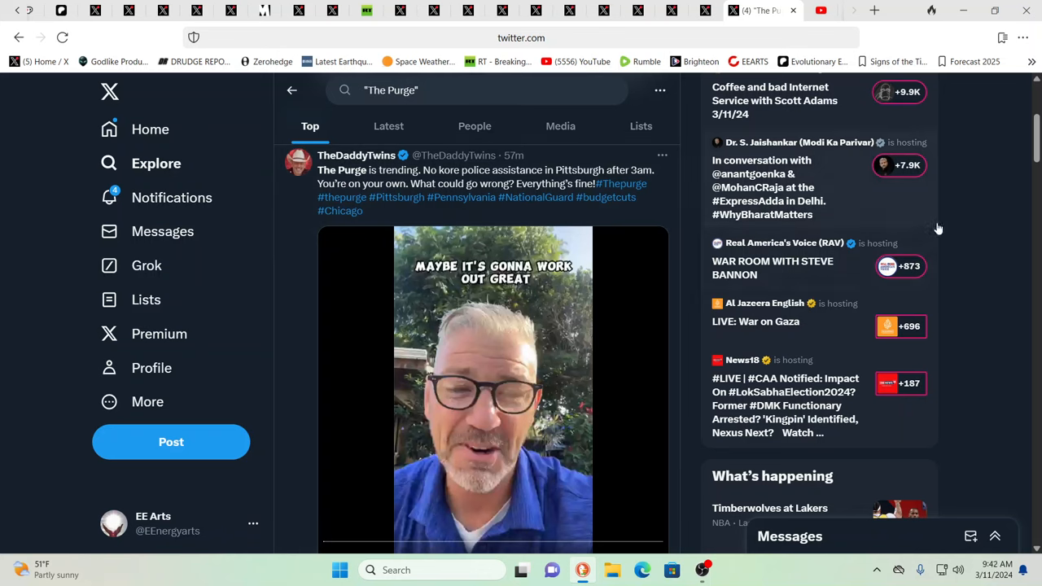
pyautogui.moveTo(969, 220)
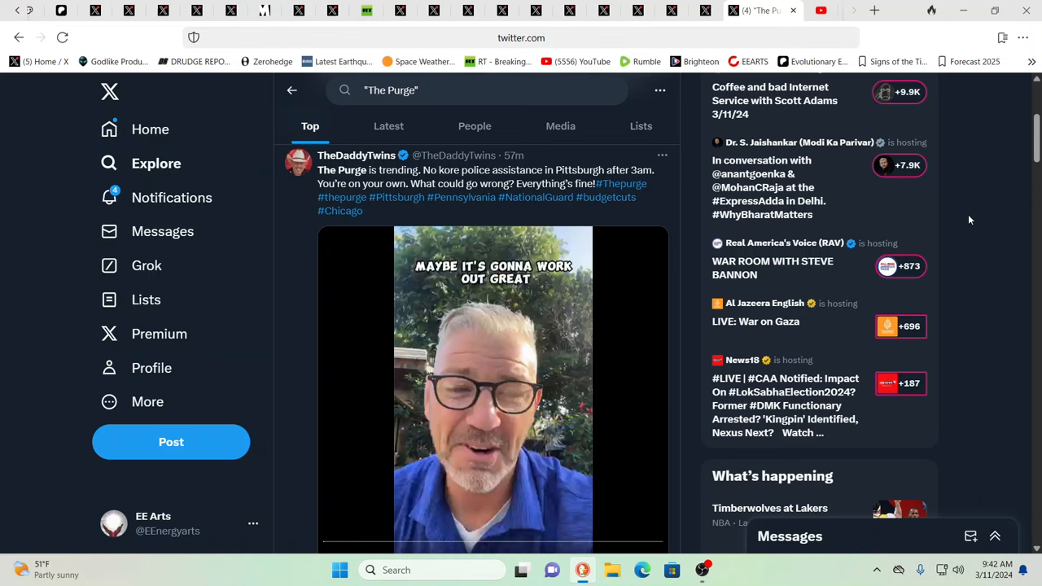
pyautogui.moveTo(751, 120)
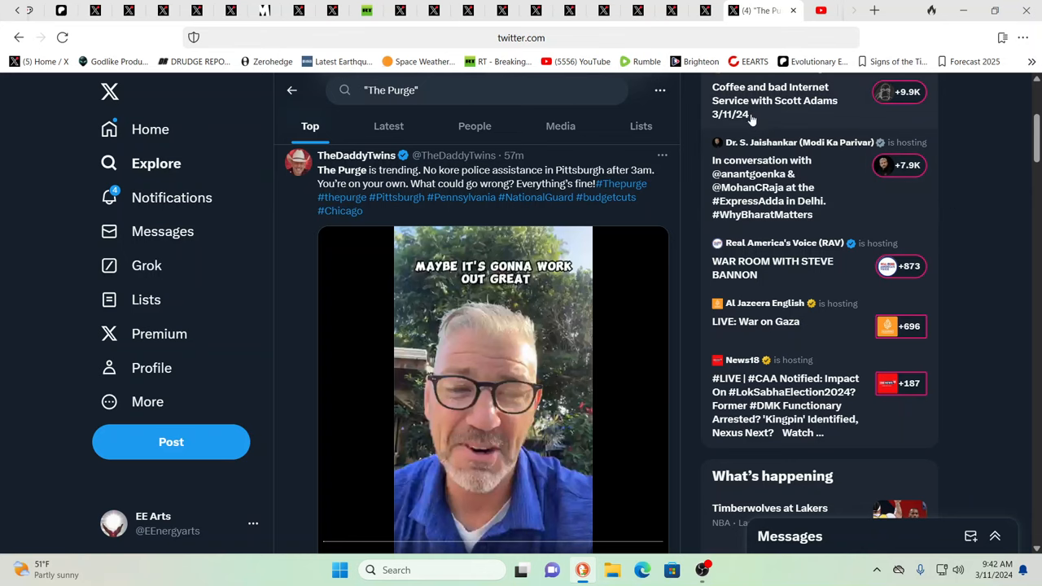
pyautogui.moveTo(703, 31)
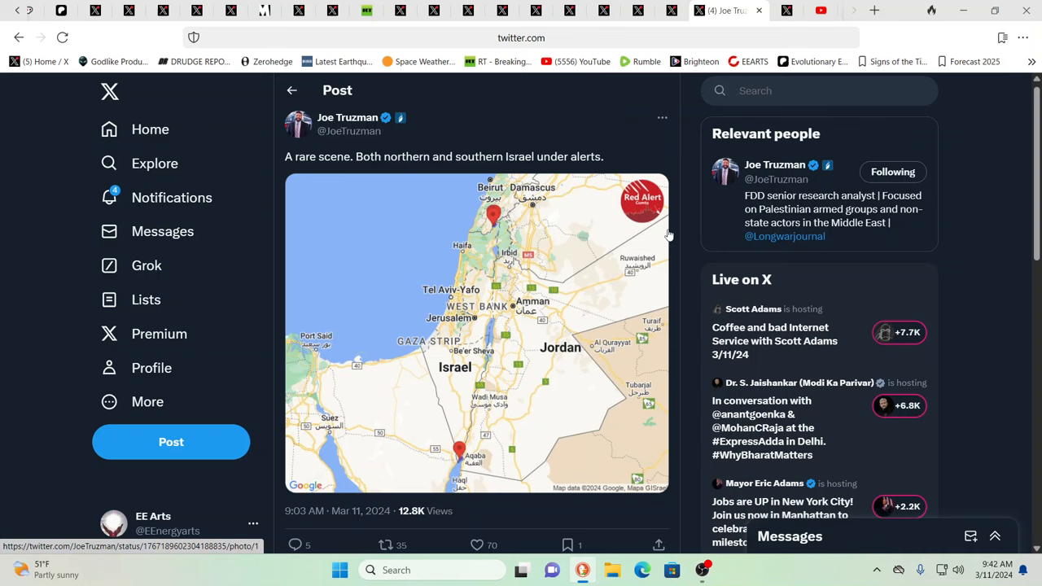
pyautogui.moveTo(761, 202)
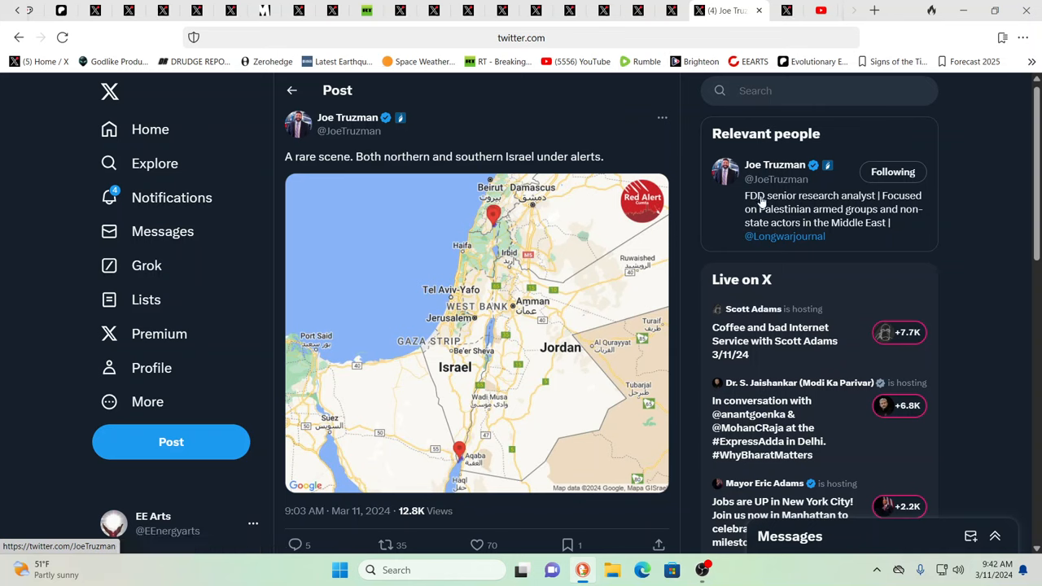
pyautogui.moveTo(964, 195)
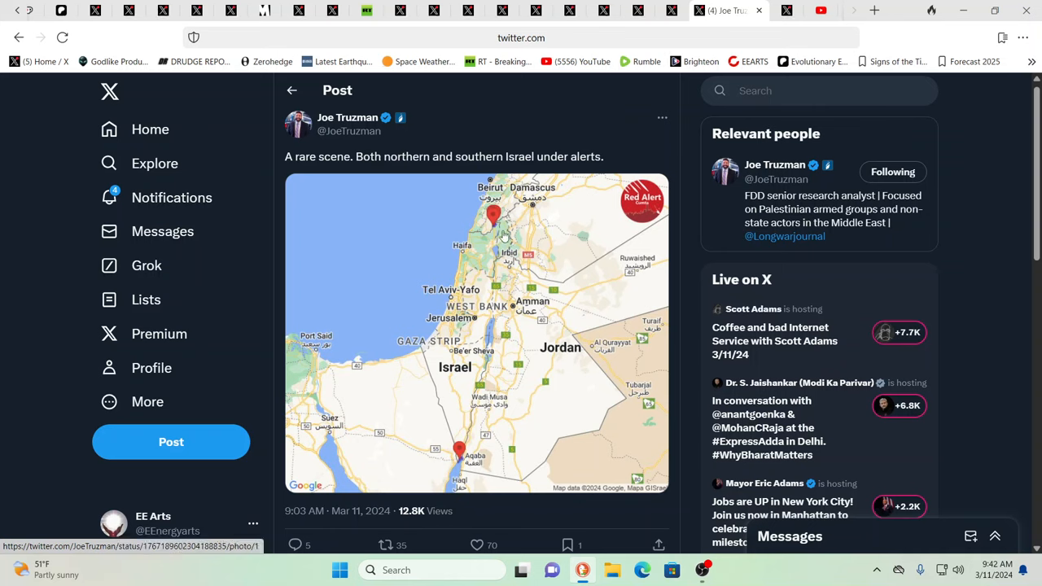
pyautogui.moveTo(474, 299)
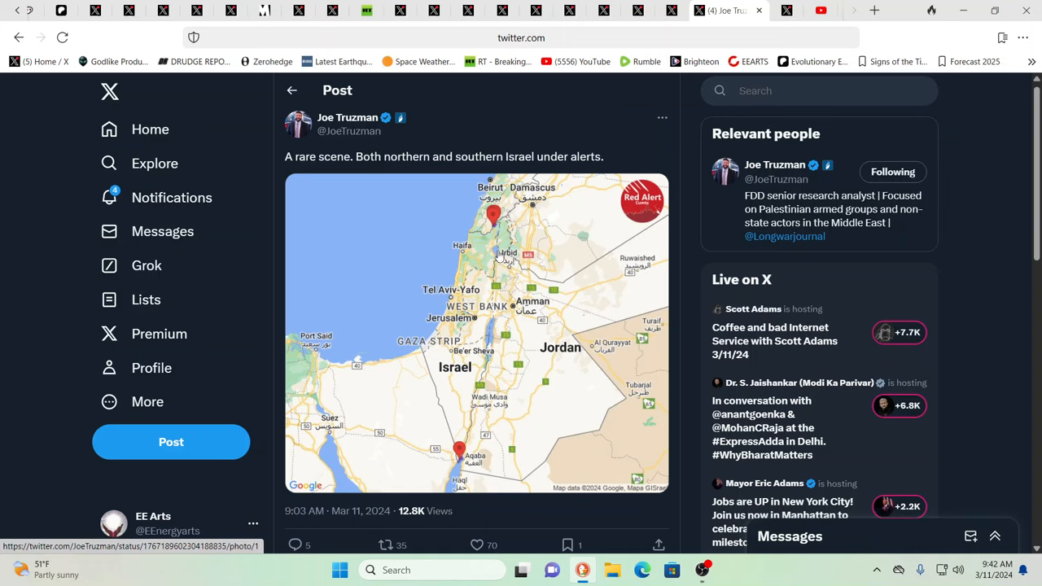
pyautogui.moveTo(496, 250)
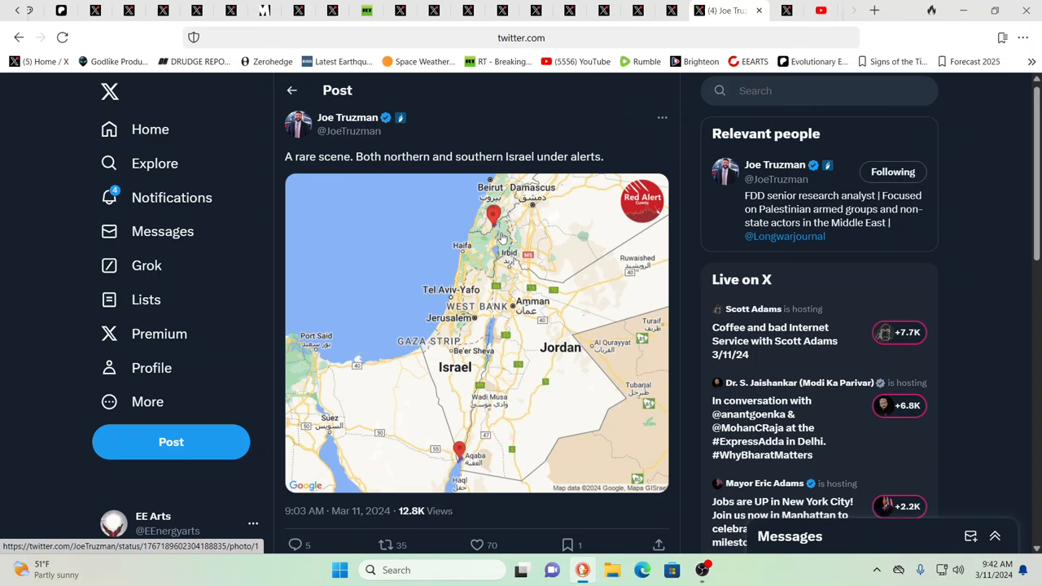
pyautogui.moveTo(498, 250)
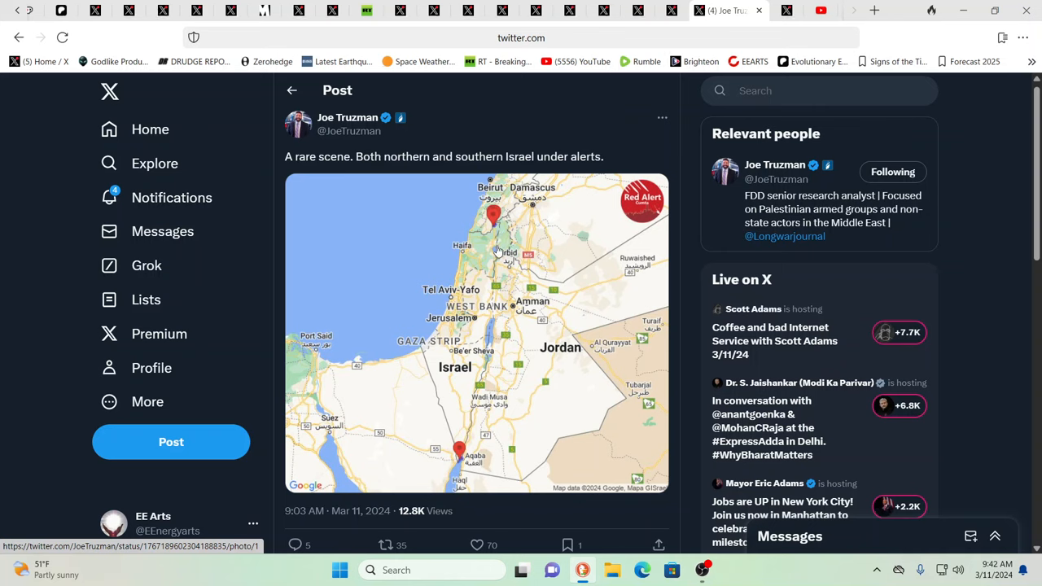
pyautogui.moveTo(513, 344)
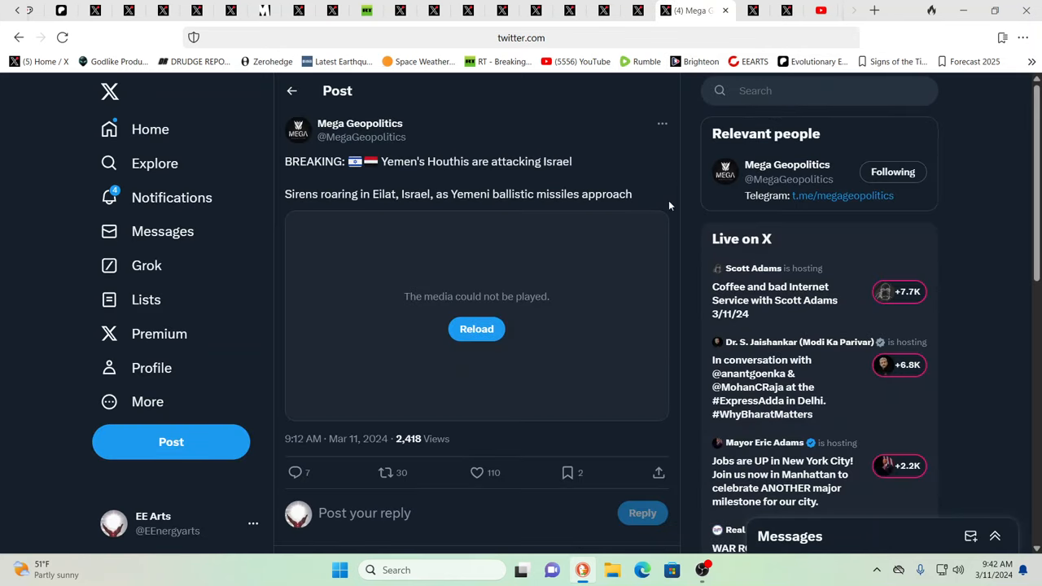
pyautogui.moveTo(464, 347)
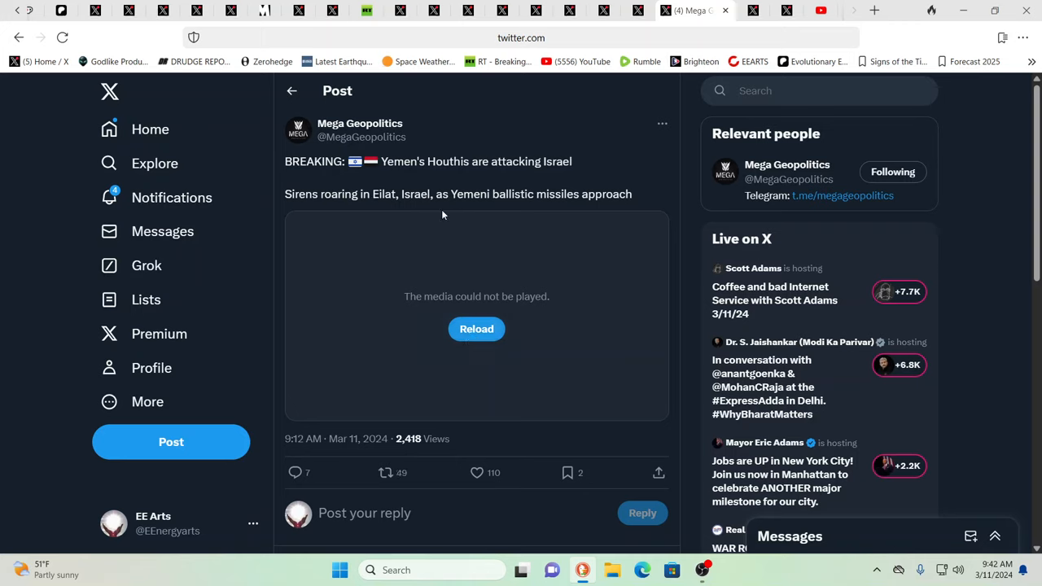
pyautogui.moveTo(559, 189)
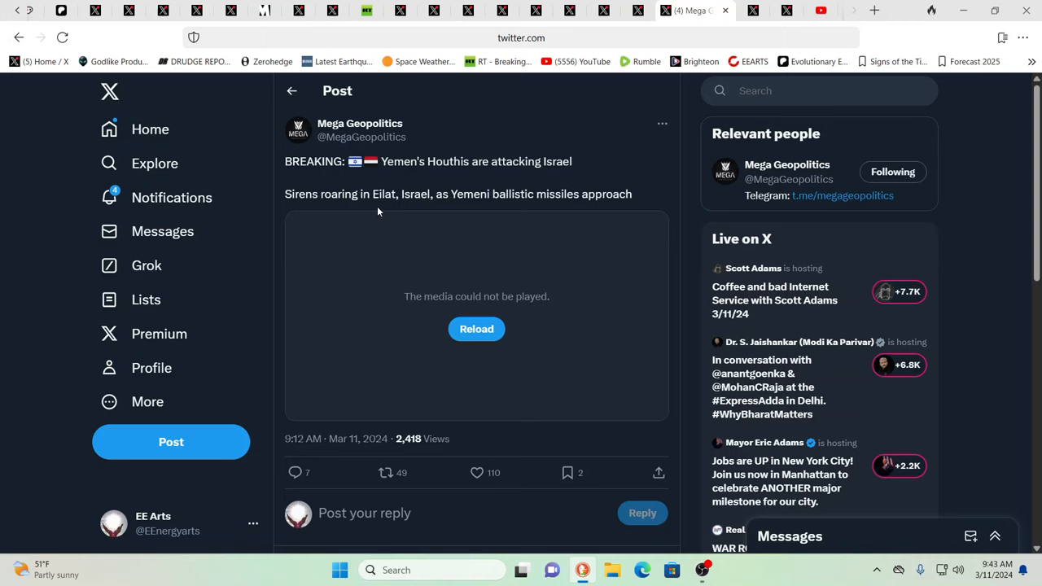
pyautogui.moveTo(609, 192)
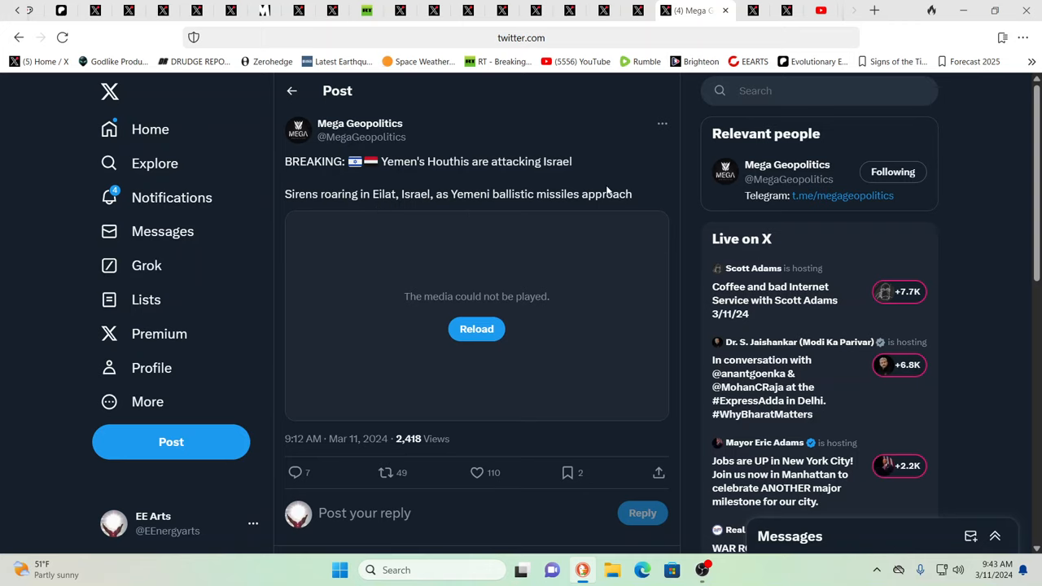
pyautogui.moveTo(684, 108)
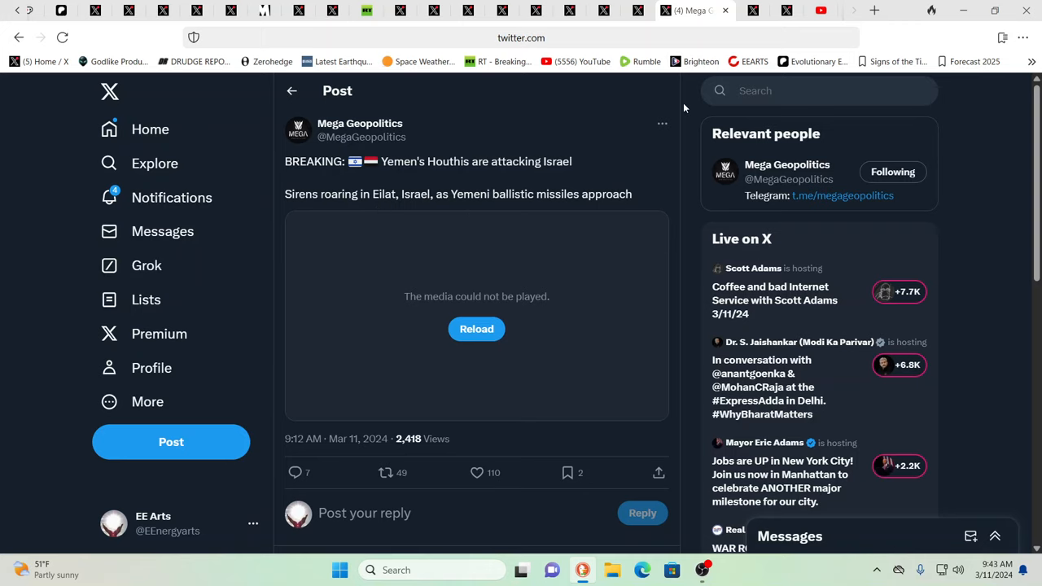
# - Switch to the next X tab, which holds the breaking post on the Houthis attacking Israel
pyautogui.click(659, 9)
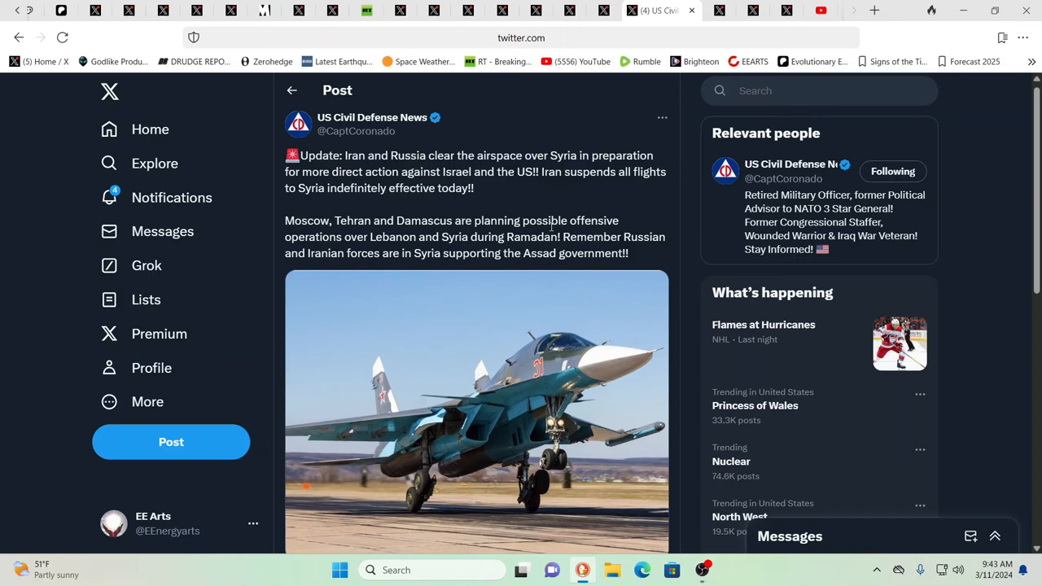
pyautogui.moveTo(590, 126)
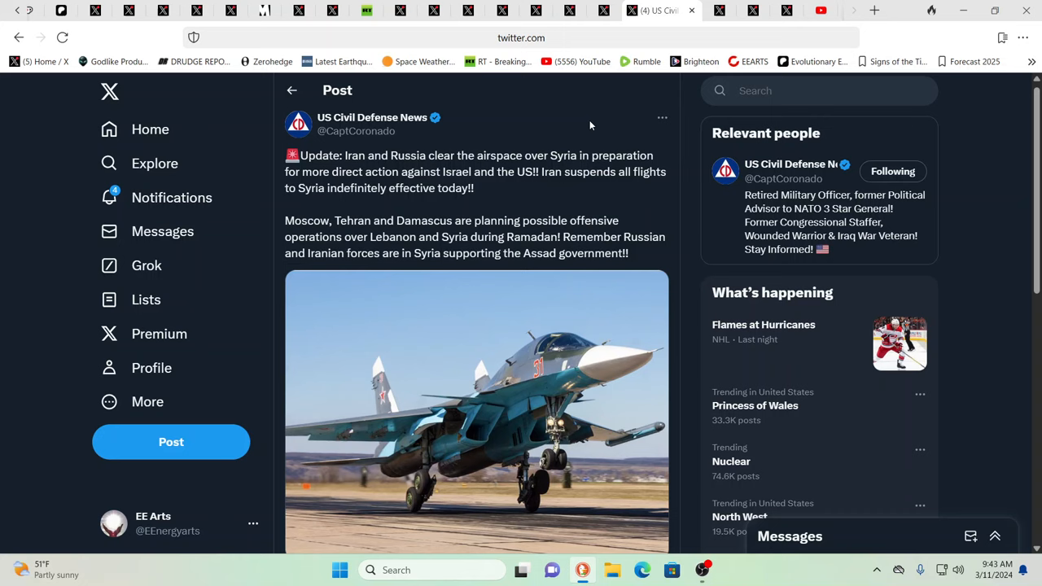
pyautogui.moveTo(586, 91)
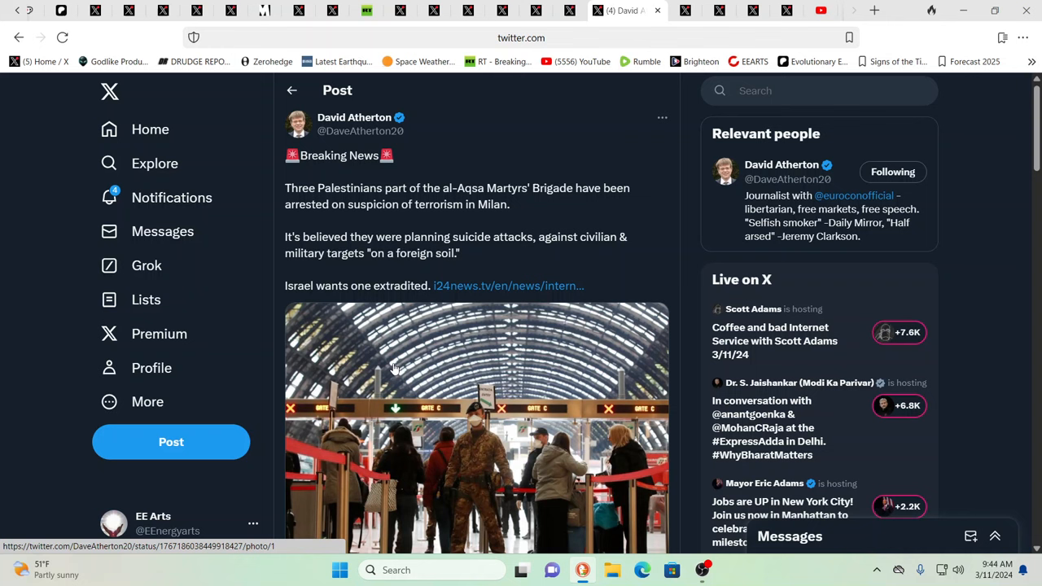
pyautogui.moveTo(865, 330)
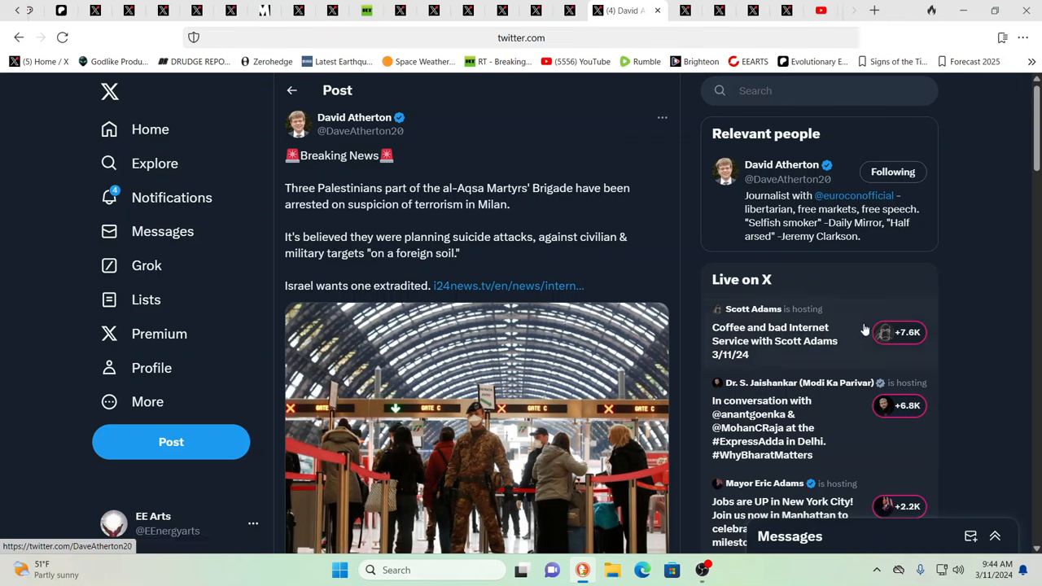
pyautogui.moveTo(1031, 243)
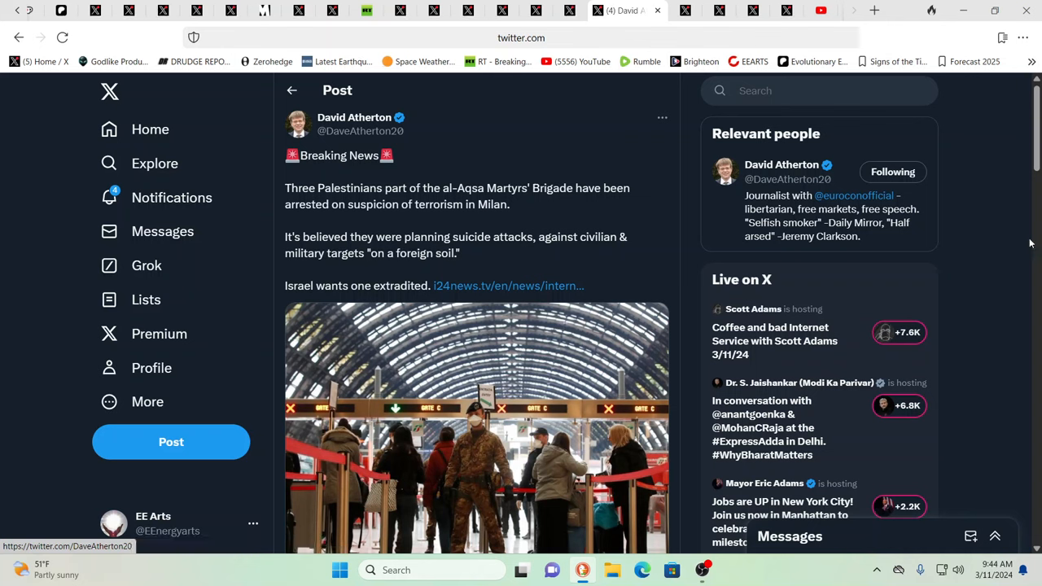
pyautogui.moveTo(961, 255)
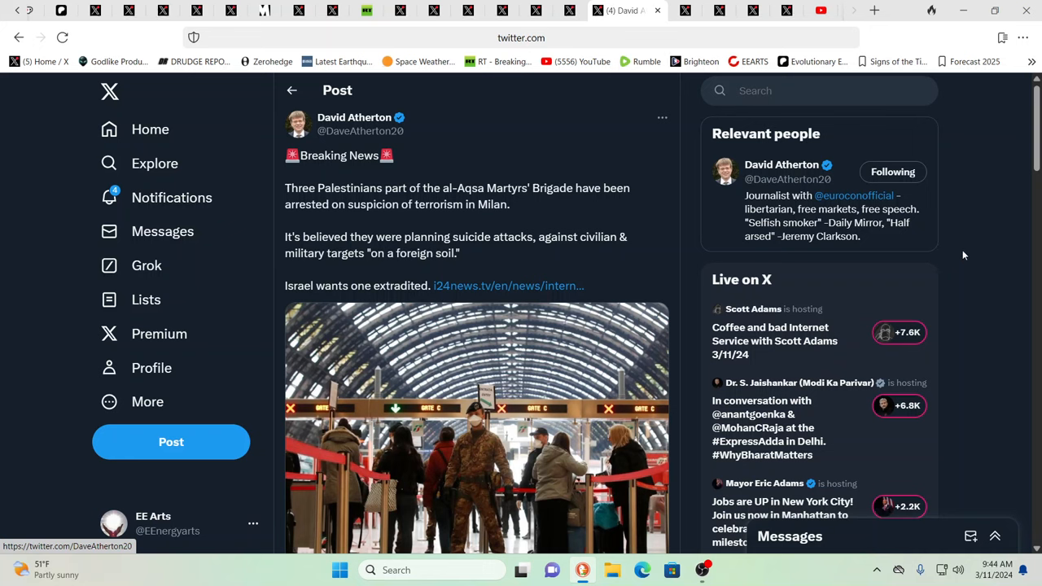
pyautogui.moveTo(696, 356)
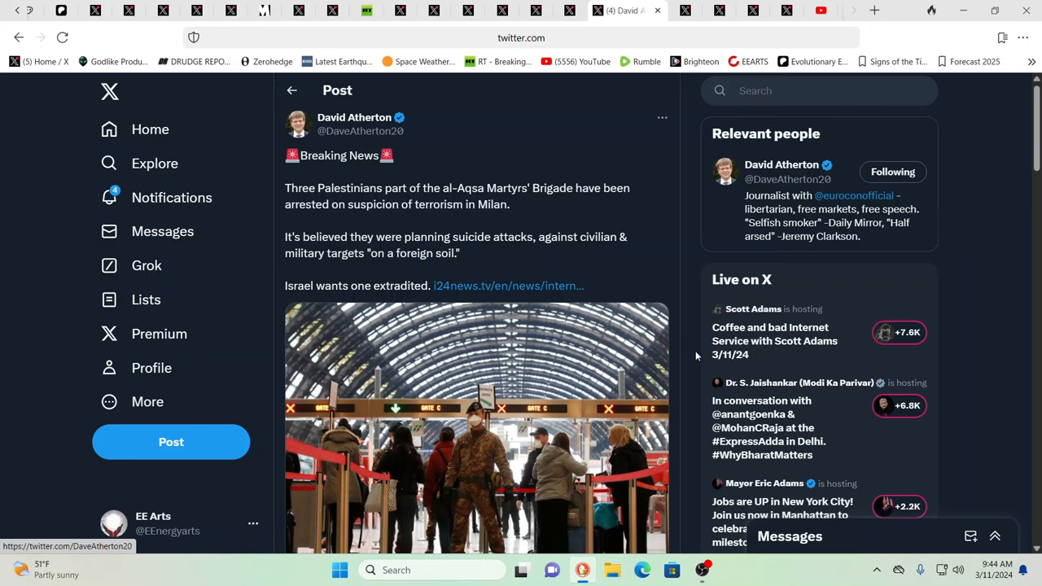
pyautogui.moveTo(675, 350)
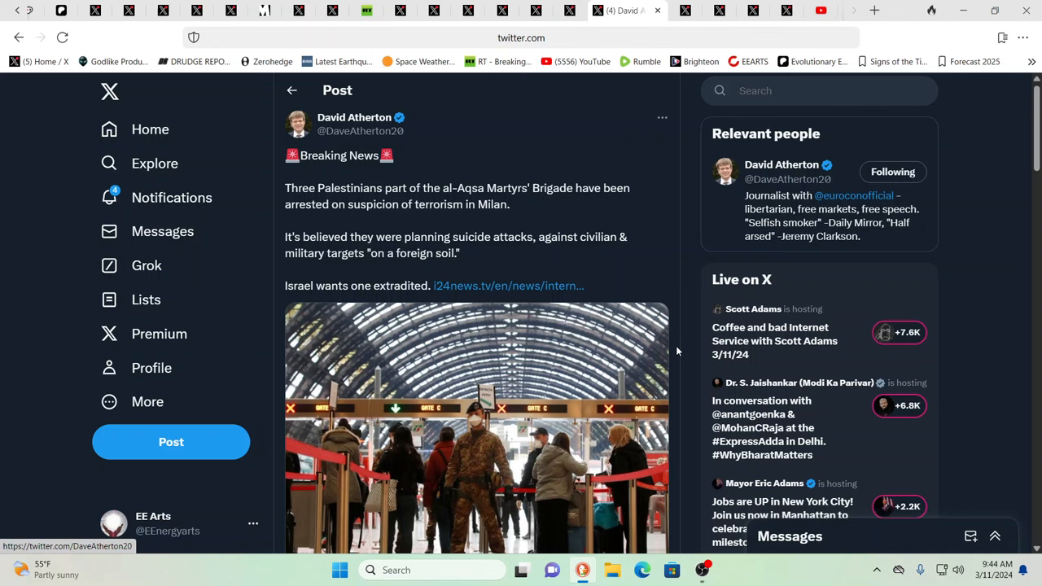
pyautogui.moveTo(598, 324)
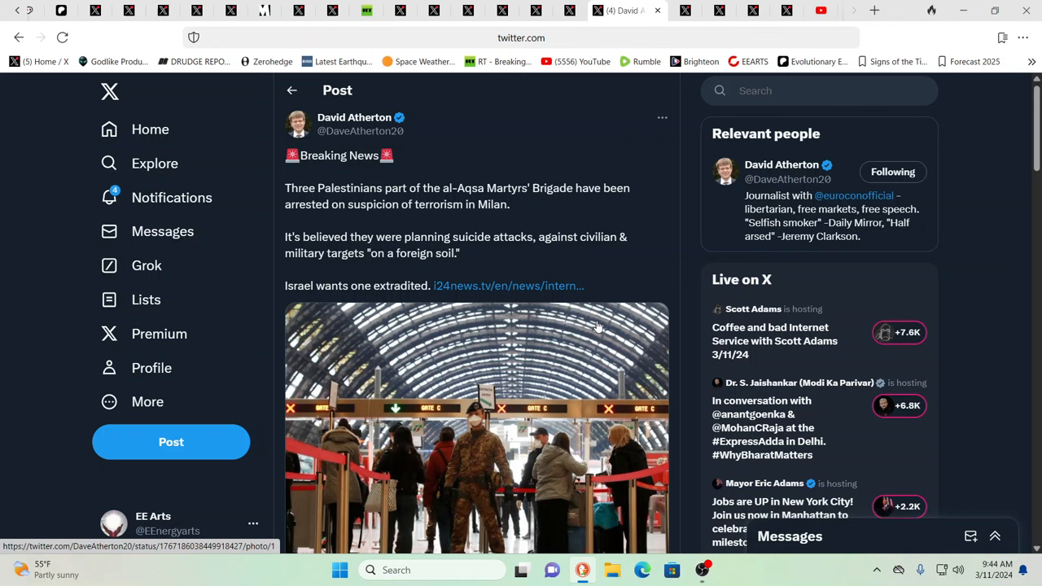
pyautogui.moveTo(476, 193)
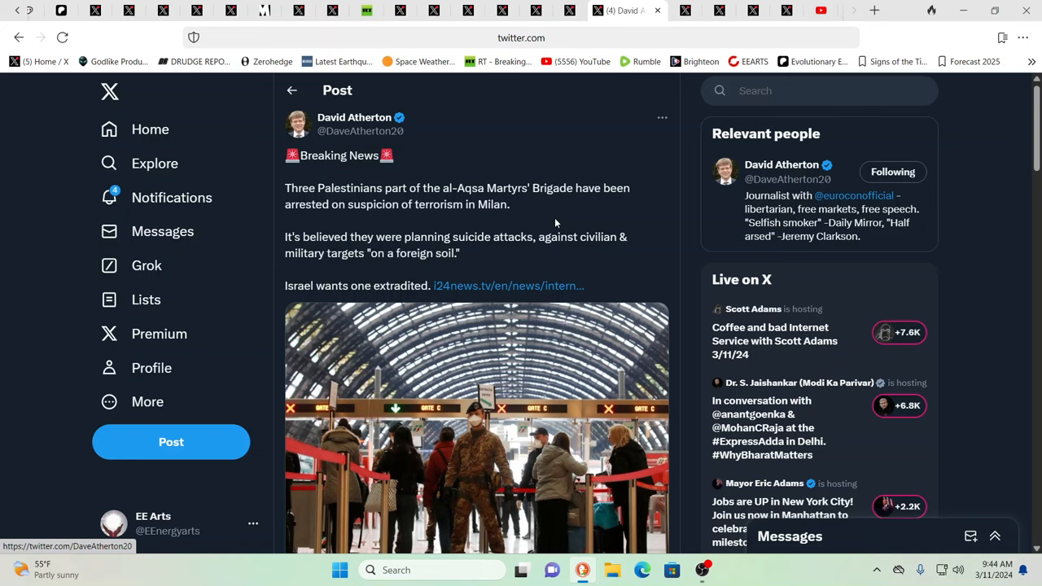
pyautogui.moveTo(543, 239)
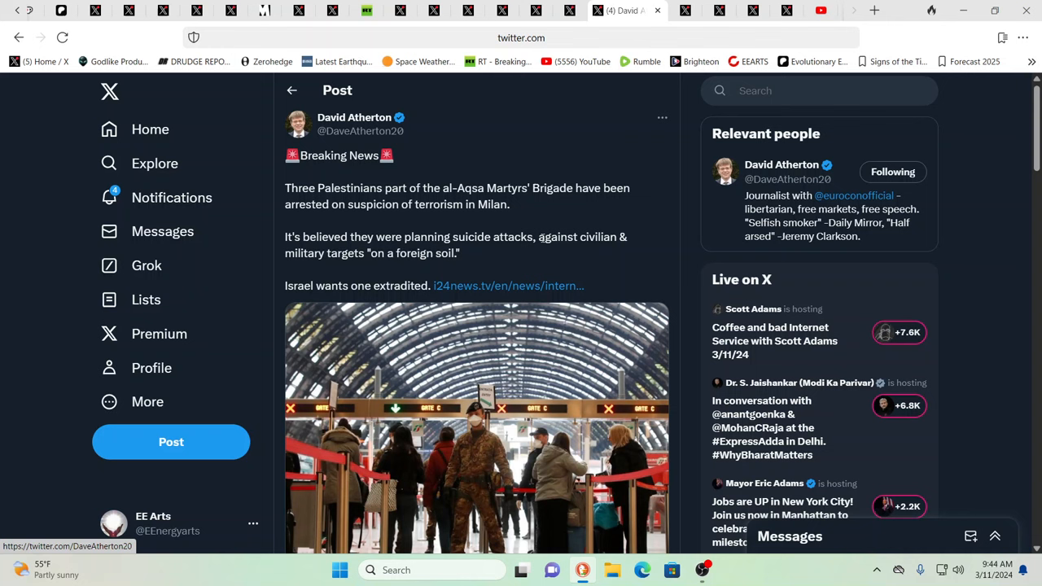
pyautogui.moveTo(513, 234)
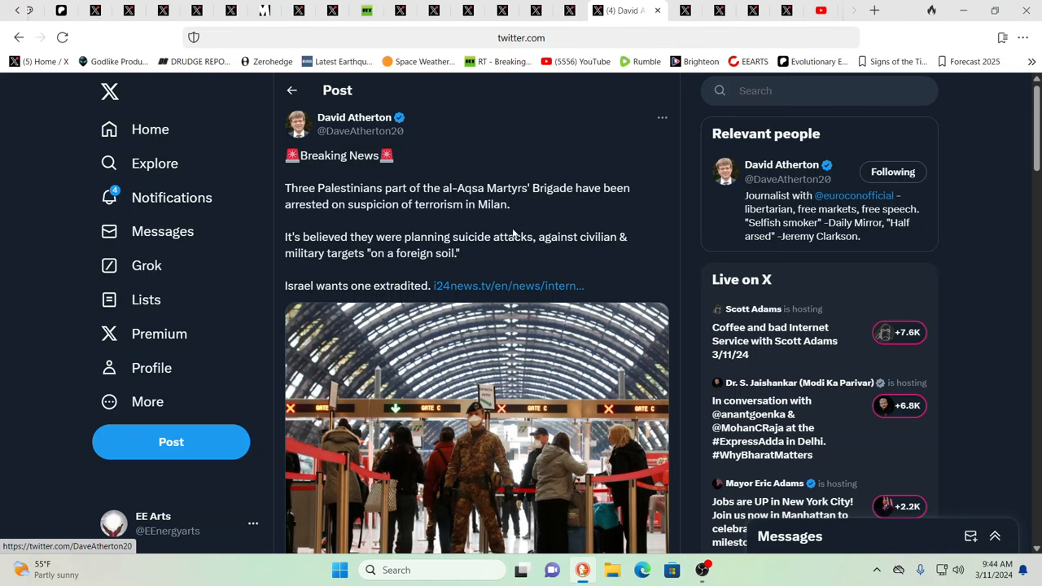
pyautogui.moveTo(470, 224)
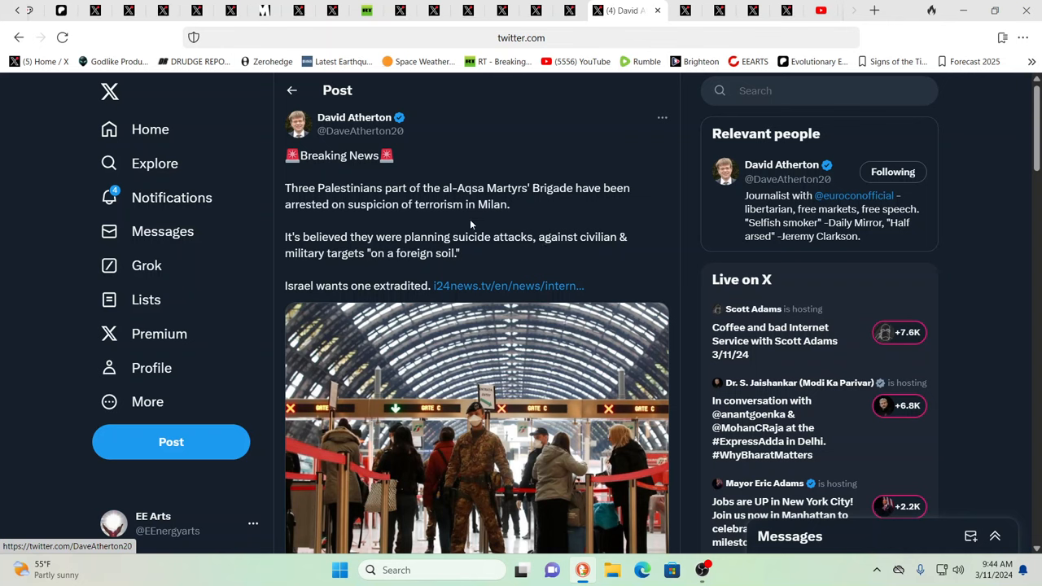
pyautogui.moveTo(461, 262)
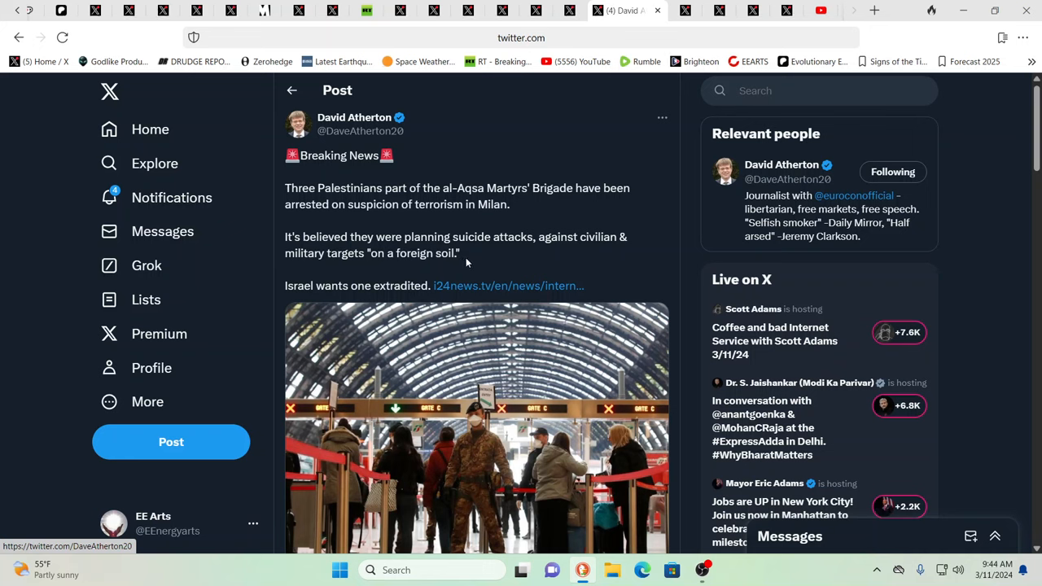
pyautogui.moveTo(759, 277)
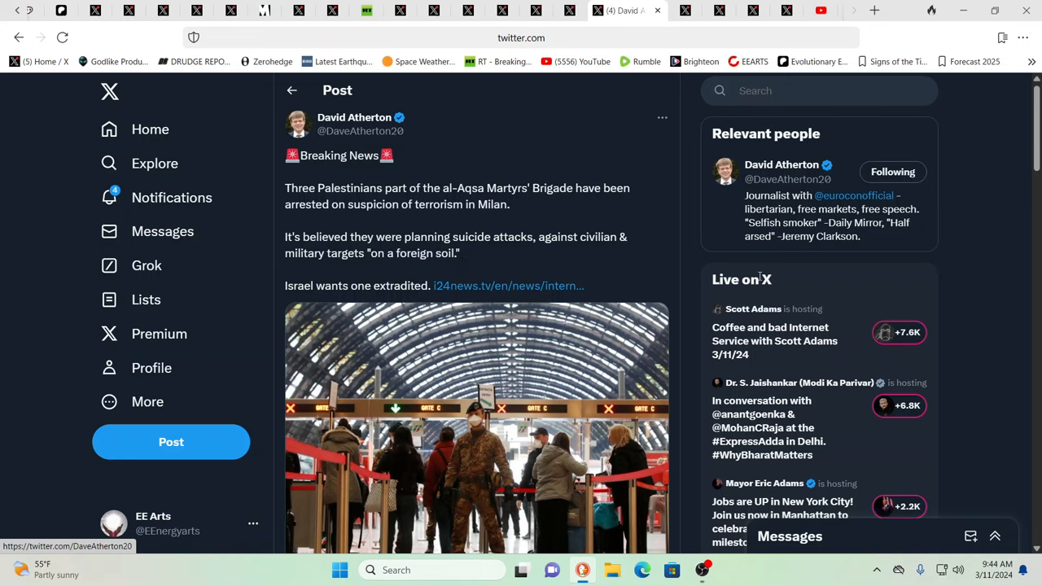
pyautogui.moveTo(961, 307)
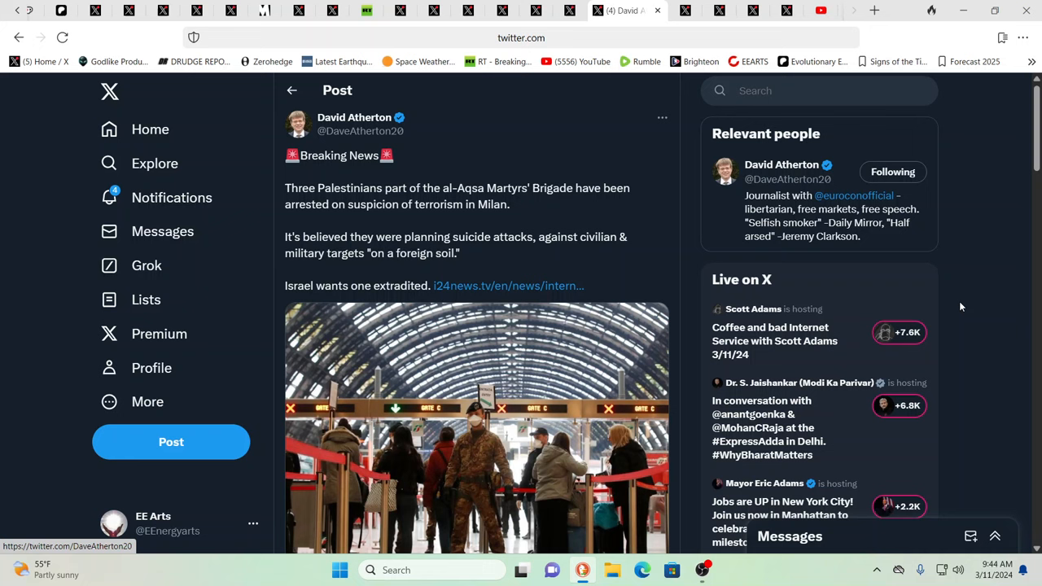
pyautogui.moveTo(997, 226)
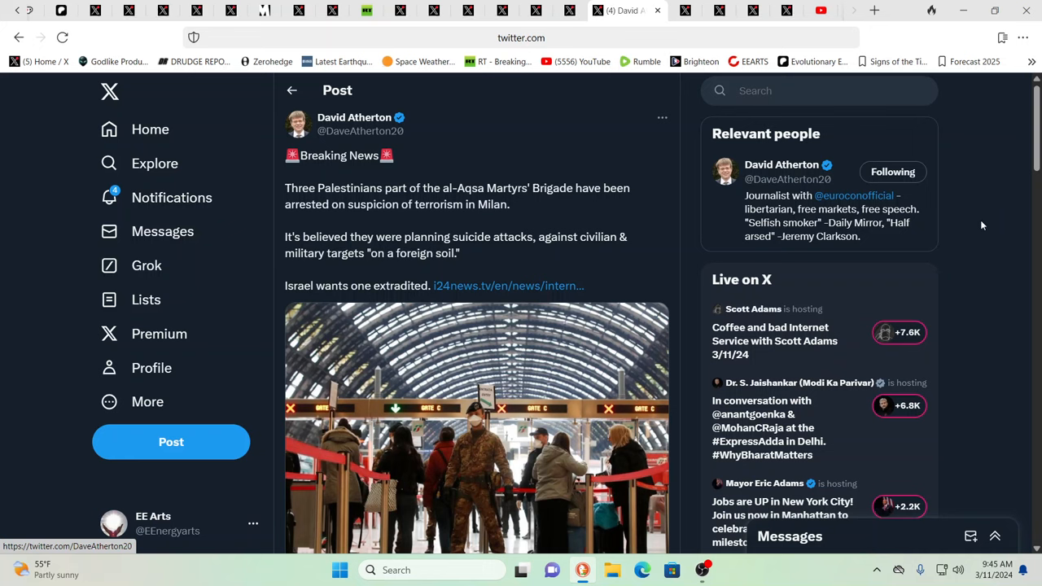
pyautogui.moveTo(878, 222)
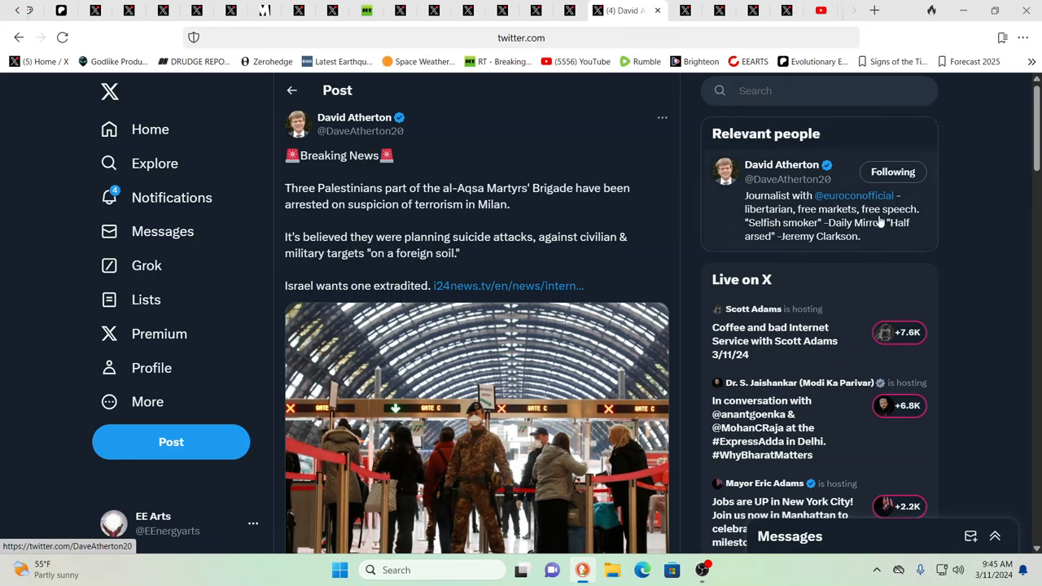
pyautogui.moveTo(602, 141)
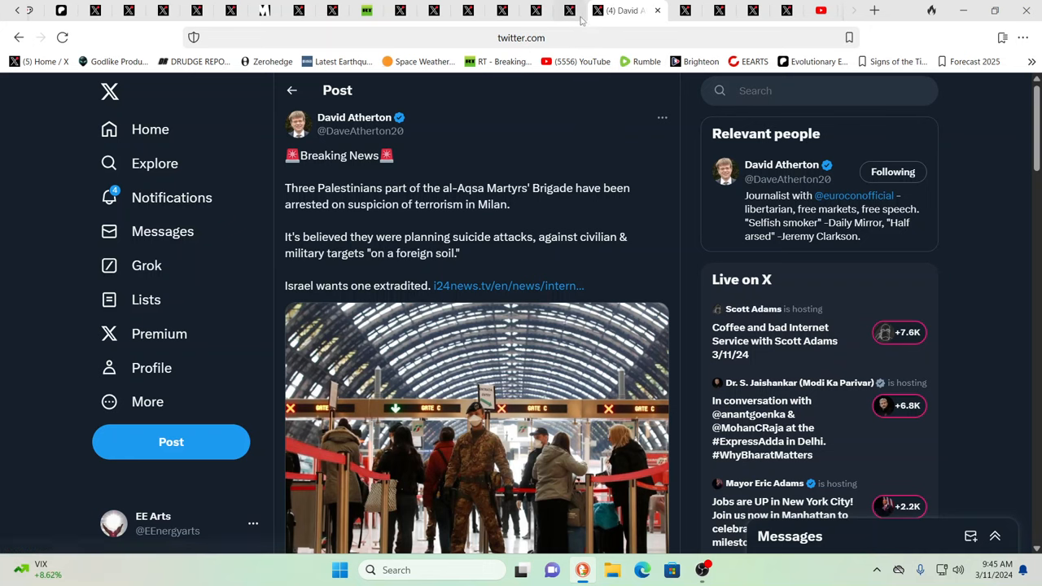
# - Switch to the X tab with The Stream's post on Palestinian water access
pyautogui.click(591, 10)
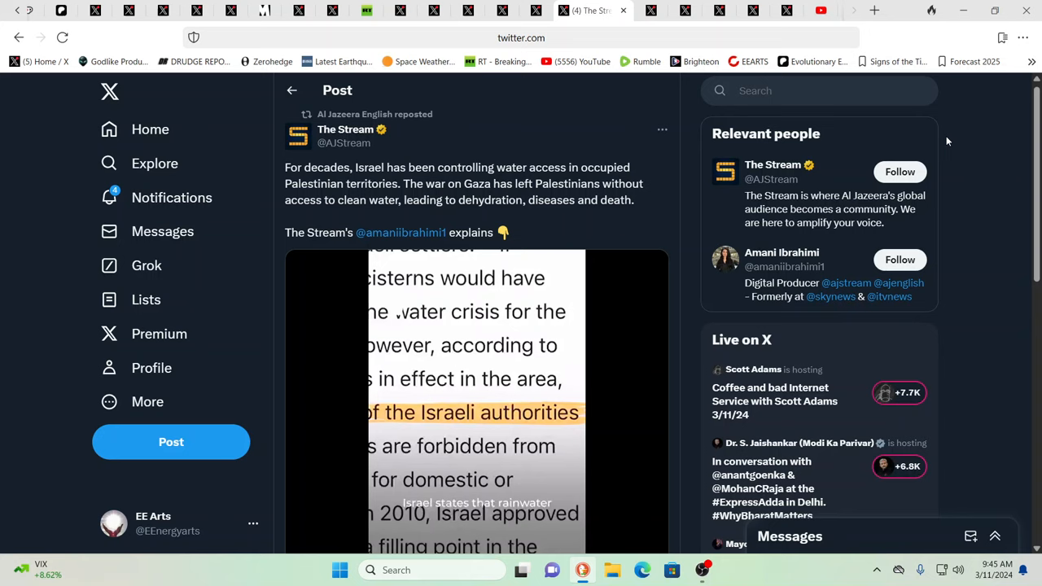
pyautogui.moveTo(948, 140)
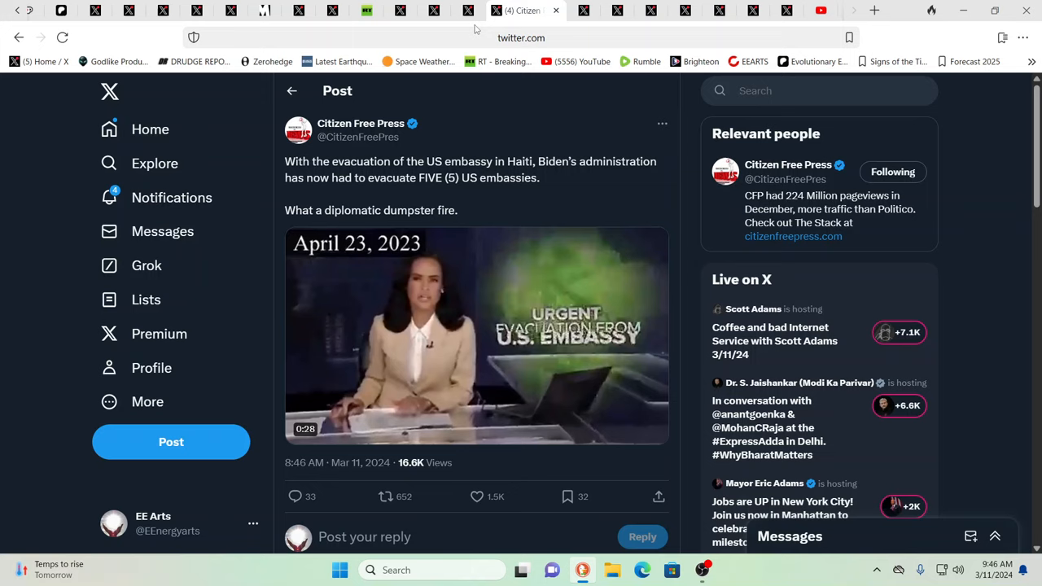
# - Switch to the next X tab with Citizen Free Press's Haiti embassy evacuation post
pyautogui.click(488, 9)
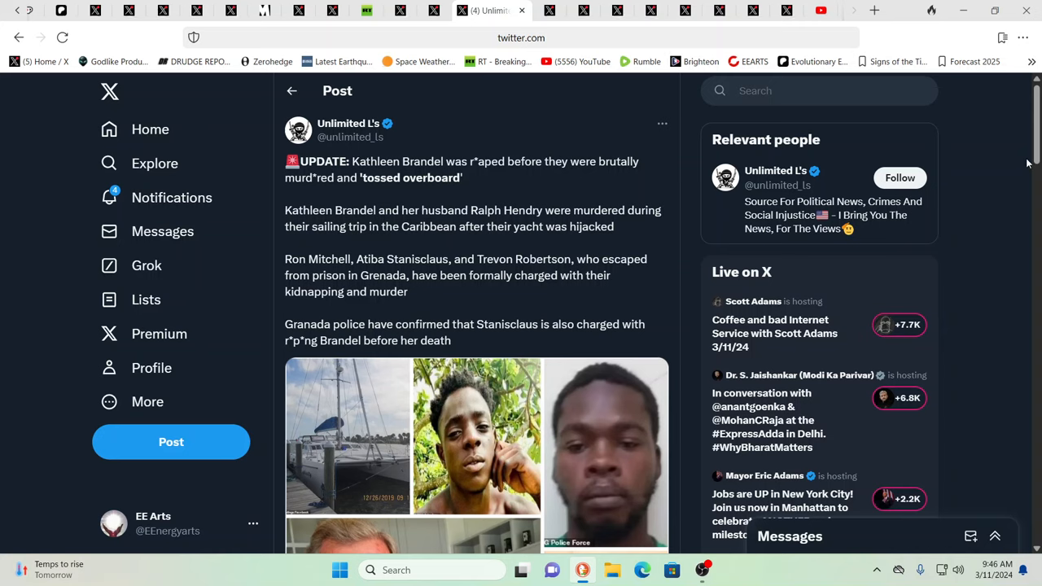
pyautogui.moveTo(1021, 162)
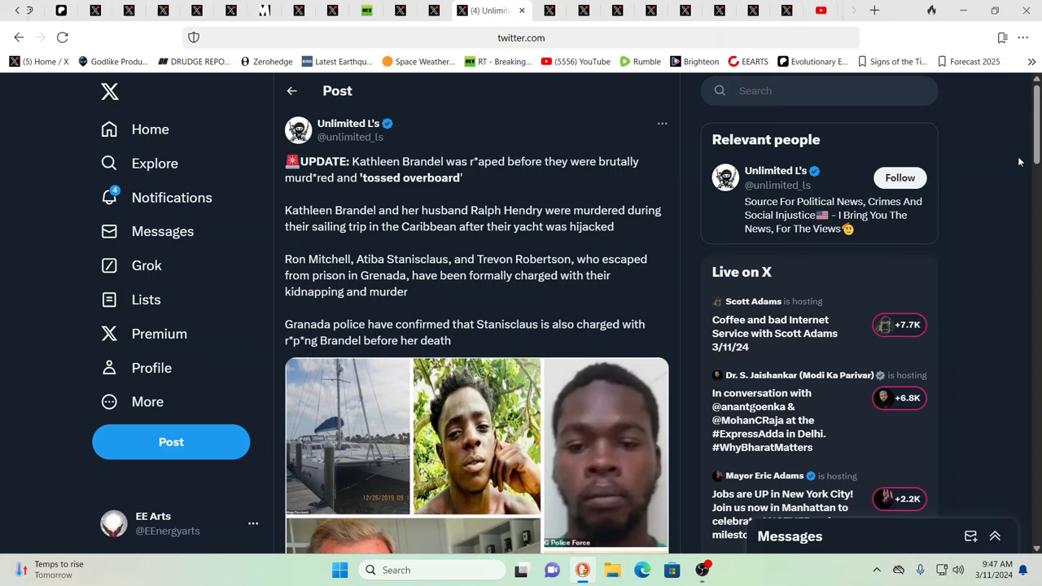
pyautogui.moveTo(1005, 200)
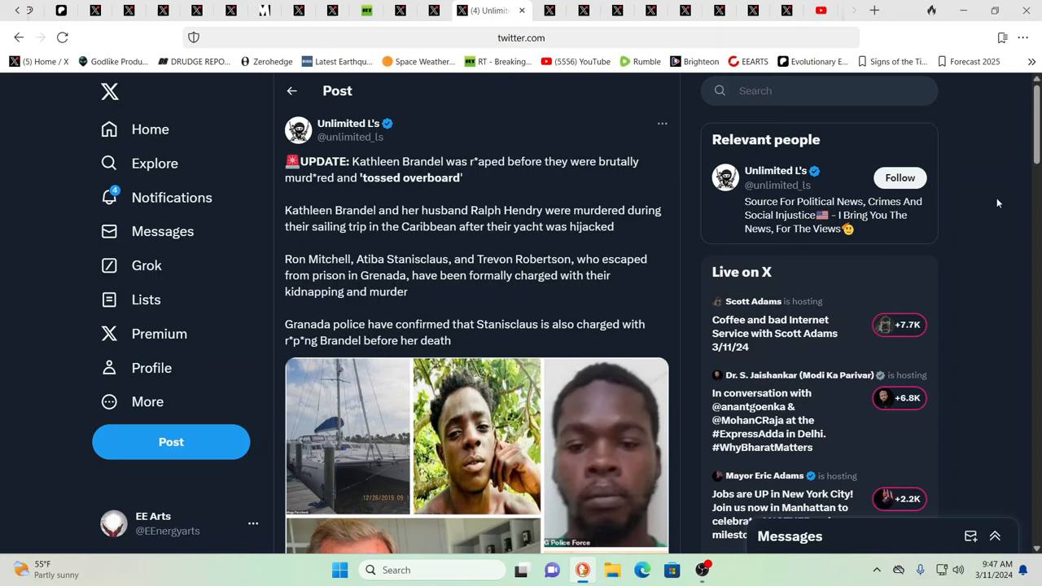
pyautogui.moveTo(988, 201)
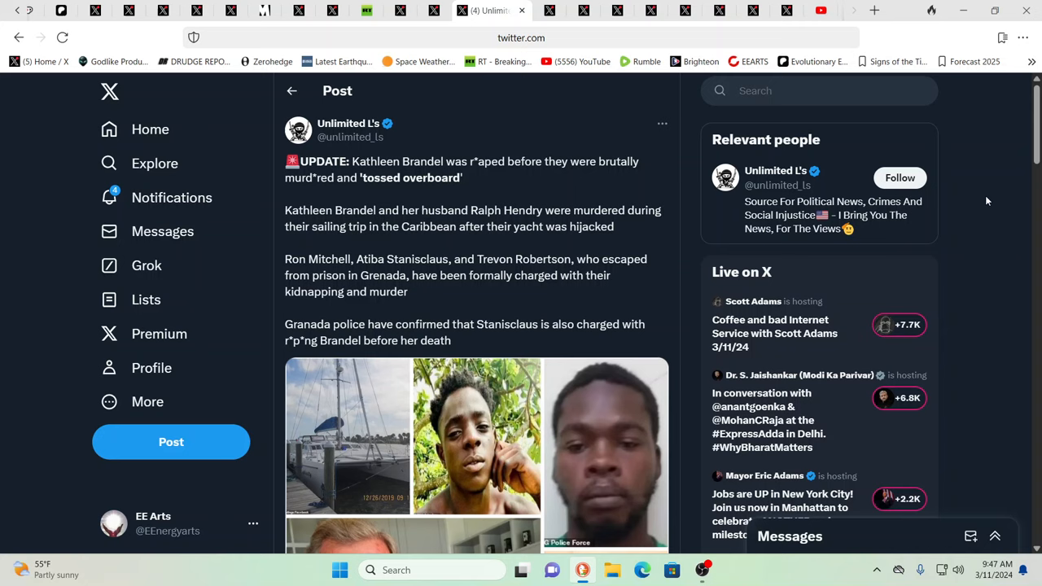
pyautogui.moveTo(973, 201)
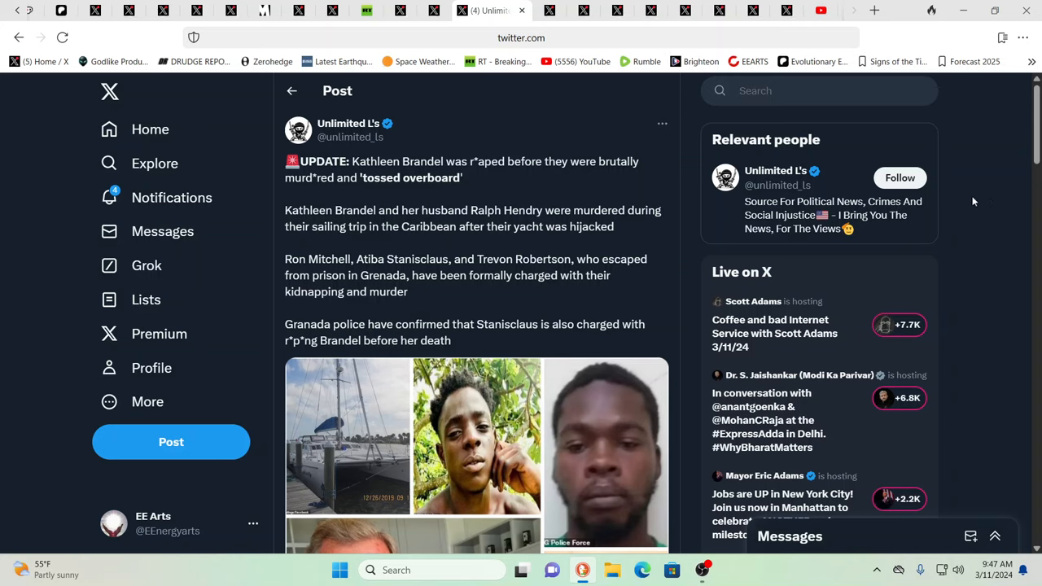
pyautogui.moveTo(841, 198)
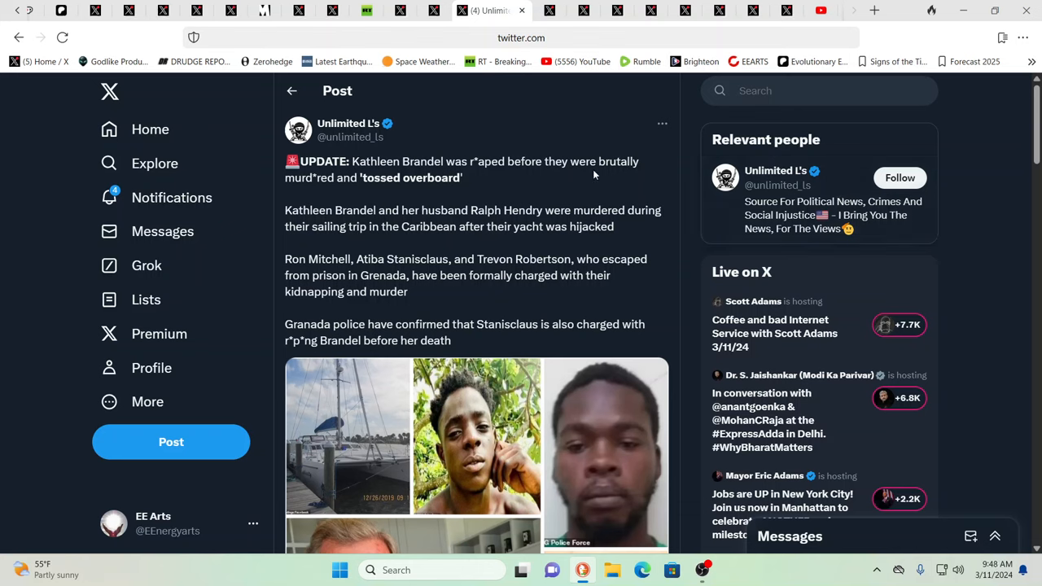
pyautogui.moveTo(485, 153)
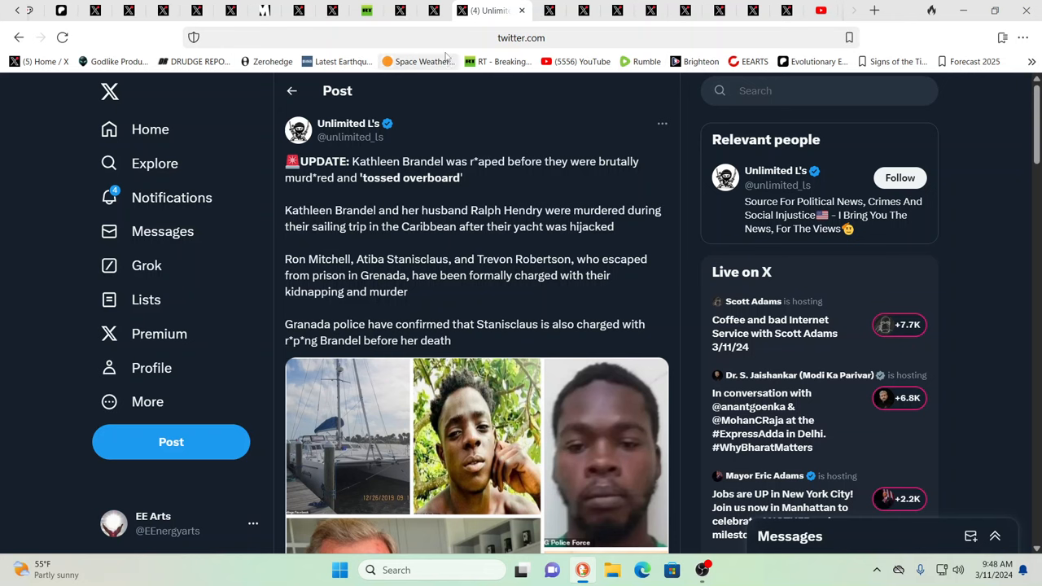
# - Scroll through Unlimited L's yacht murder post to view the boat and accused photos
pyautogui.scroll(-3)
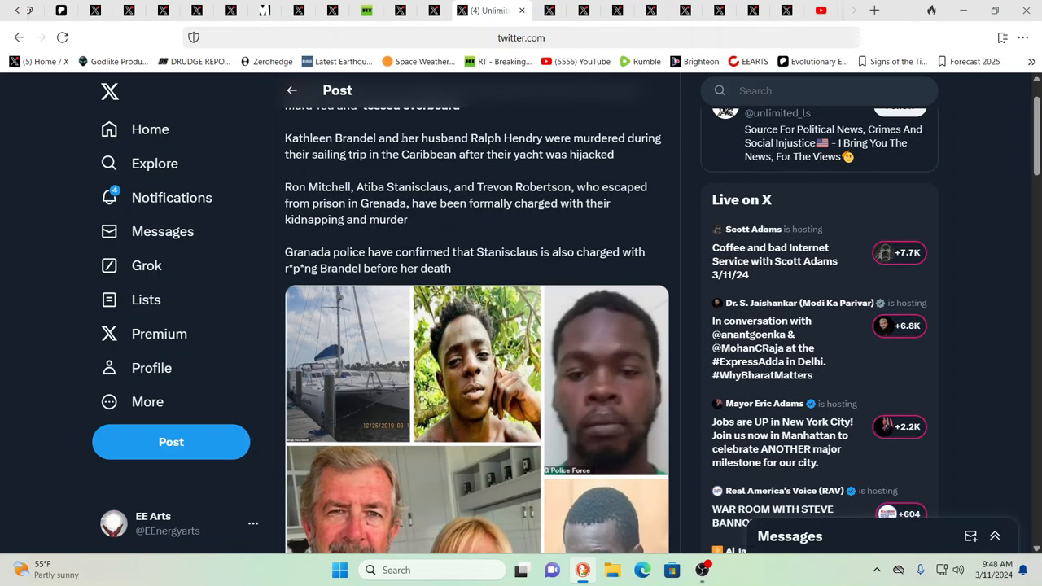
pyautogui.scroll(-3)
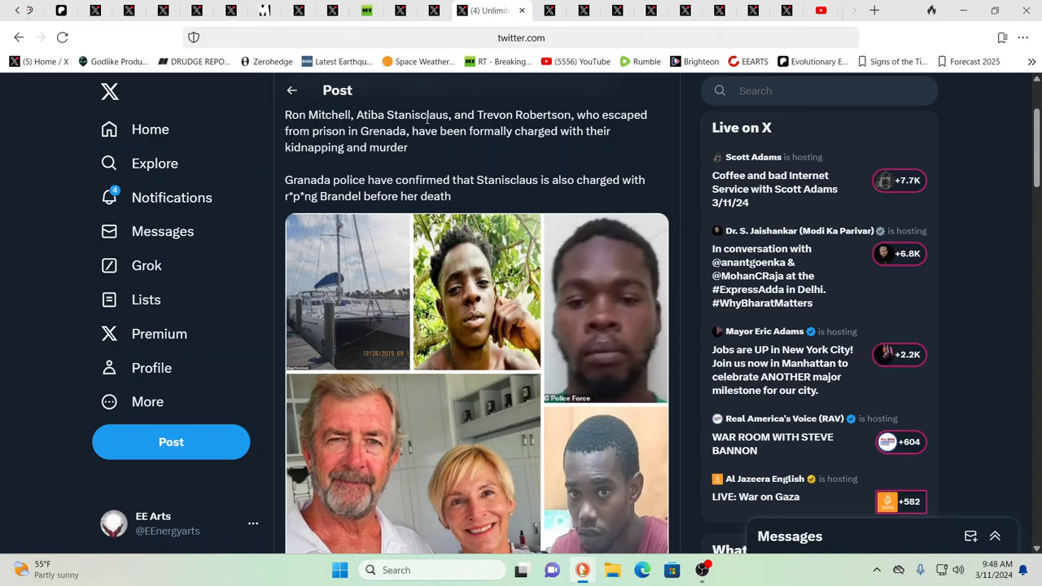
pyautogui.scroll(3)
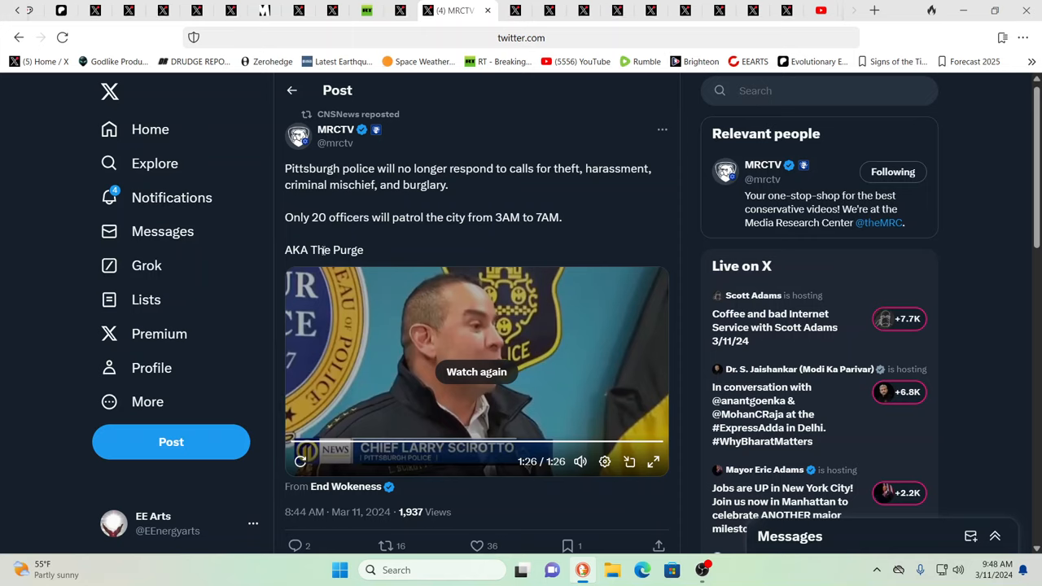
pyautogui.moveTo(491, 233)
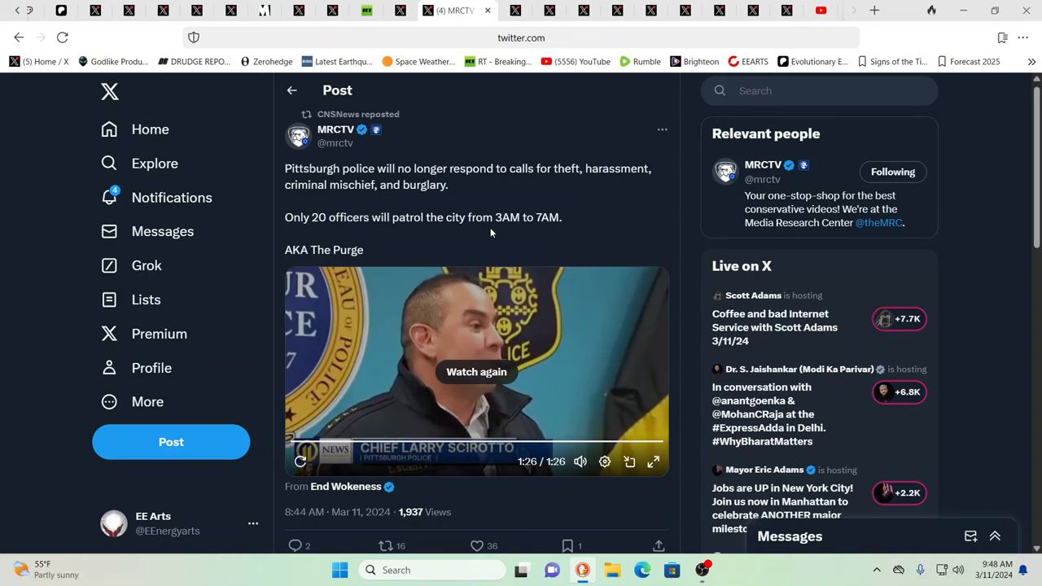
pyautogui.moveTo(392, 123)
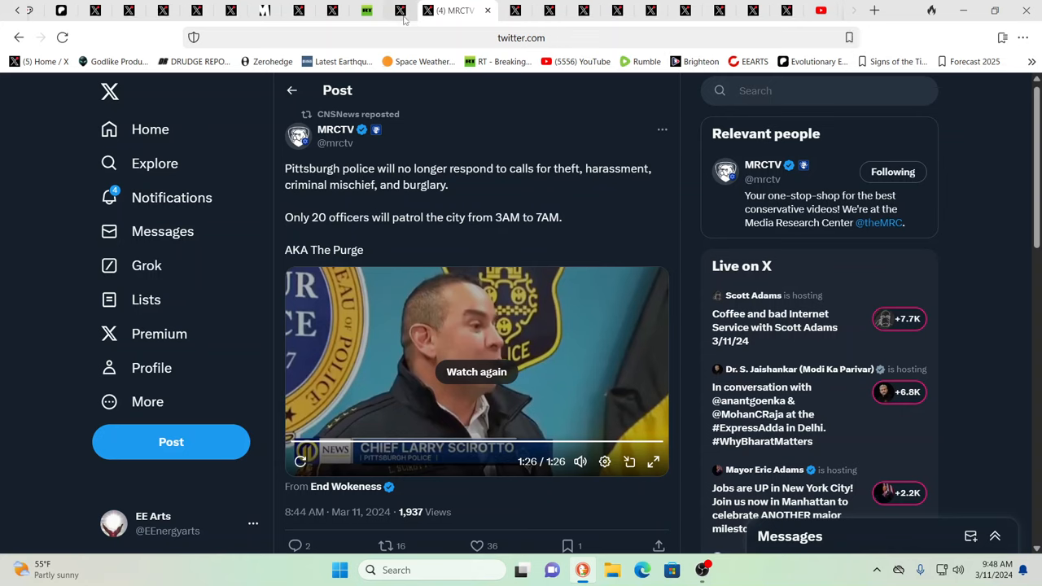
pyautogui.moveTo(399, 10)
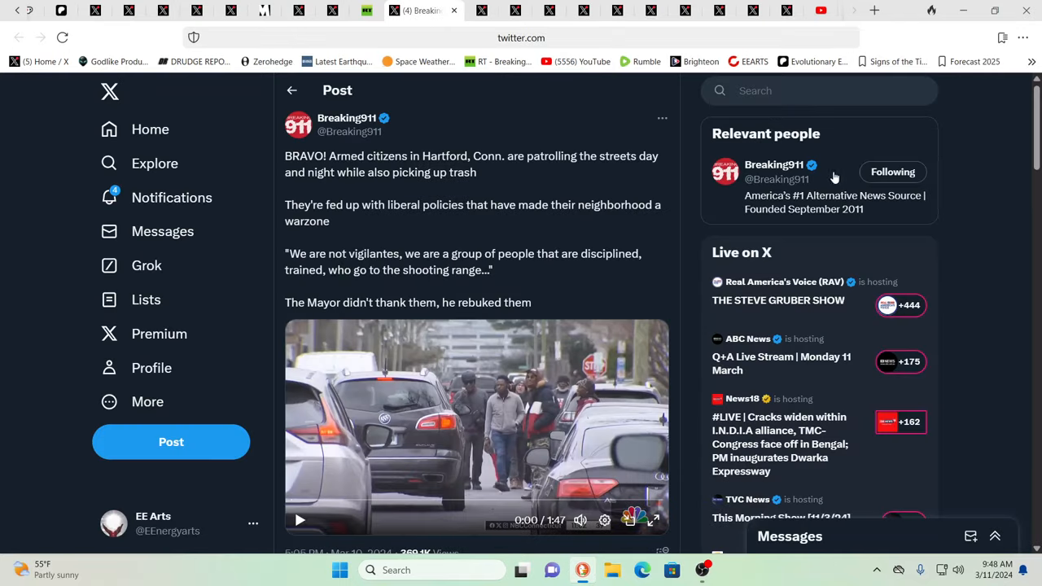
pyautogui.moveTo(994, 163)
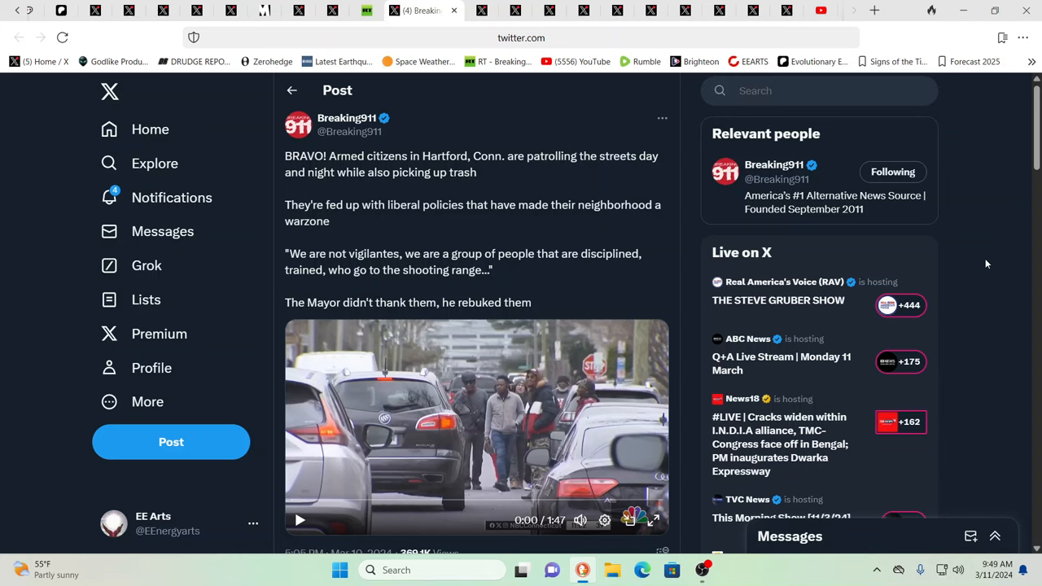
pyautogui.moveTo(971, 261)
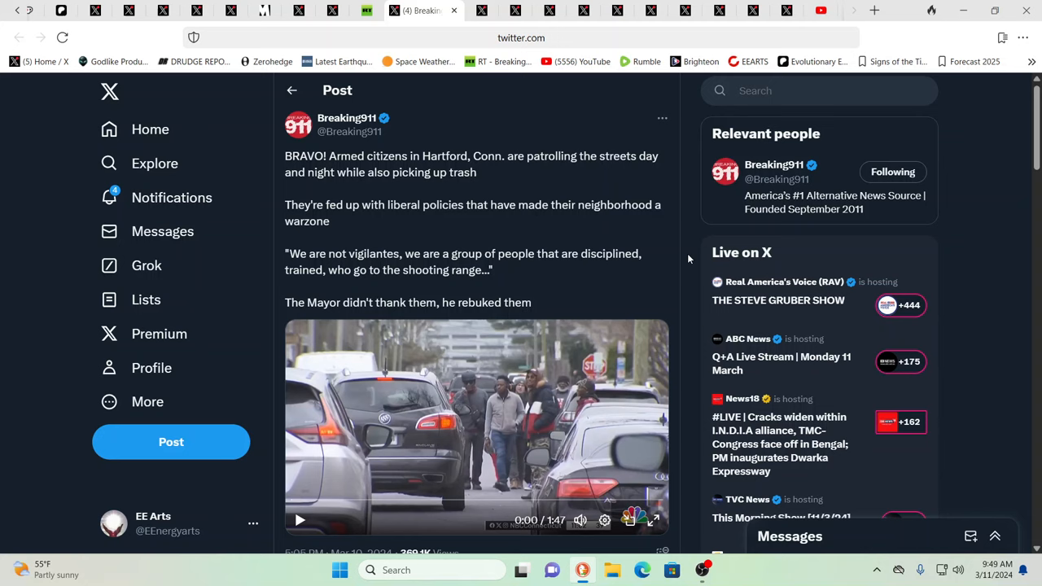
pyautogui.moveTo(759, 245)
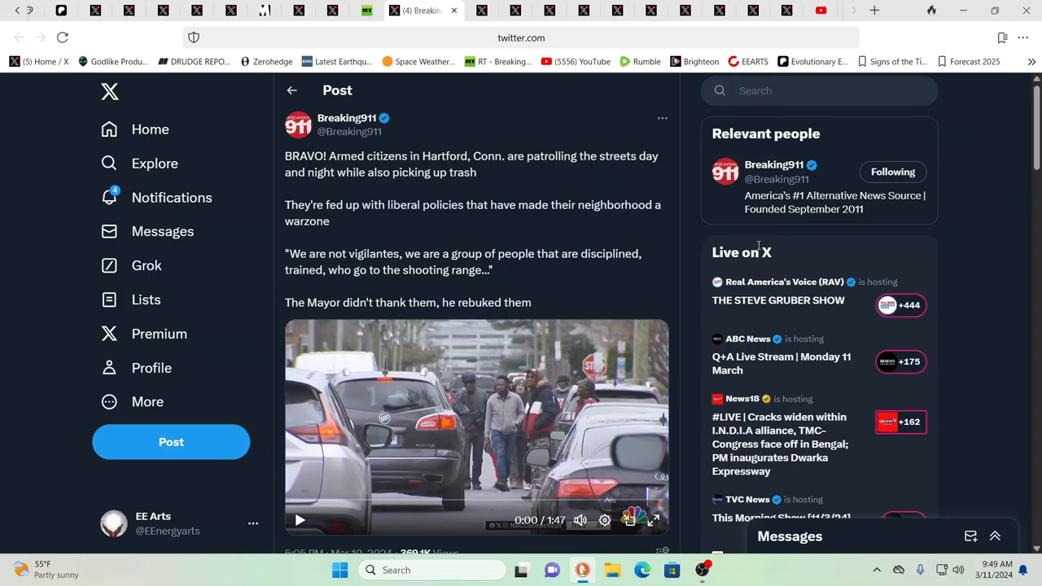
pyautogui.moveTo(941, 283)
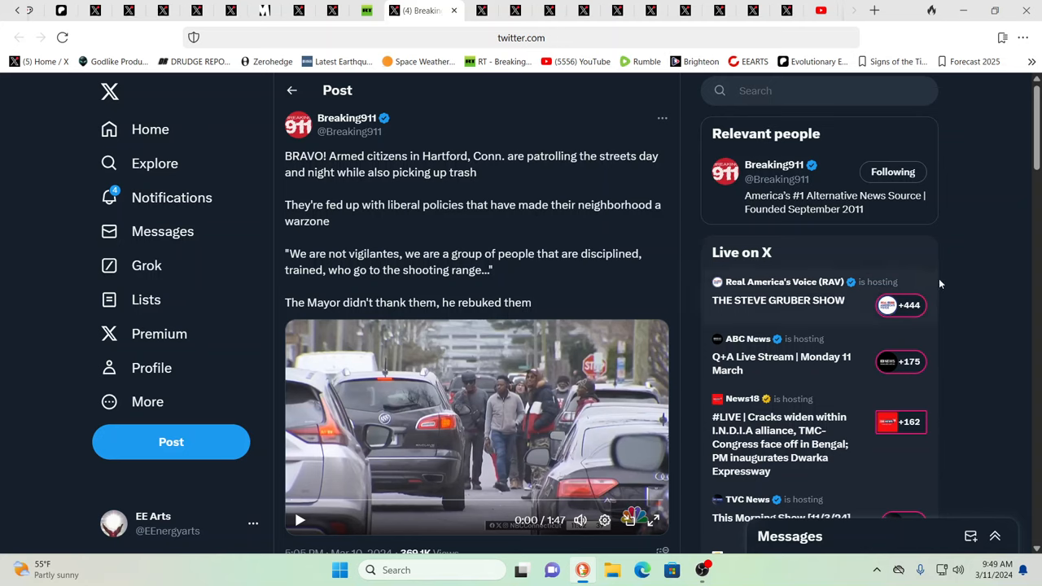
pyautogui.moveTo(947, 282)
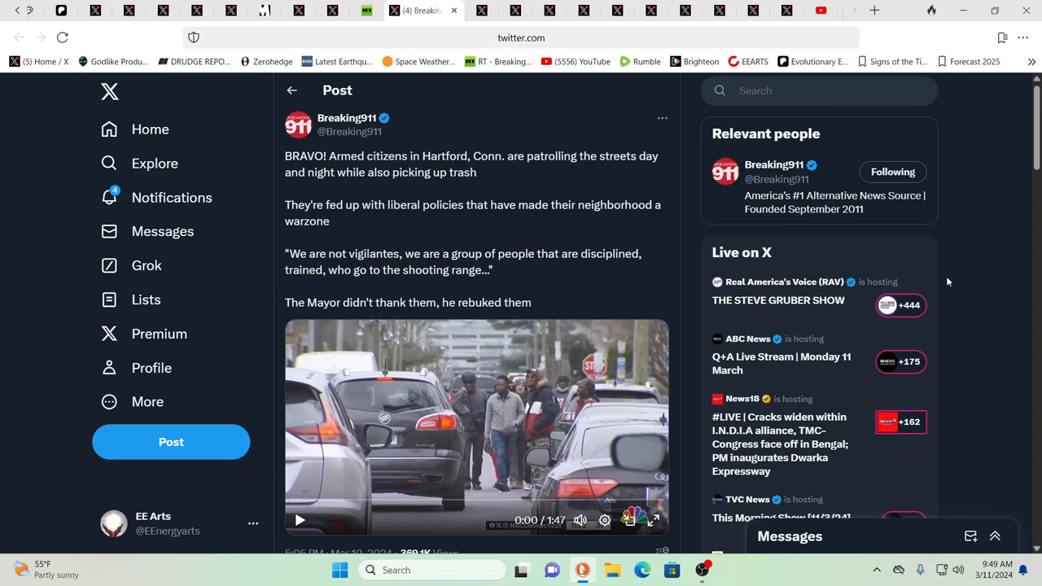
pyautogui.moveTo(953, 281)
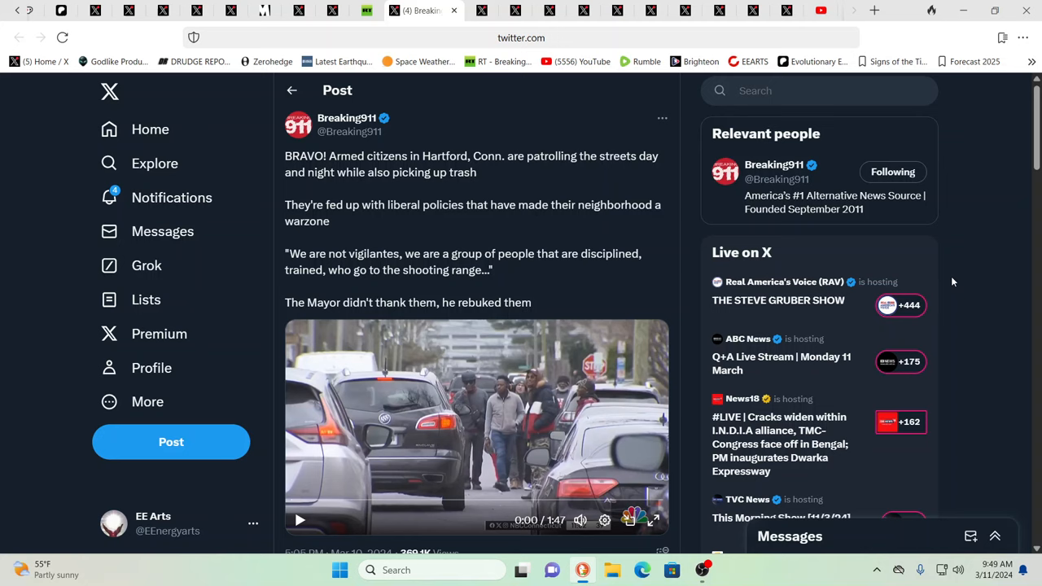
pyautogui.moveTo(917, 286)
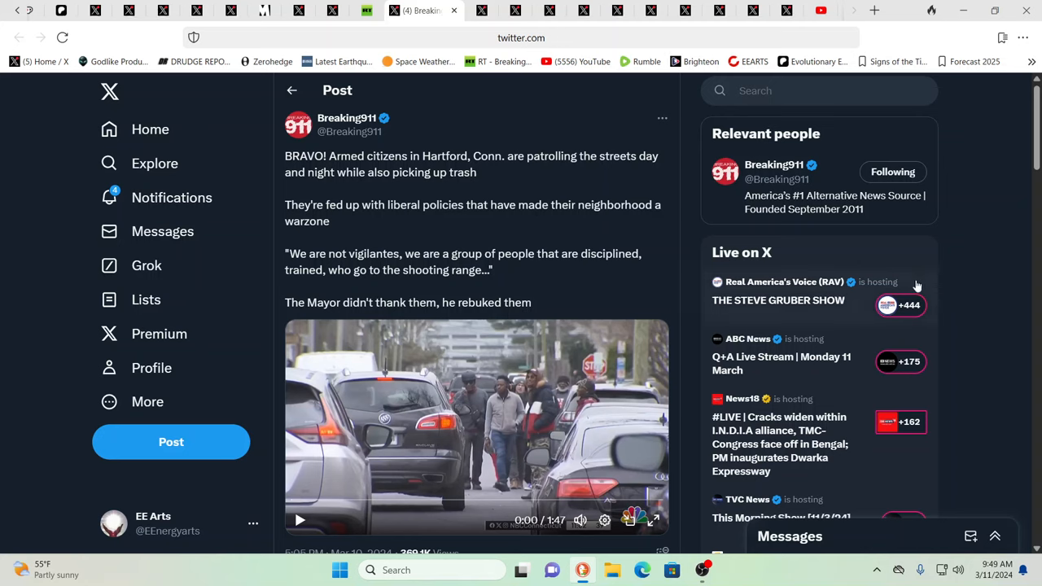
pyautogui.moveTo(812, 301)
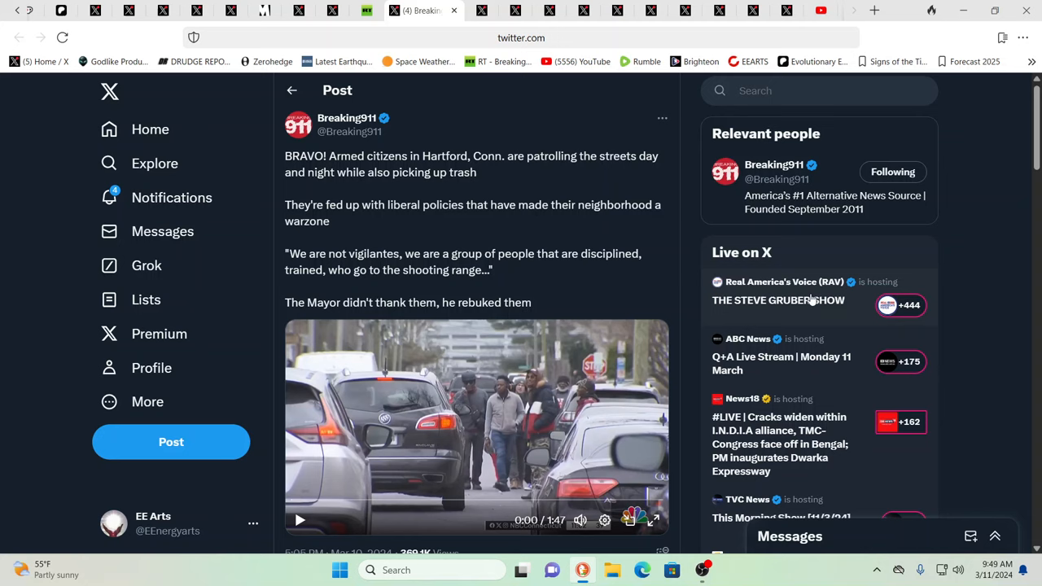
pyautogui.moveTo(873, 282)
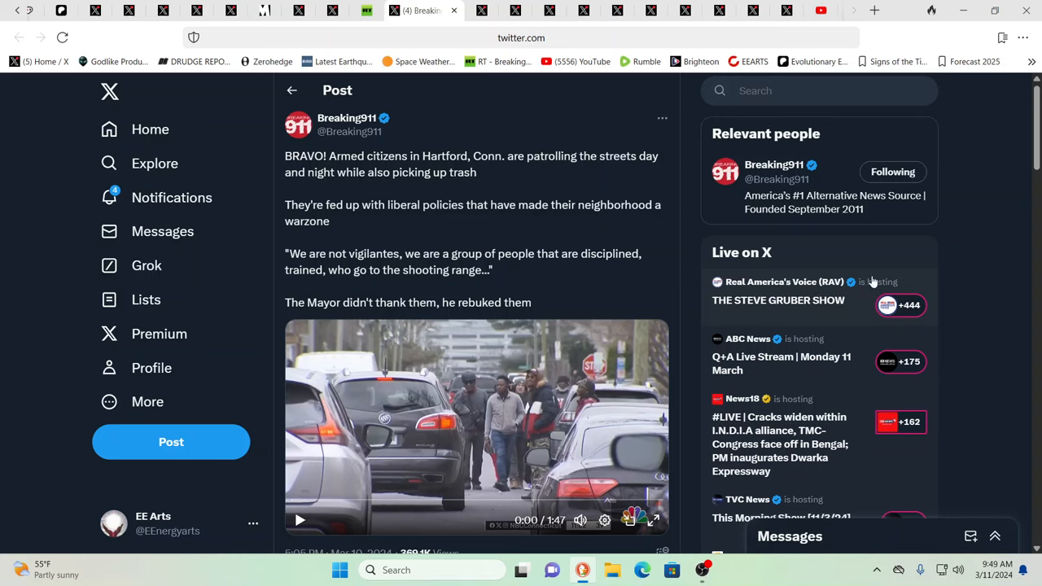
pyautogui.moveTo(985, 230)
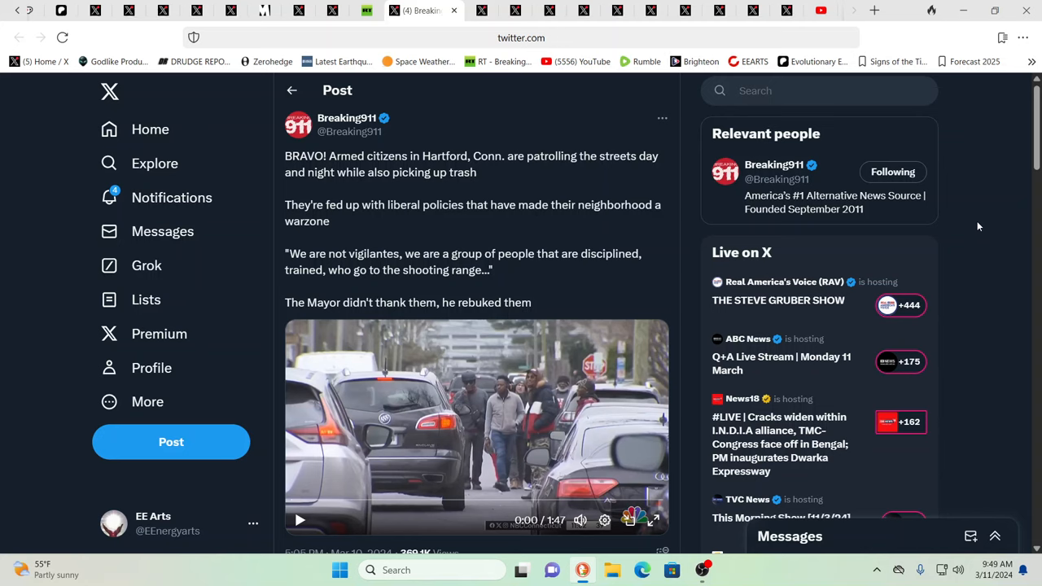
pyautogui.moveTo(547, 407)
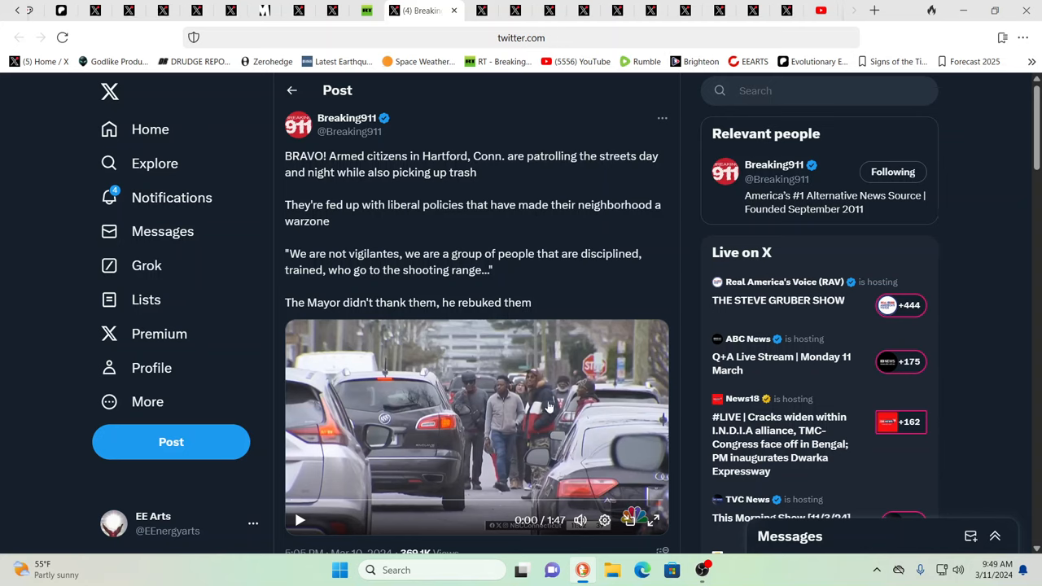
pyautogui.moveTo(560, 425)
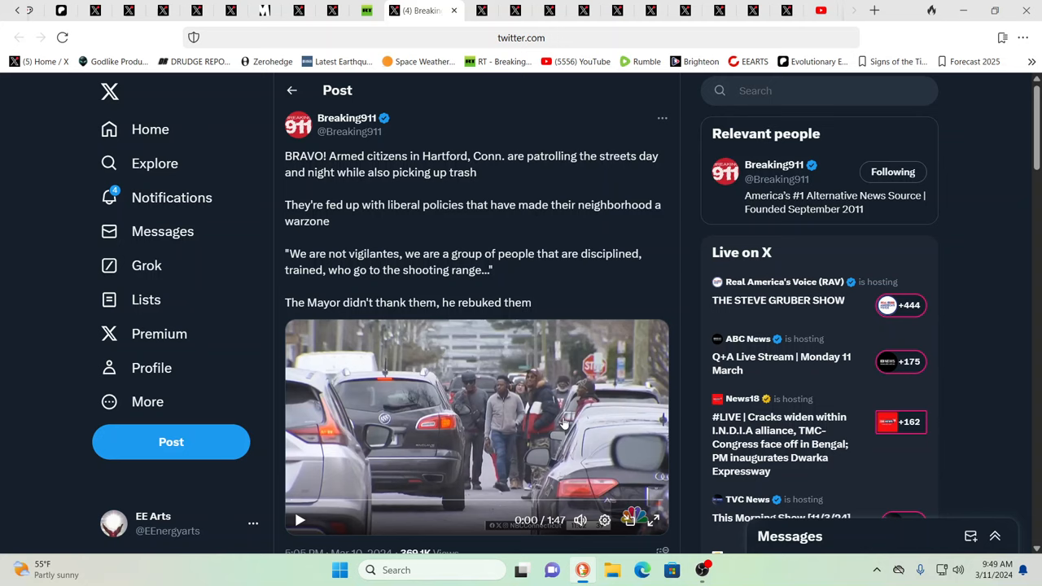
pyautogui.moveTo(572, 375)
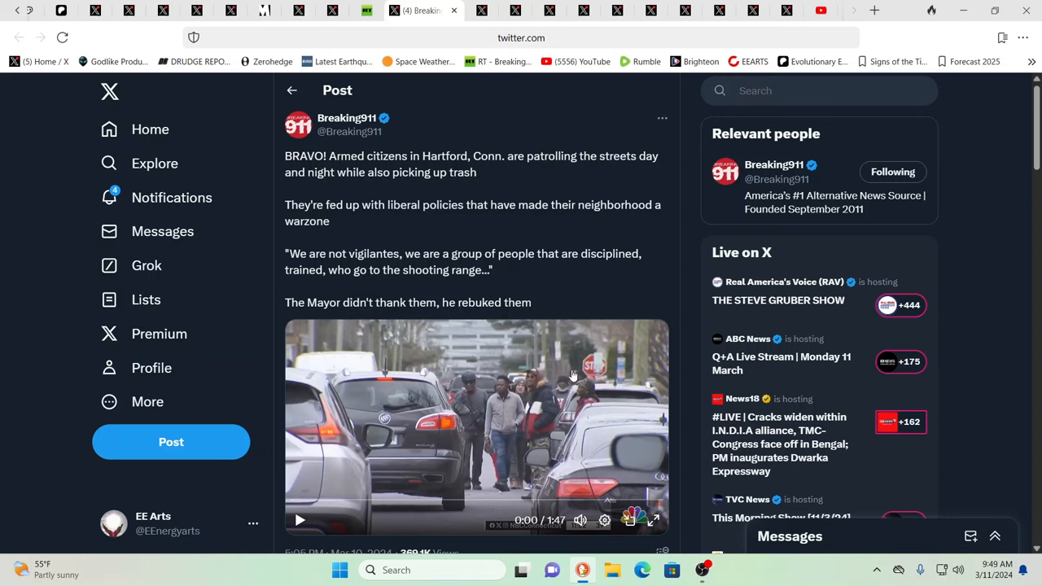
pyautogui.moveTo(566, 287)
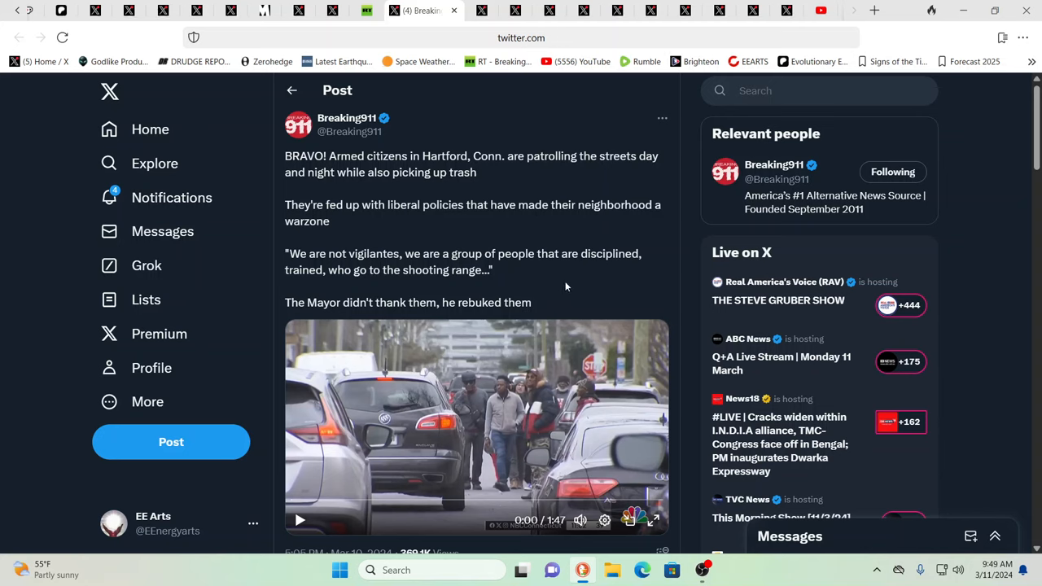
pyautogui.moveTo(445, 133)
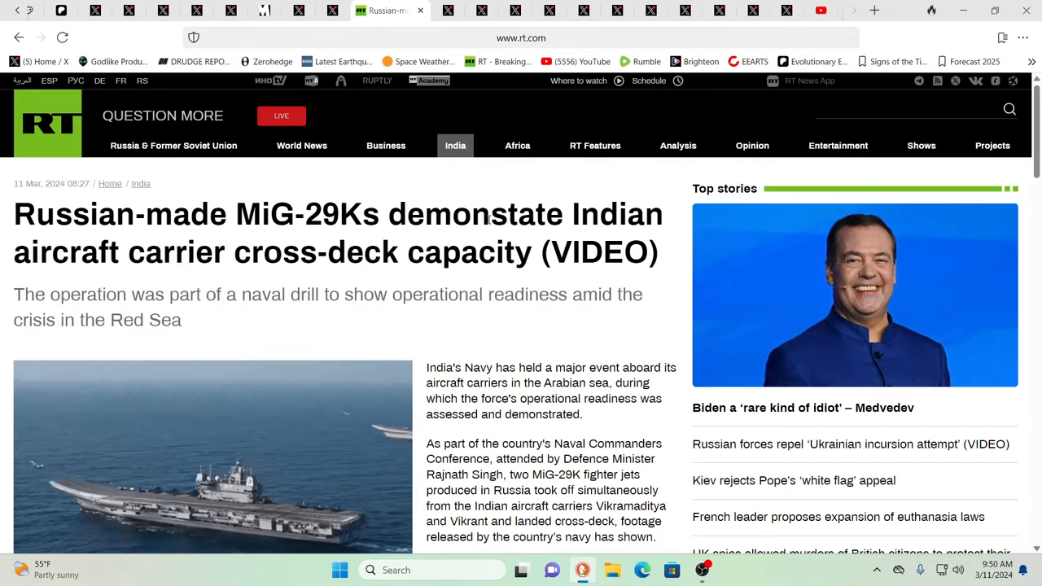
pyautogui.moveTo(529, 276)
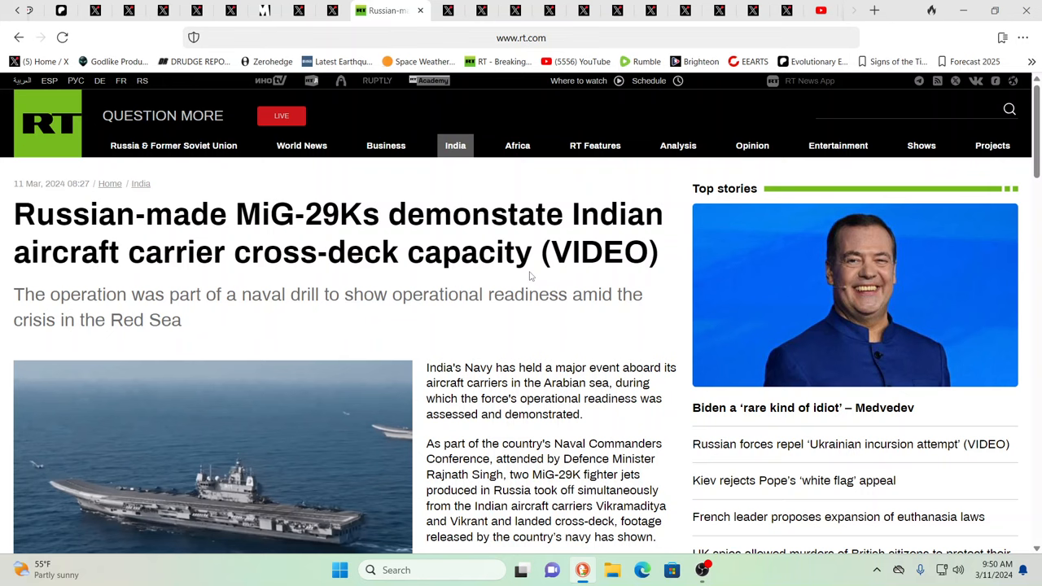
pyautogui.moveTo(535, 260)
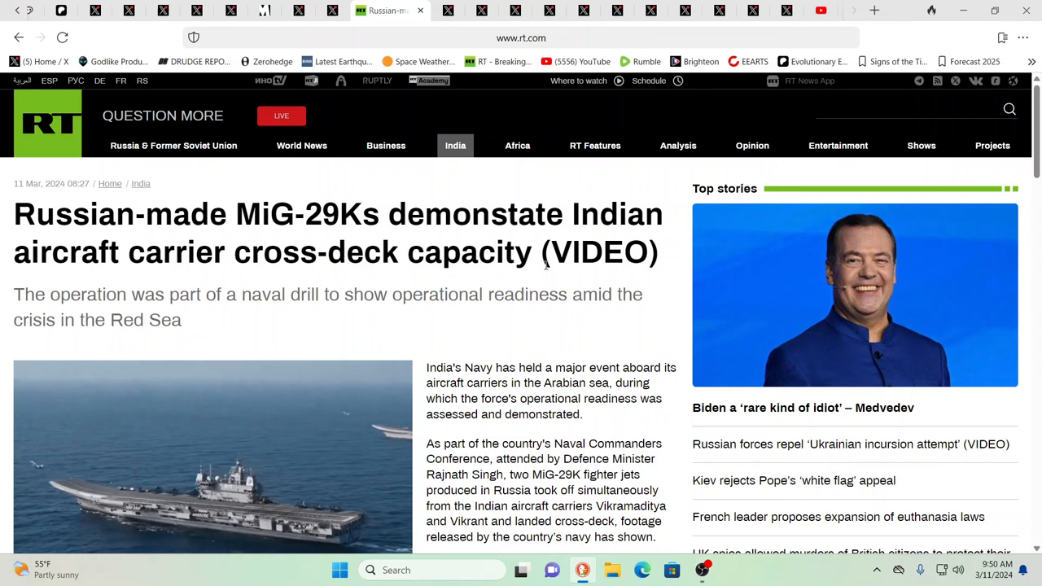
pyautogui.moveTo(458, 363)
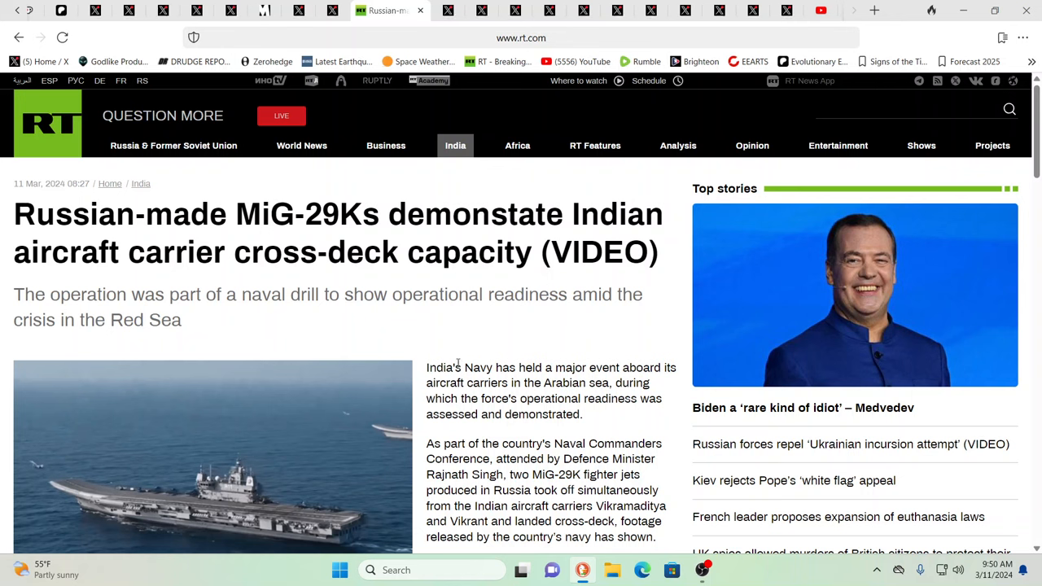
pyautogui.moveTo(385, 438)
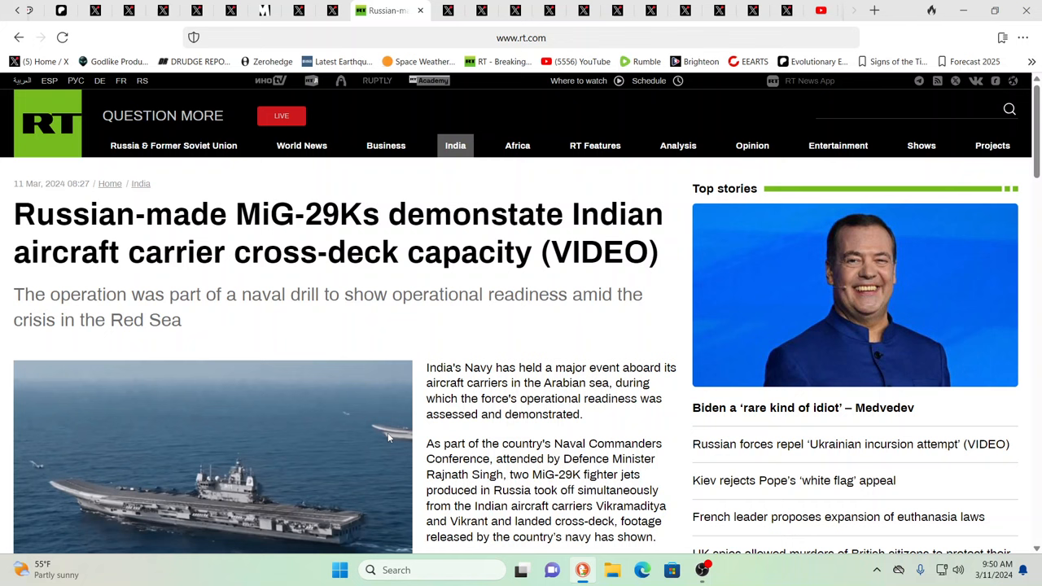
pyautogui.moveTo(505, 328)
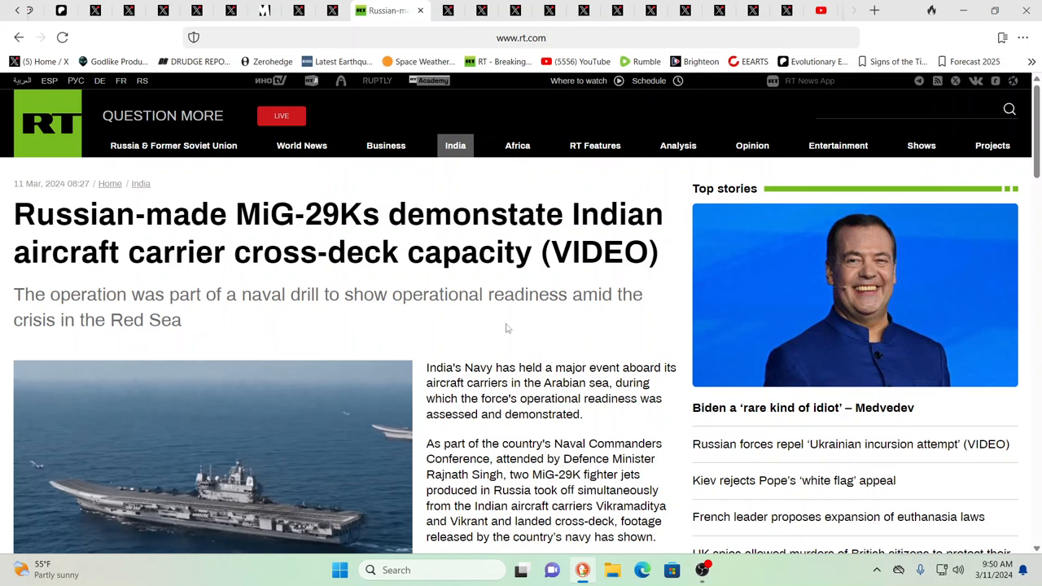
pyautogui.moveTo(508, 328)
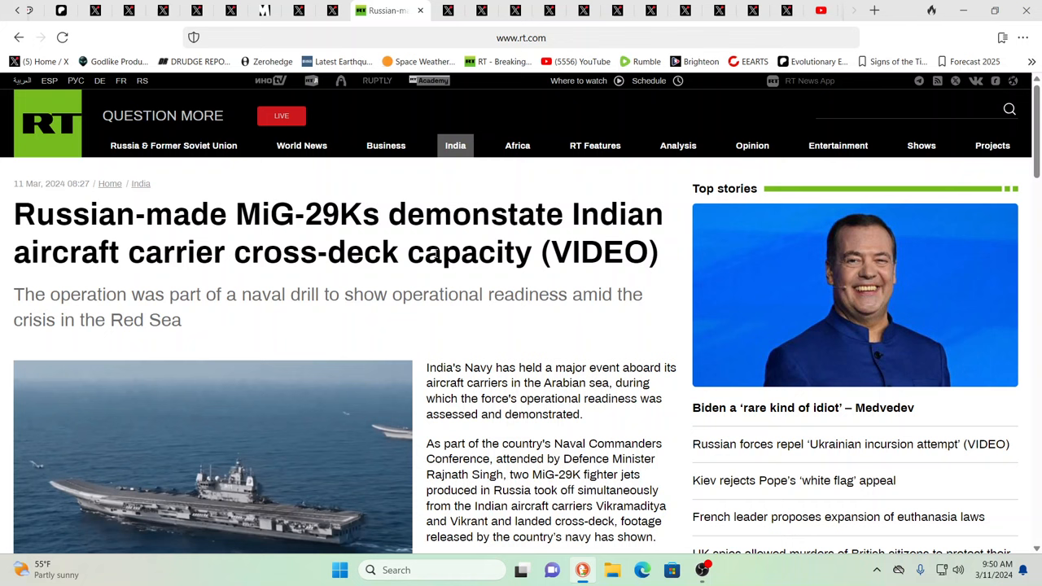
pyautogui.moveTo(309, 416)
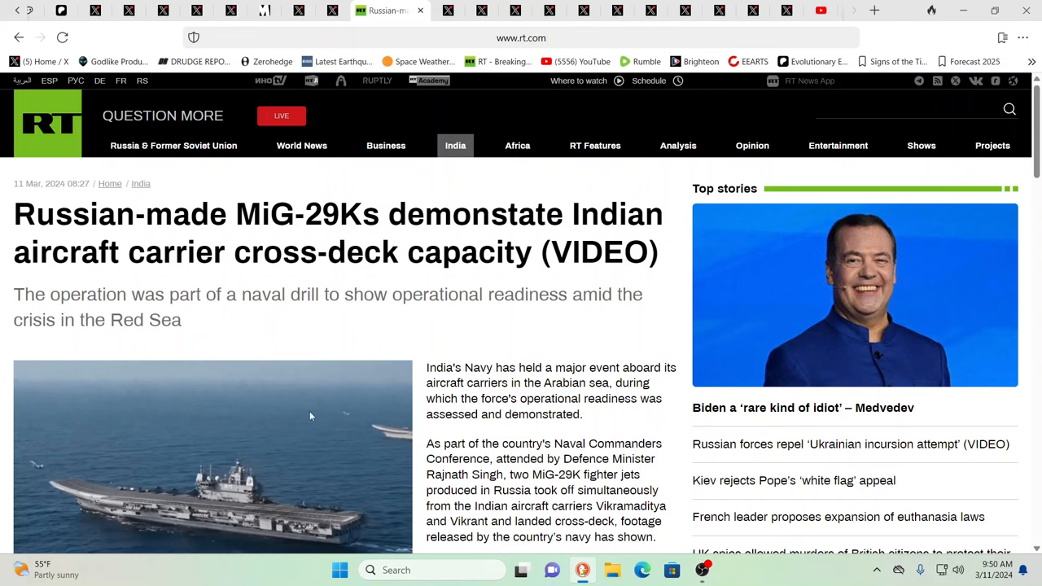
pyautogui.moveTo(448, 415)
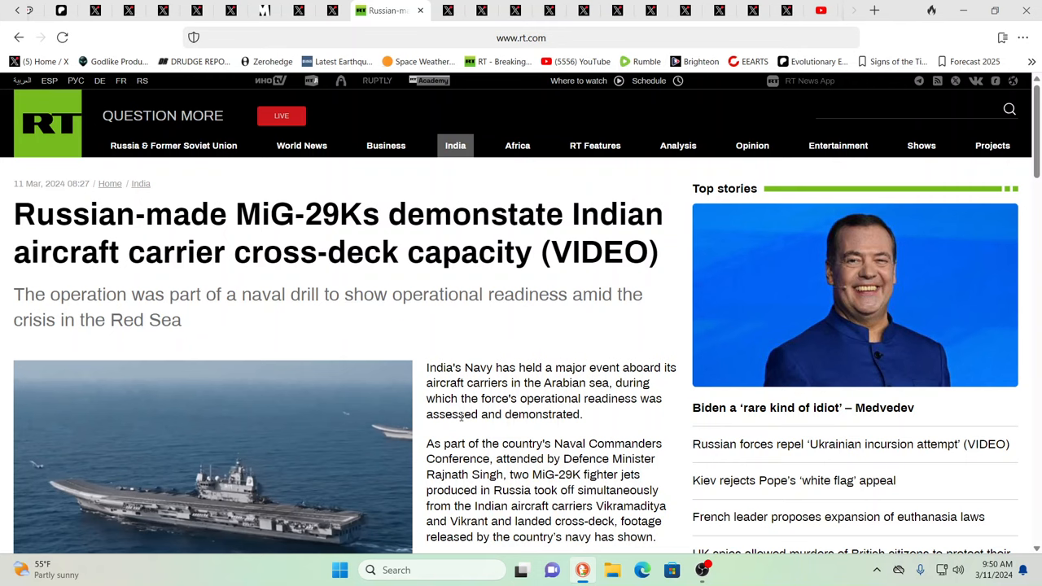
# - Read RT's MiG-29K article, then switch to War Intel's India citizenship law post
pyautogui.scroll(-3)
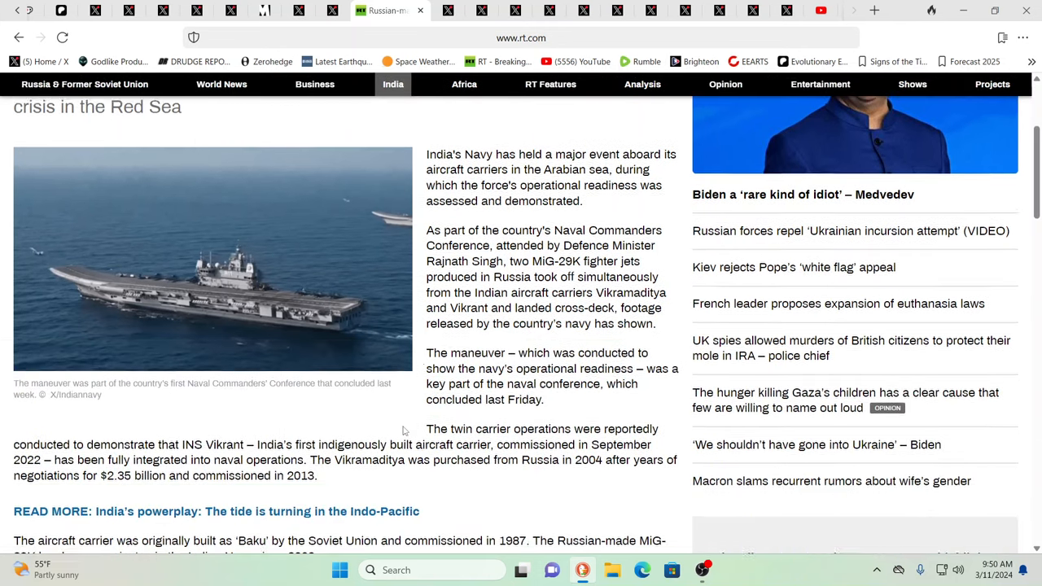
pyautogui.scroll(-3)
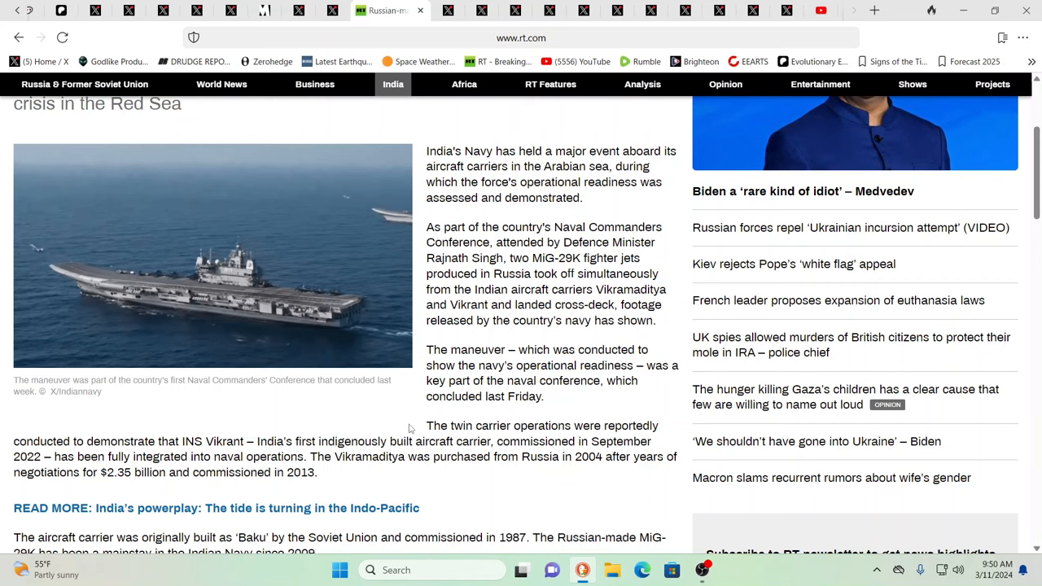
pyautogui.scroll(-3)
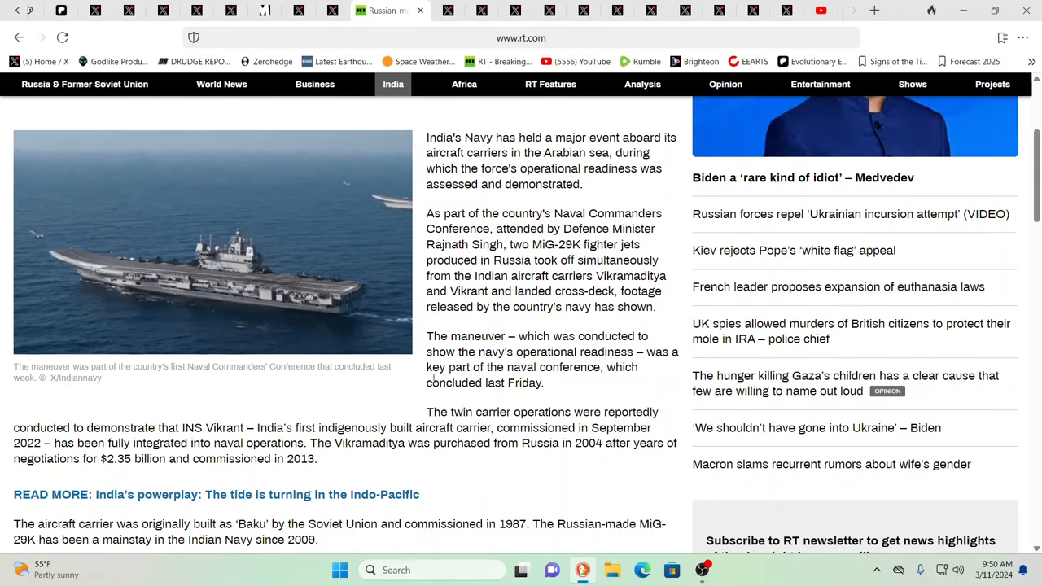
pyautogui.scroll(3)
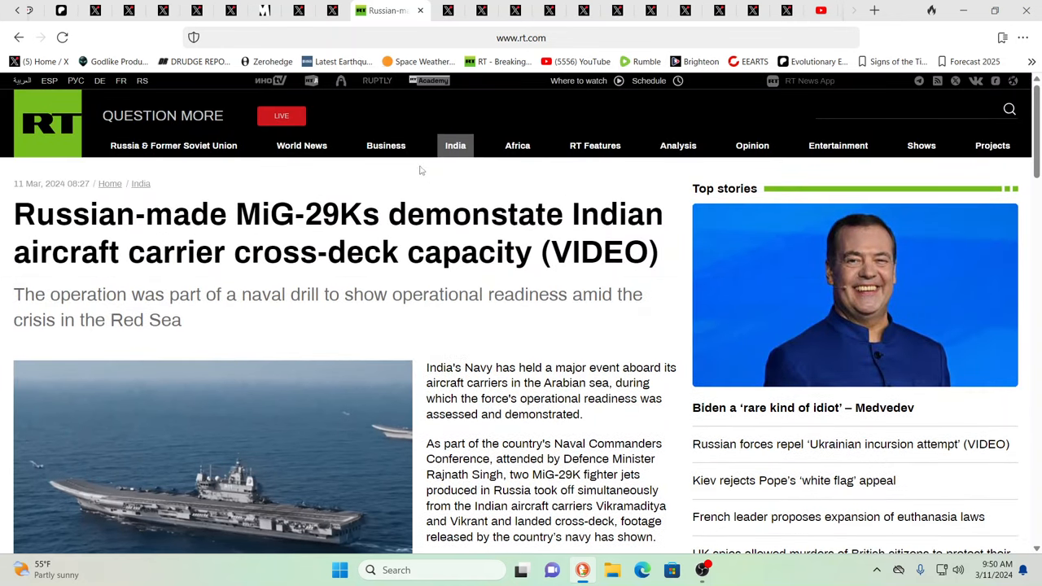
pyautogui.click(350, 10)
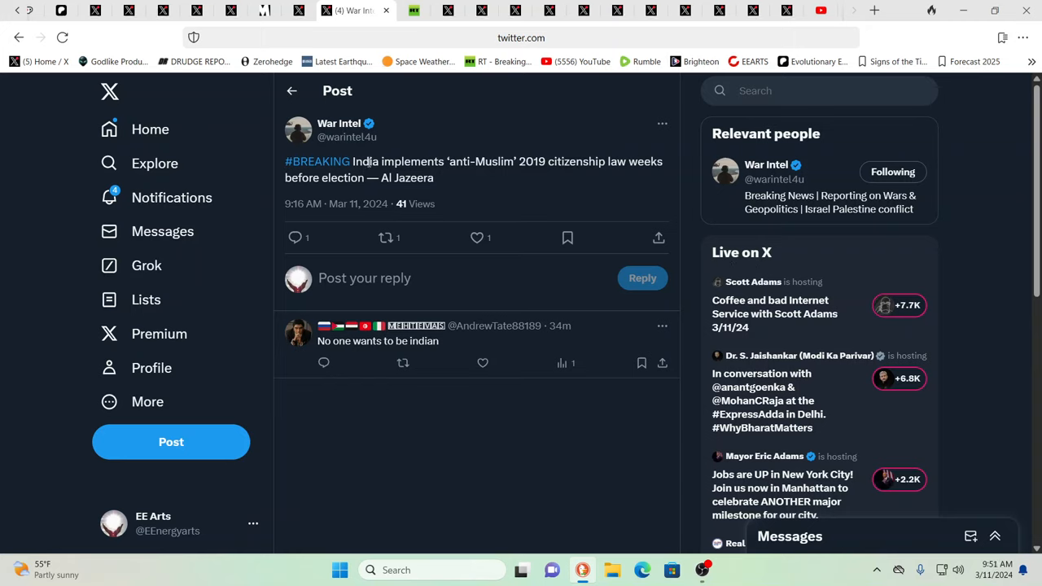
pyautogui.moveTo(439, 174)
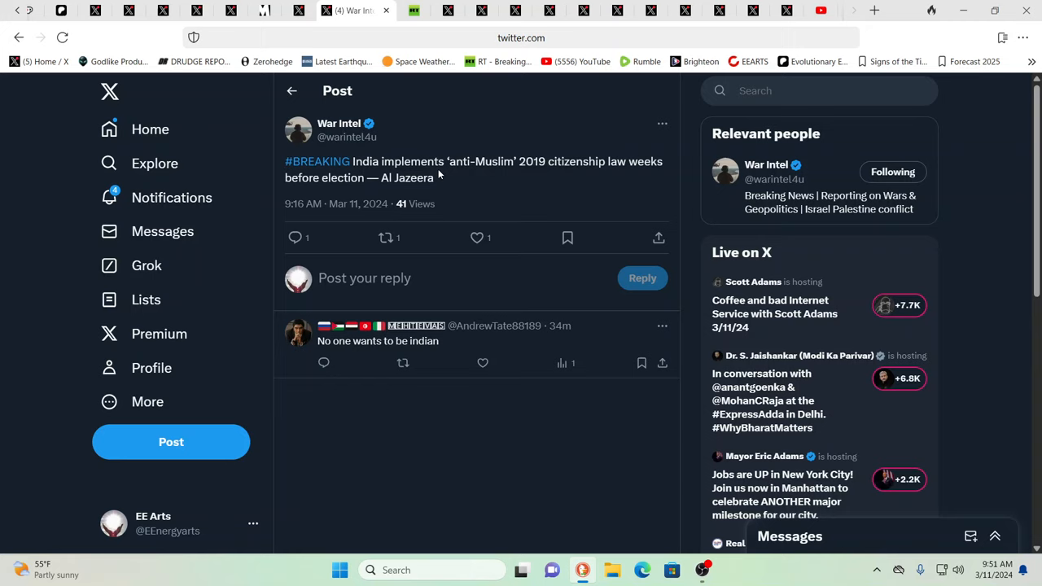
pyautogui.moveTo(520, 179)
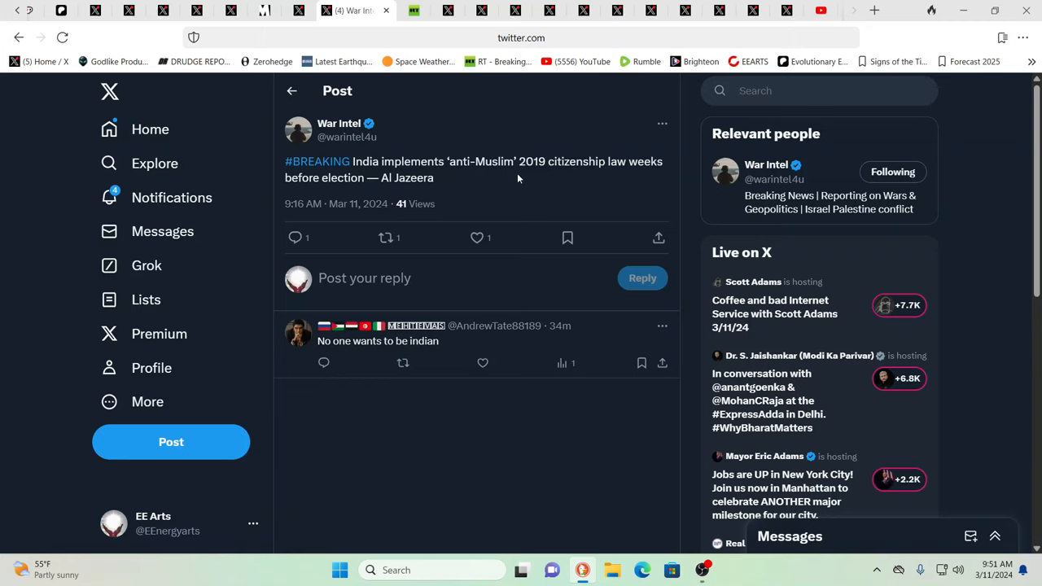
pyautogui.moveTo(623, 167)
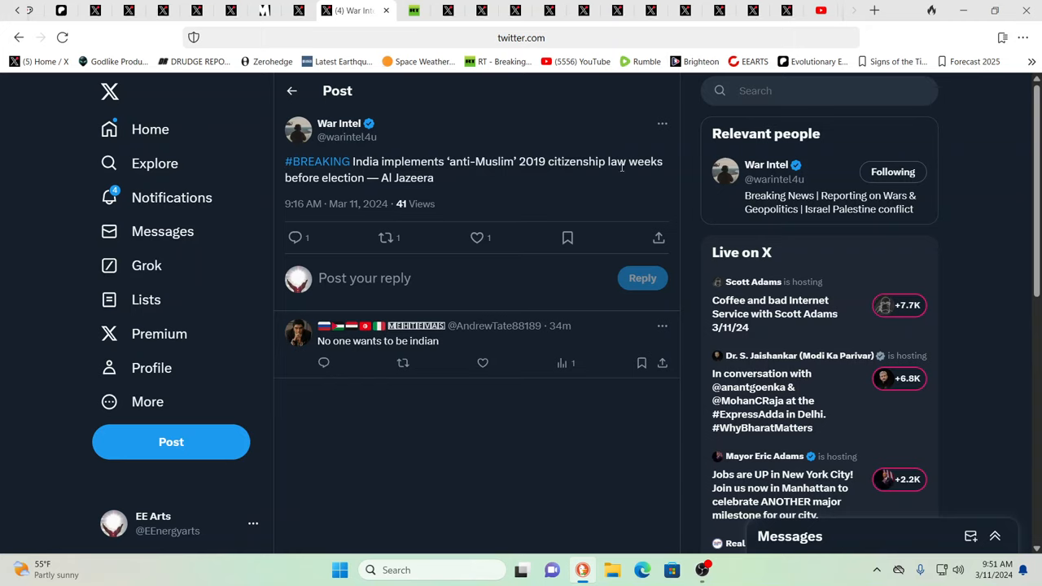
pyautogui.moveTo(408, 191)
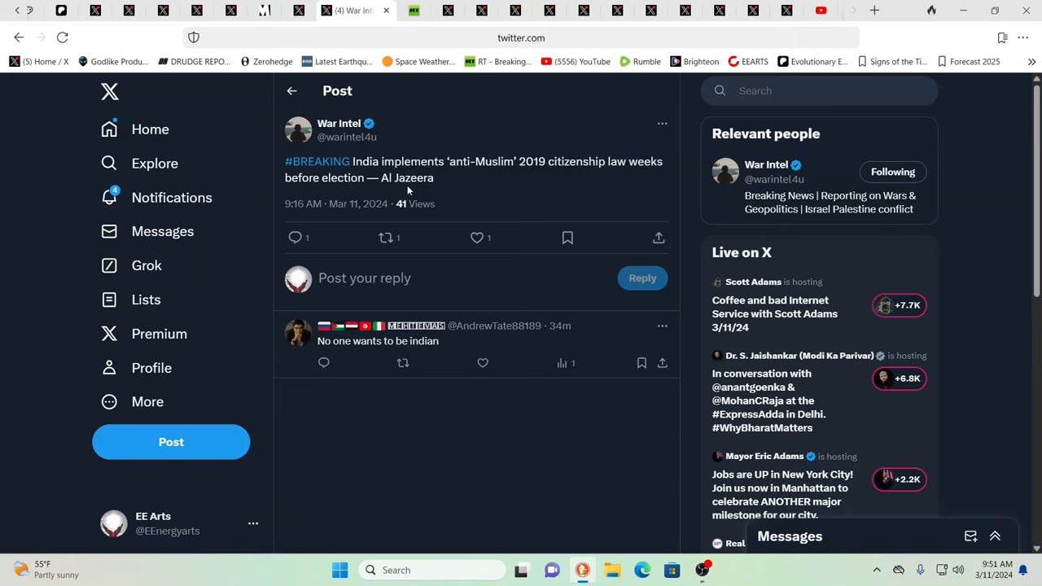
pyautogui.moveTo(456, 197)
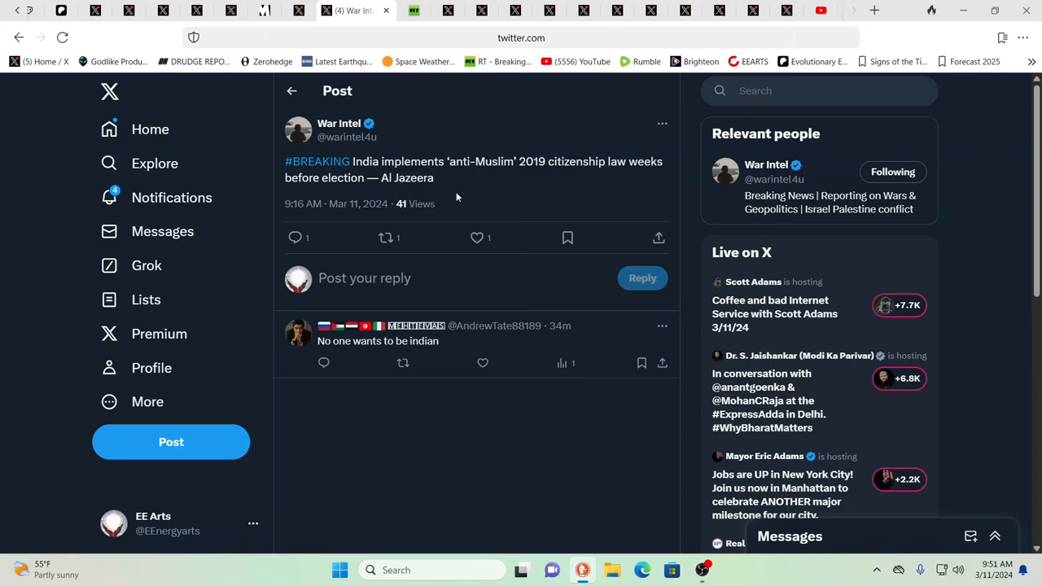
pyautogui.moveTo(468, 201)
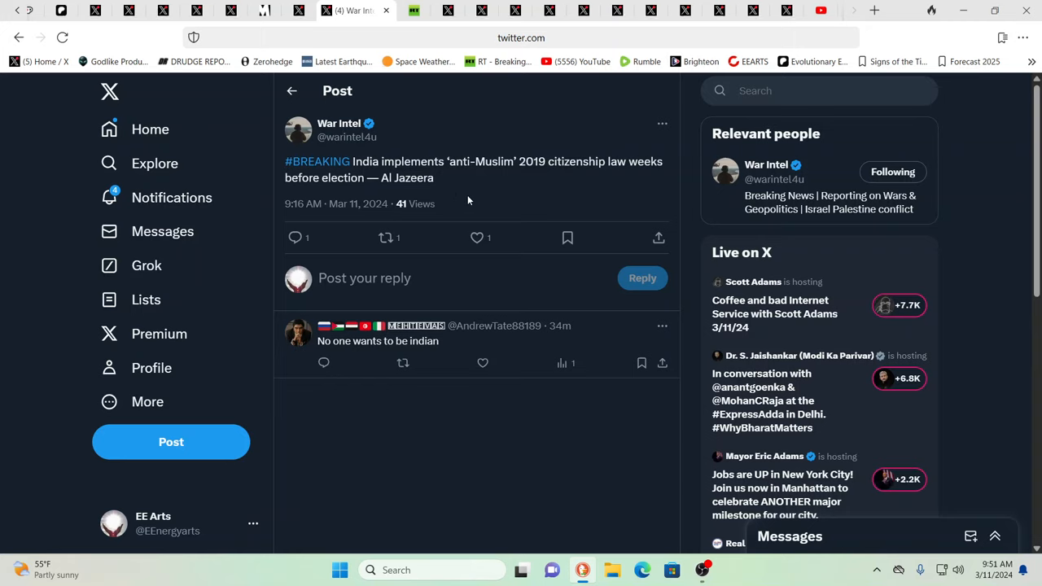
pyautogui.moveTo(547, 221)
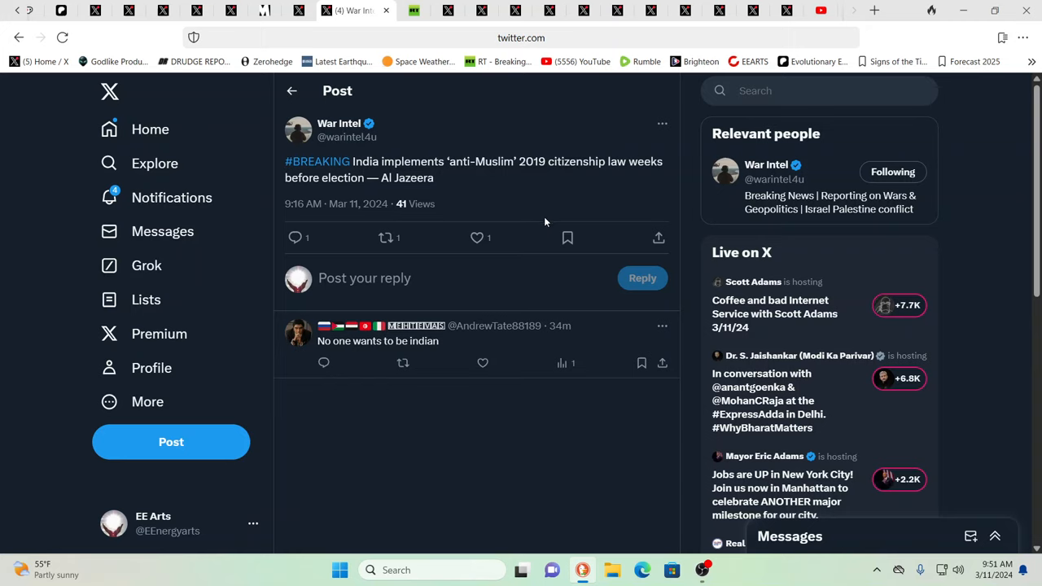
pyautogui.moveTo(339, 123)
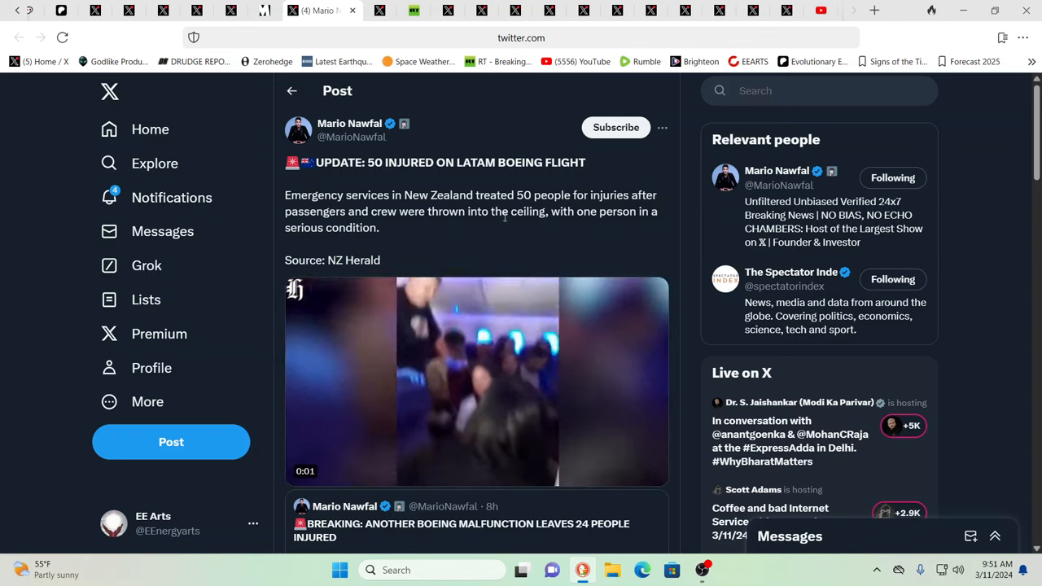
pyautogui.scroll(-3)
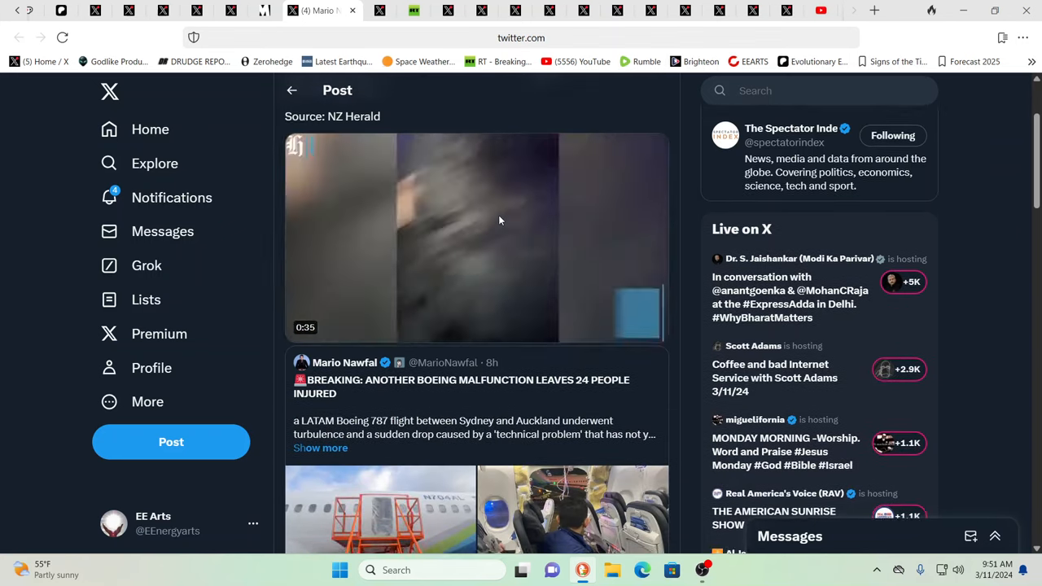
pyautogui.scroll(-3)
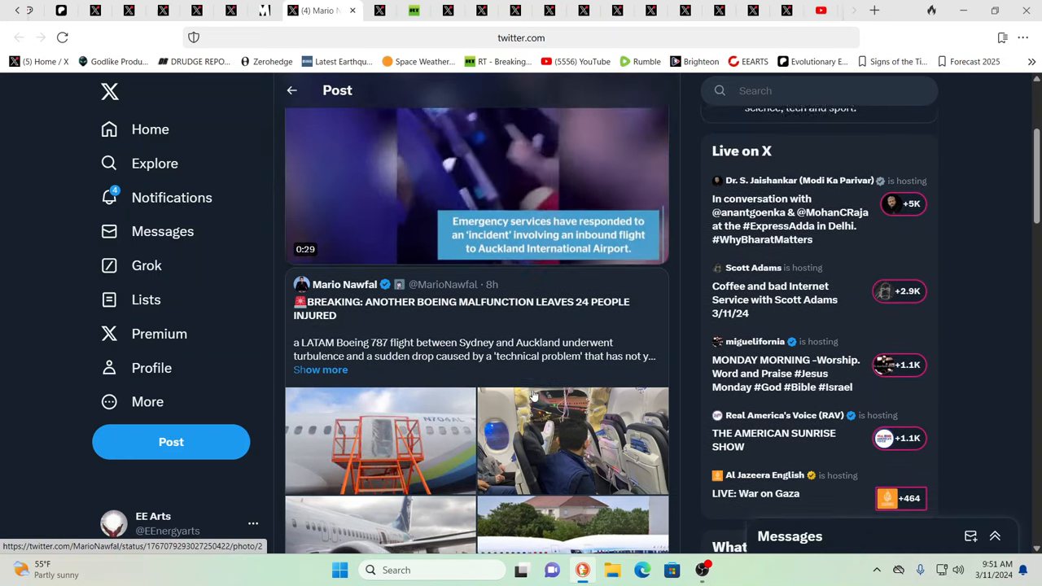
pyautogui.scroll(3)
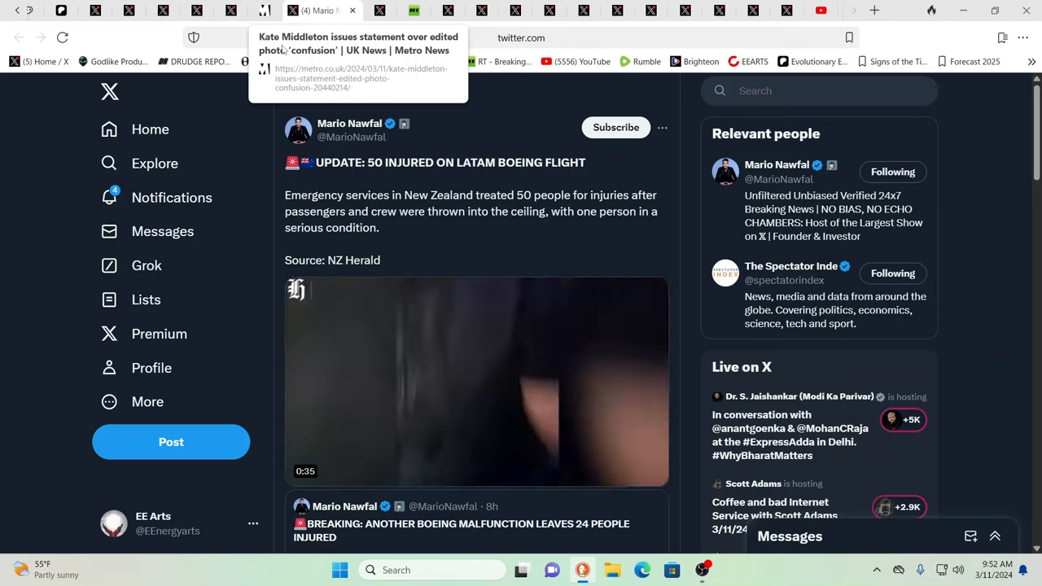
# - Switch to the Metro Kate Middleton article and scroll to the photo with nine flagged edits
pyautogui.click(358, 73)
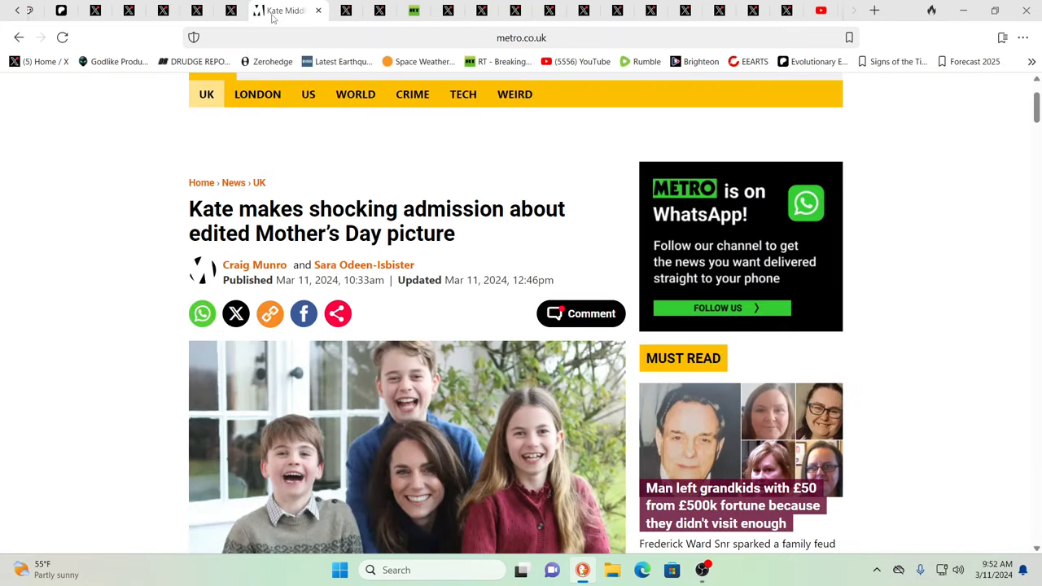
pyautogui.moveTo(285, 11)
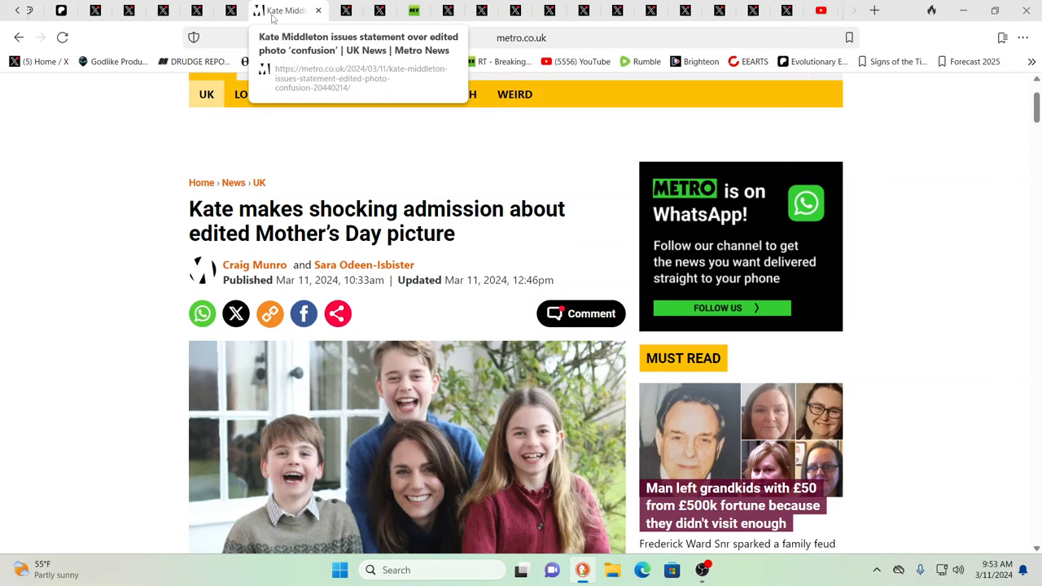
pyautogui.scroll(-3)
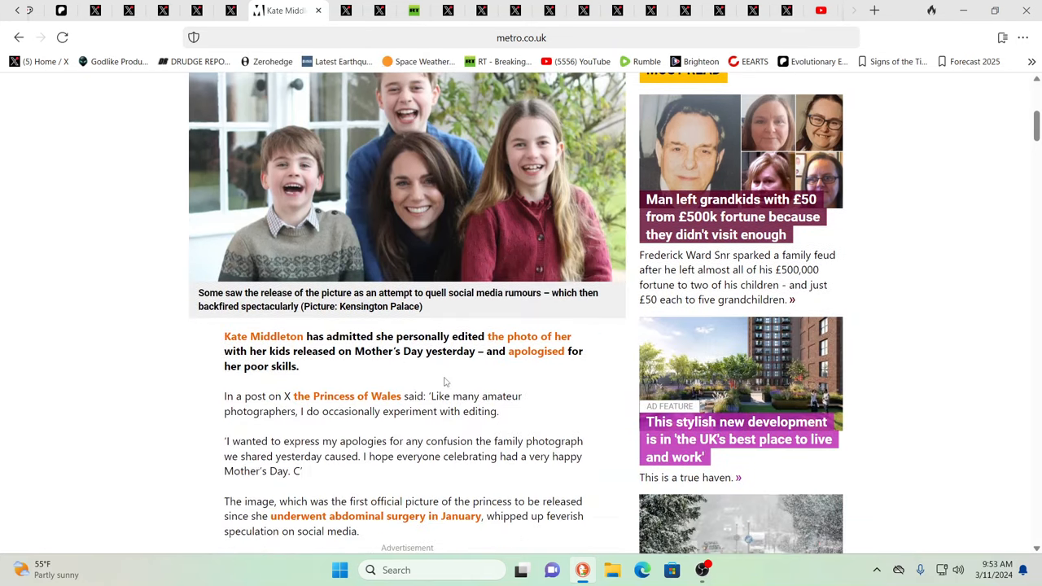
pyautogui.scroll(-3)
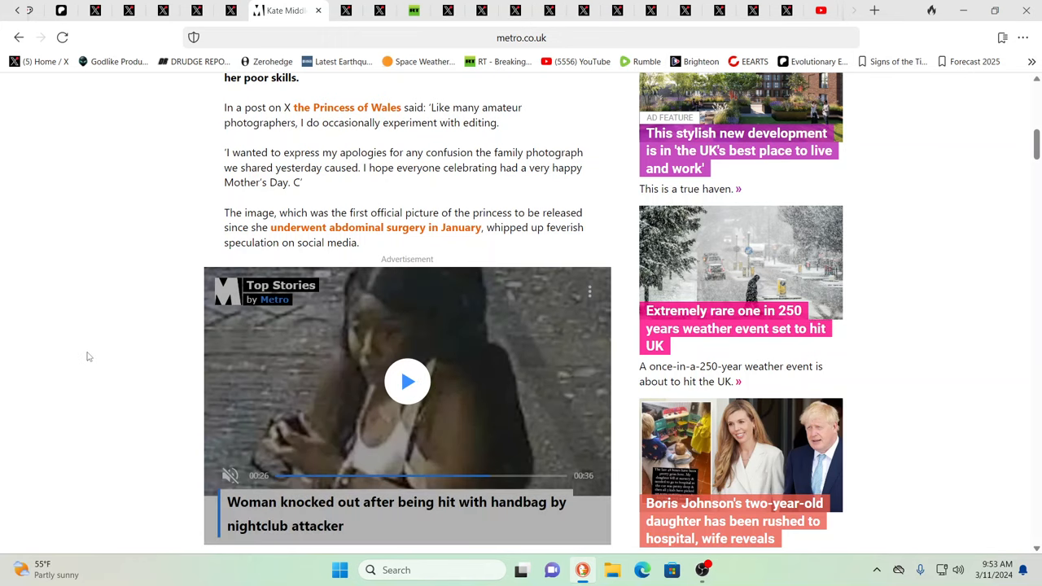
pyautogui.scroll(-3)
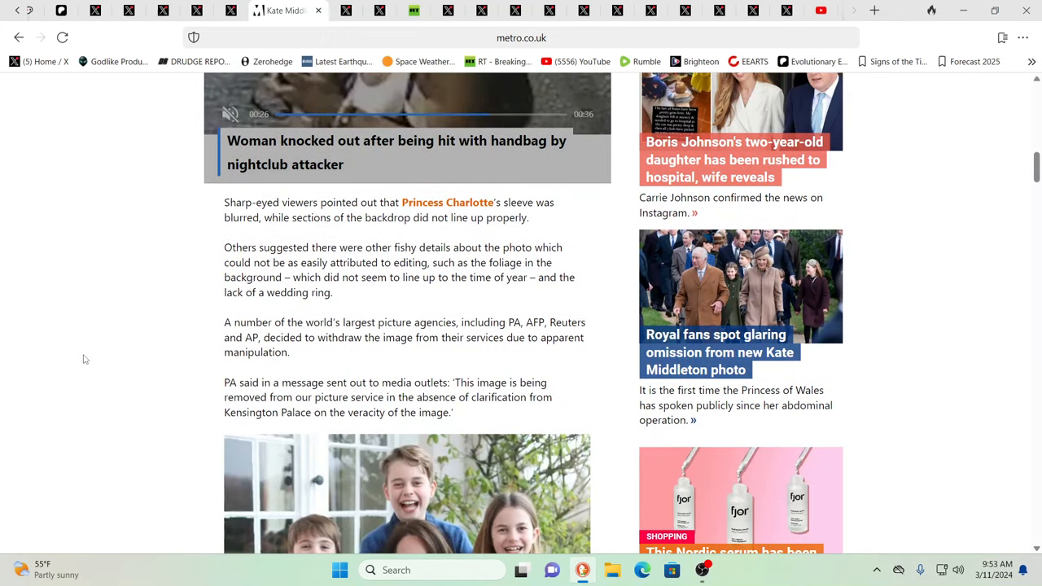
pyautogui.moveTo(27, 329)
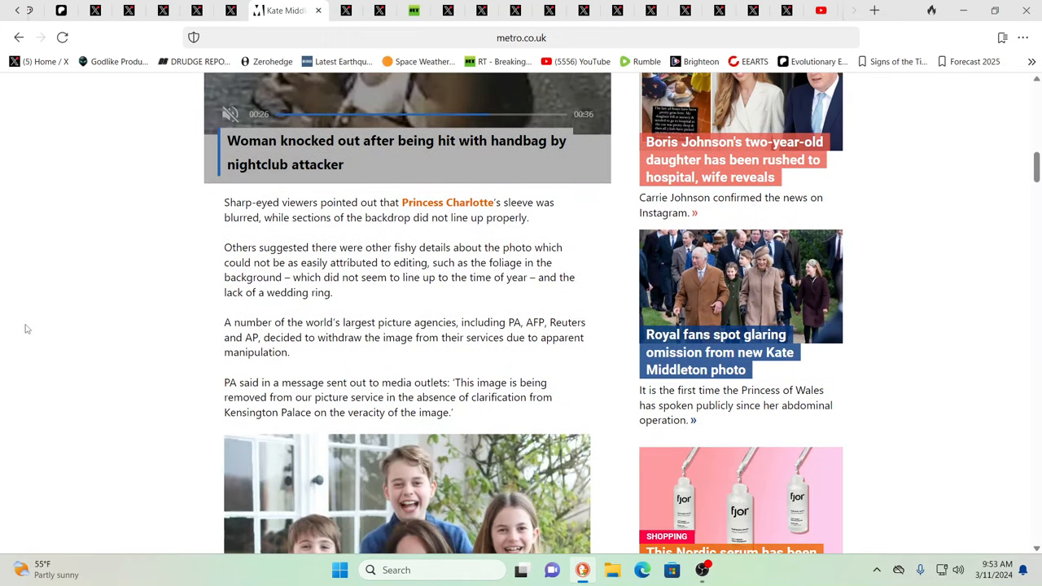
pyautogui.scroll(-3)
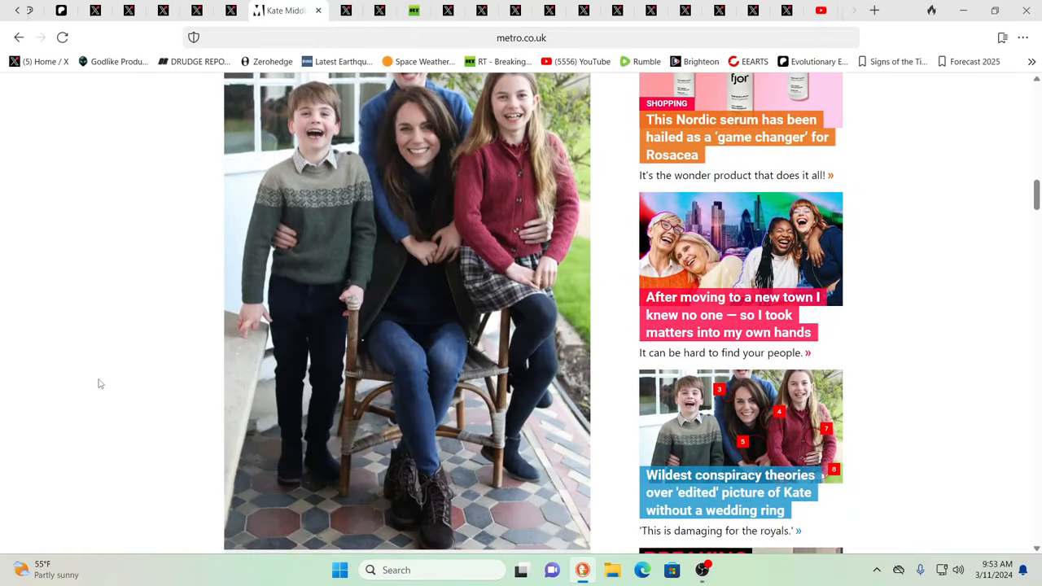
pyautogui.scroll(3)
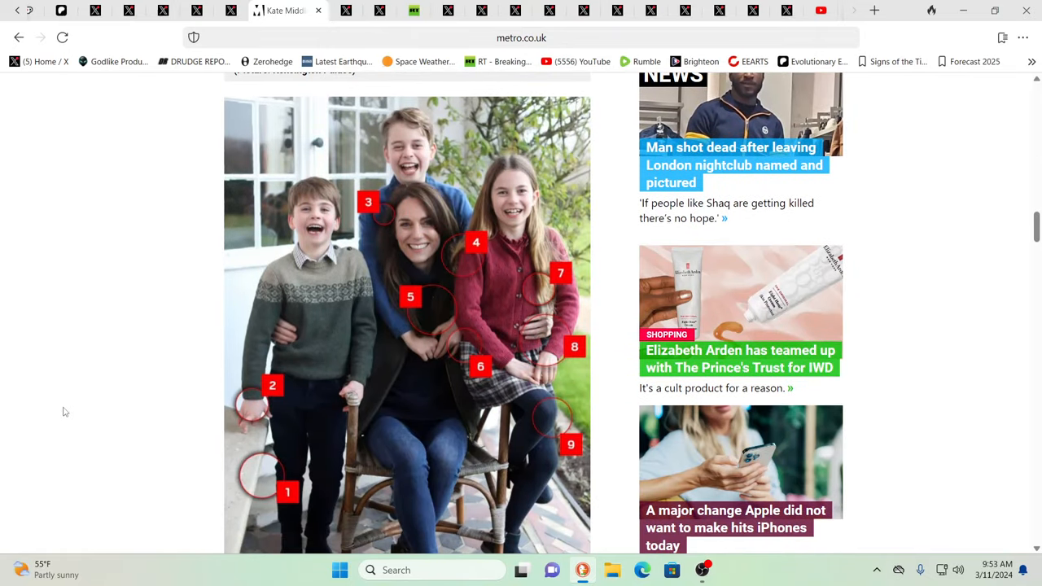
pyautogui.moveTo(453, 320)
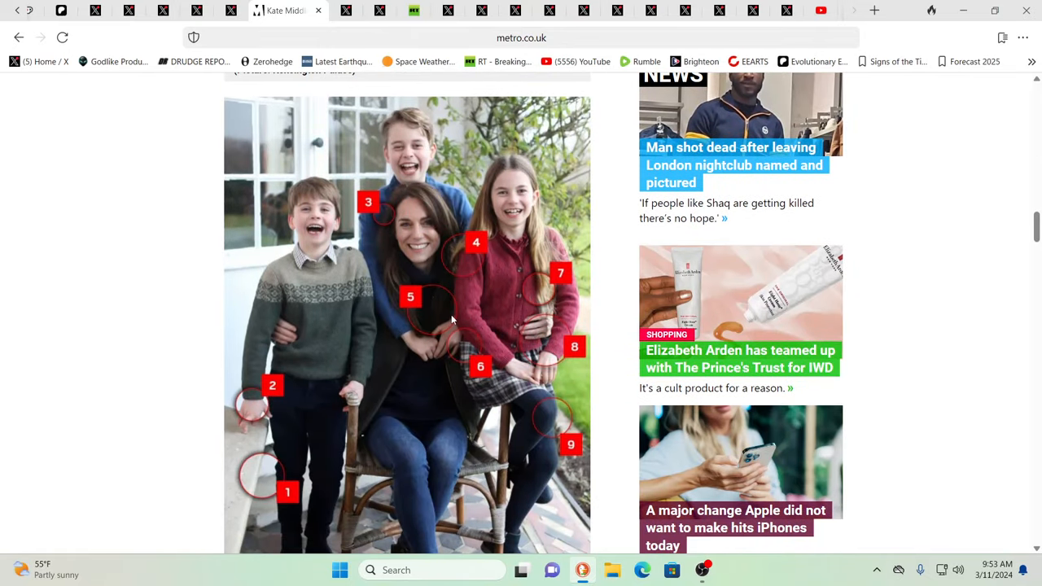
pyautogui.moveTo(454, 348)
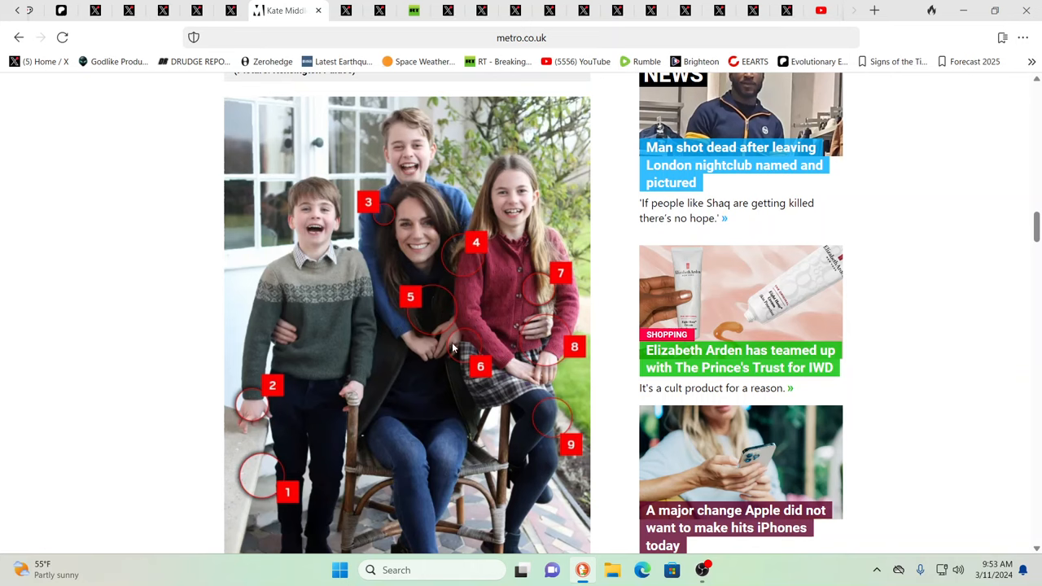
pyautogui.moveTo(307, 342)
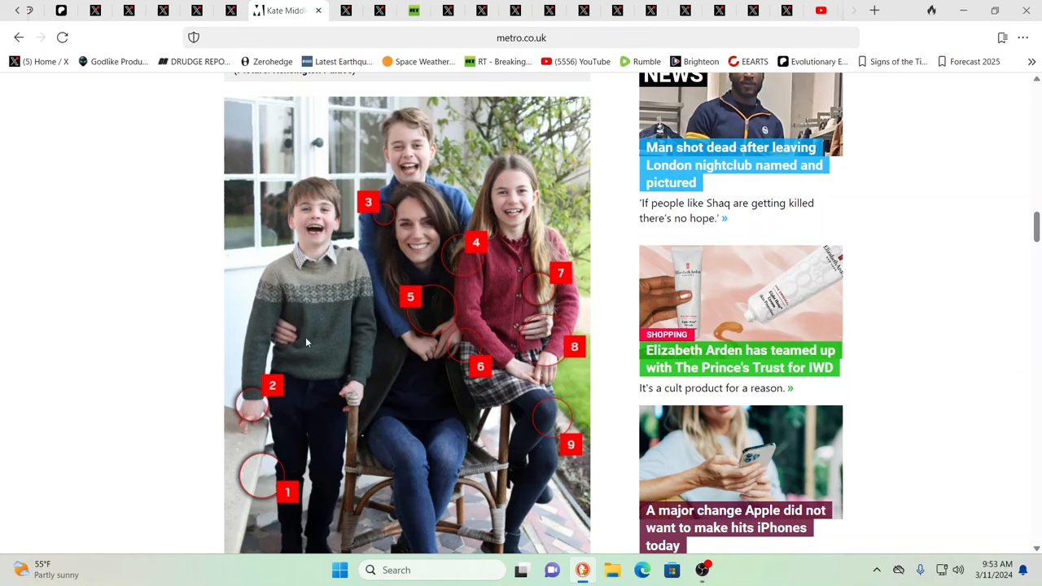
pyautogui.moveTo(407, 228)
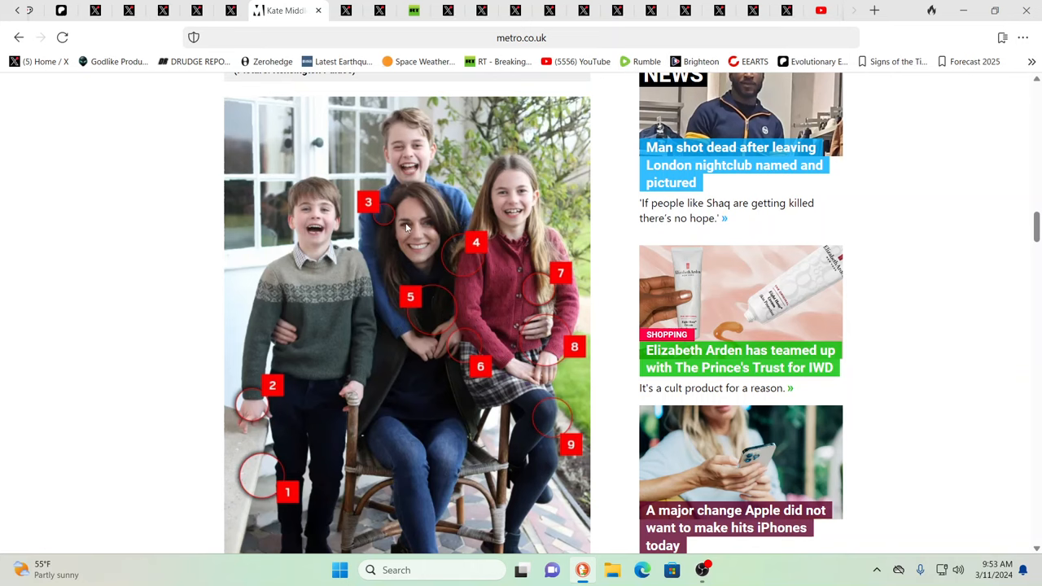
pyautogui.moveTo(307, 267)
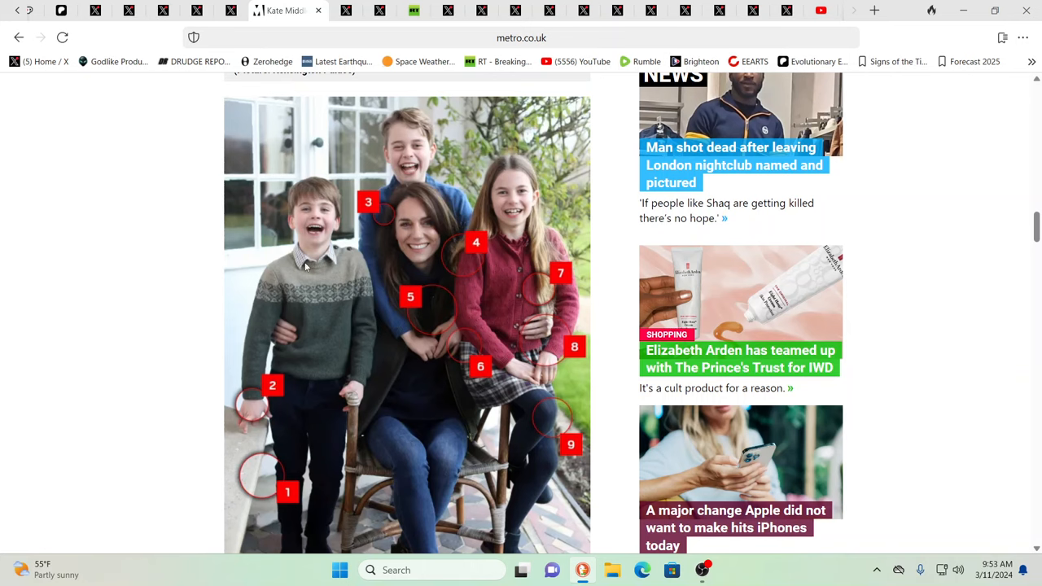
pyautogui.moveTo(298, 190)
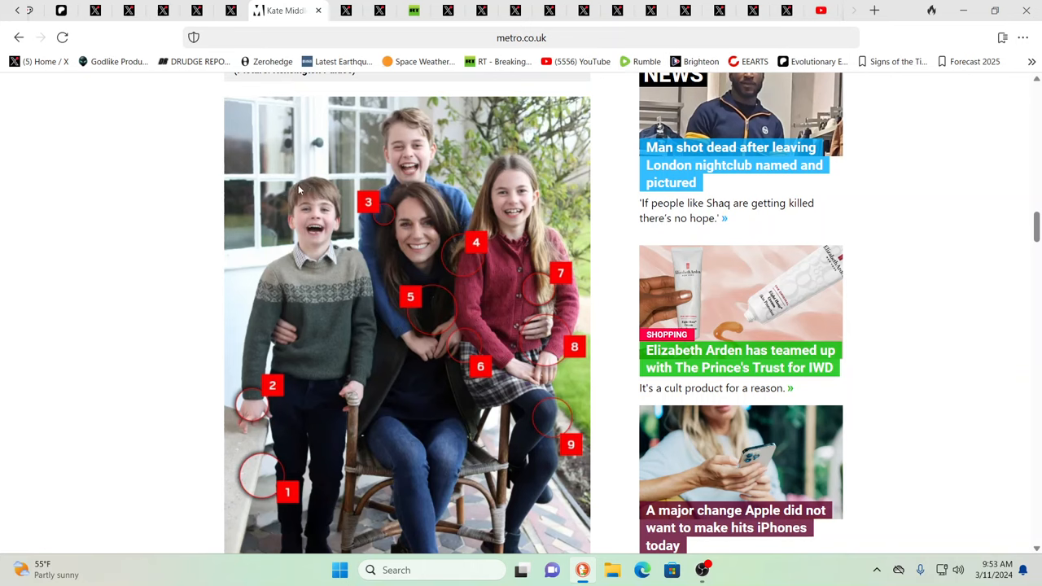
pyautogui.scroll(-3)
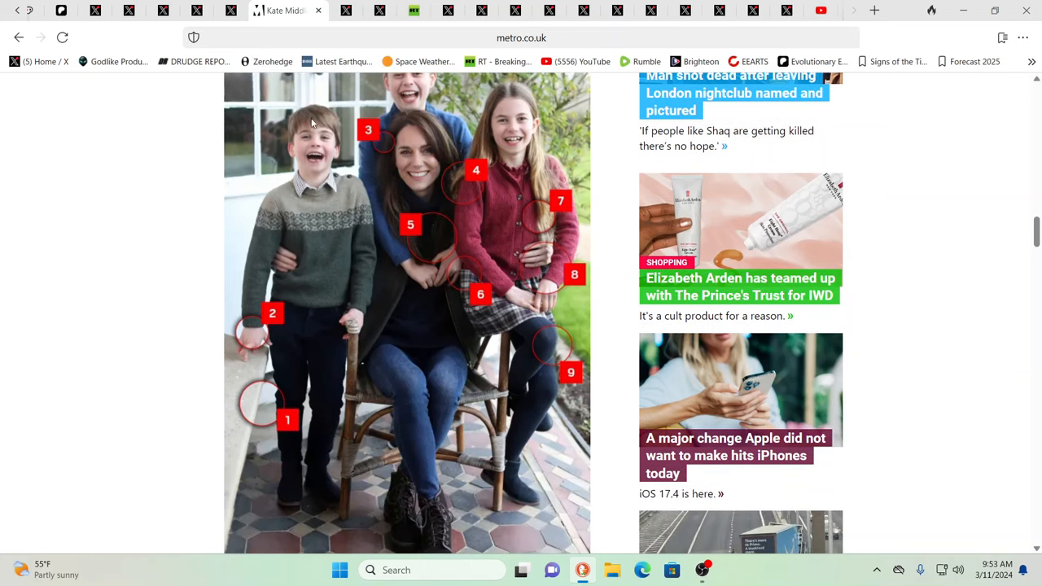
pyautogui.moveTo(415, 178)
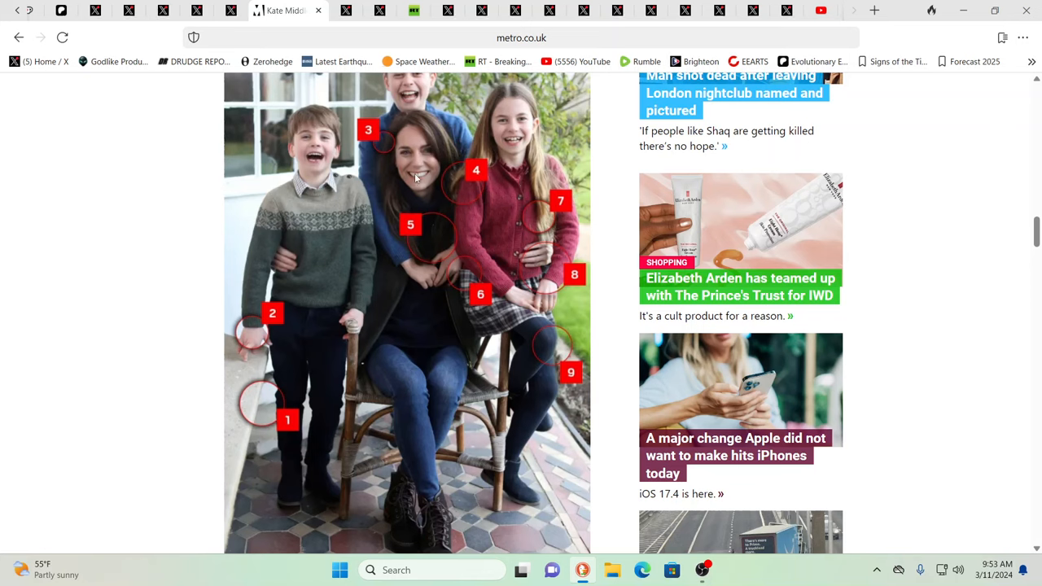
pyautogui.moveTo(373, 172)
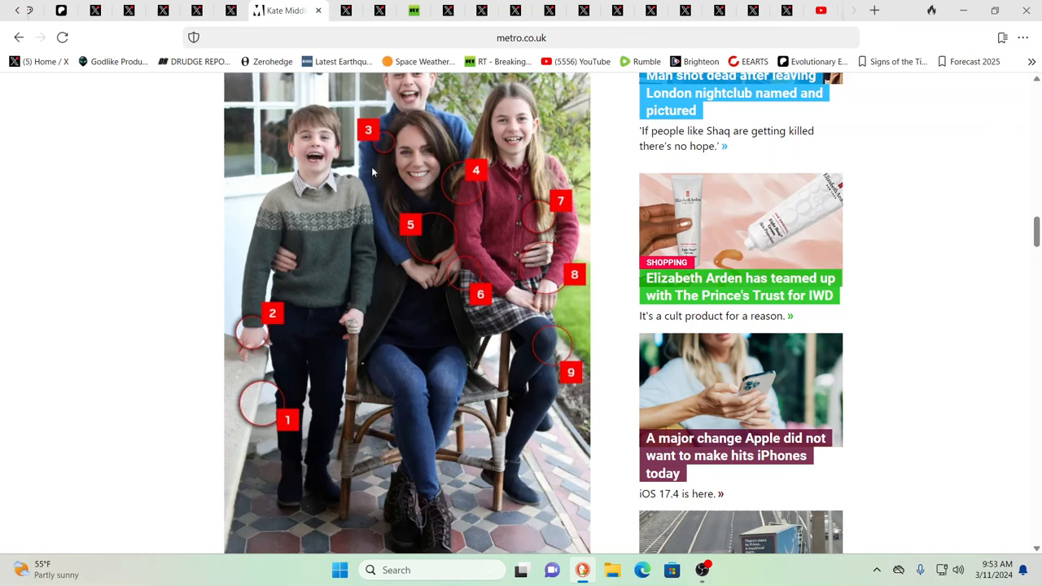
pyautogui.moveTo(187, 110)
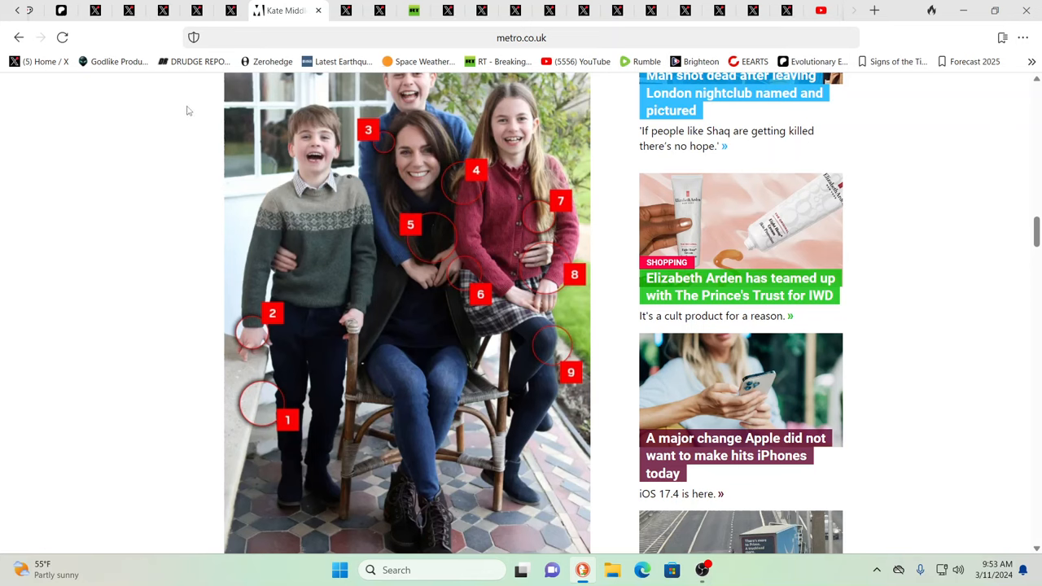
pyautogui.moveTo(210, 89)
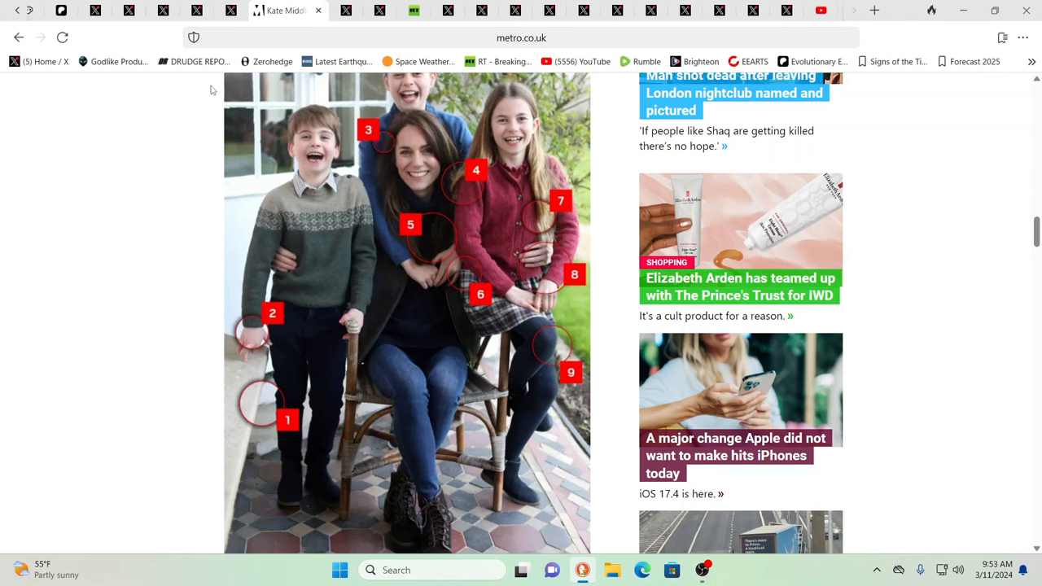
# - Switch to Truthseeker's X post on Macron's April assisted dying bill
pyautogui.click(253, 10)
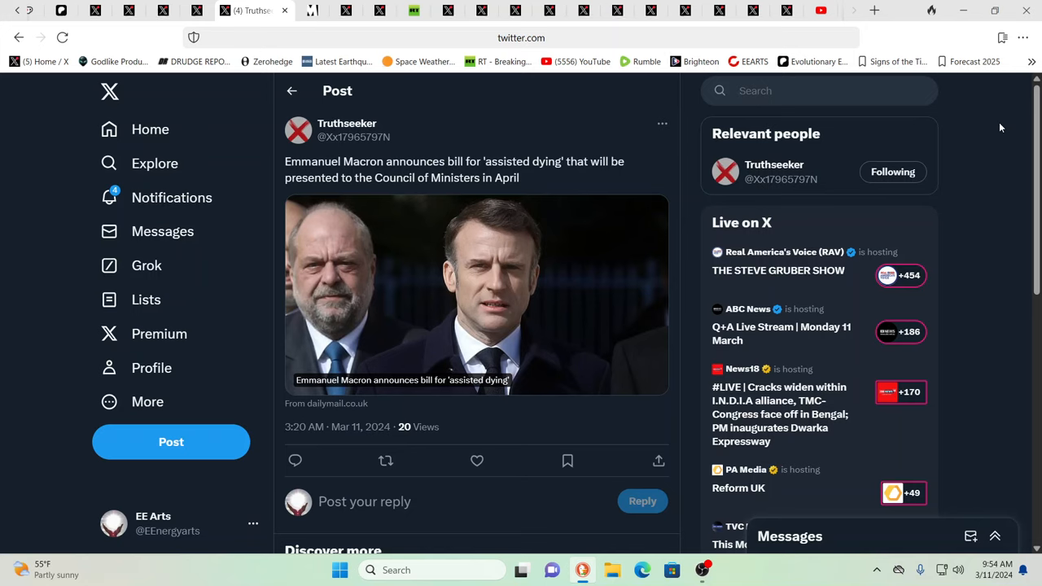
pyautogui.moveTo(830, 160)
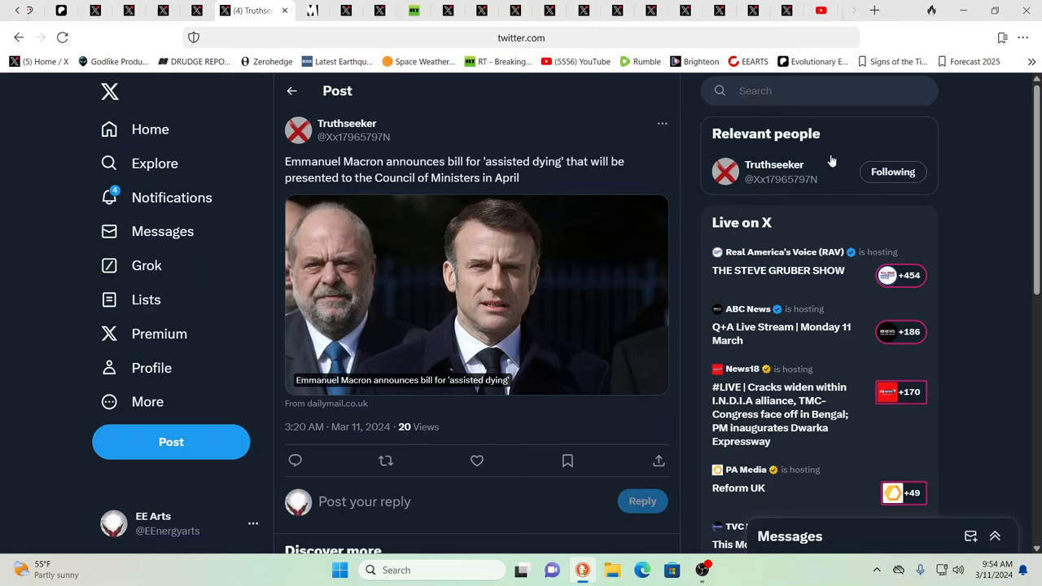
pyautogui.moveTo(346, 175)
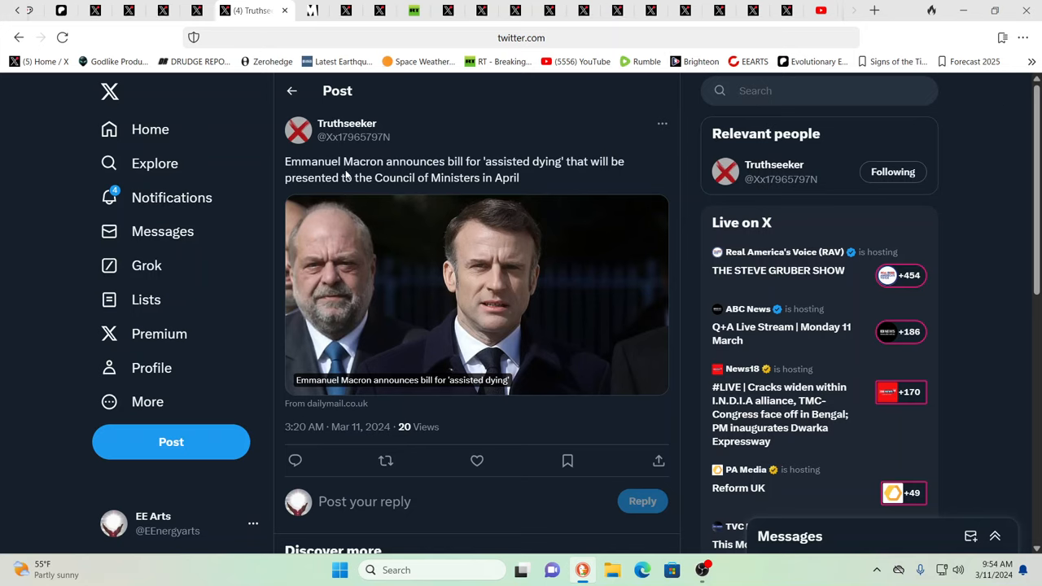
pyautogui.moveTo(540, 175)
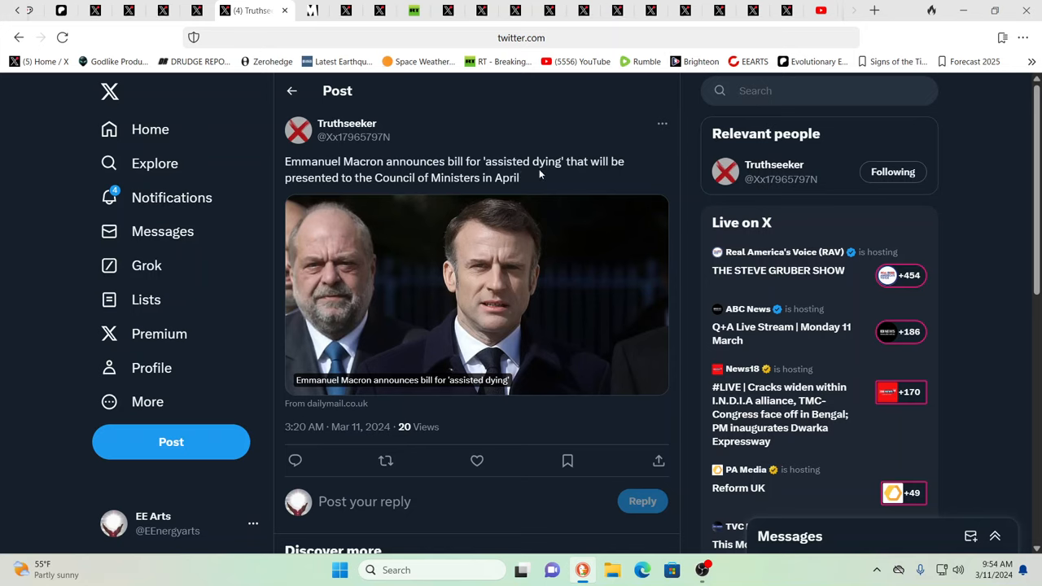
pyautogui.moveTo(371, 161)
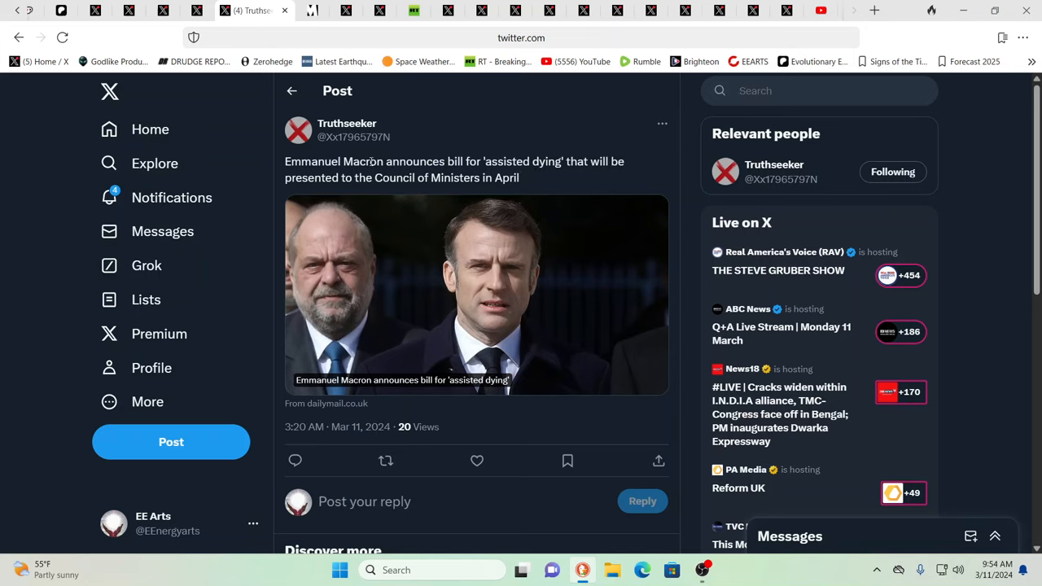
pyautogui.moveTo(521, 315)
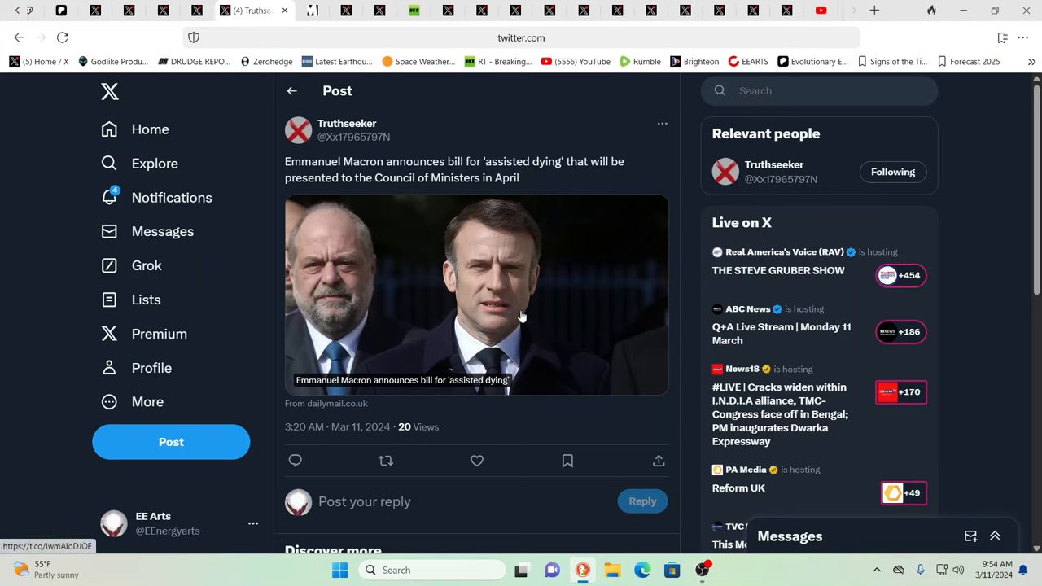
pyautogui.moveTo(505, 283)
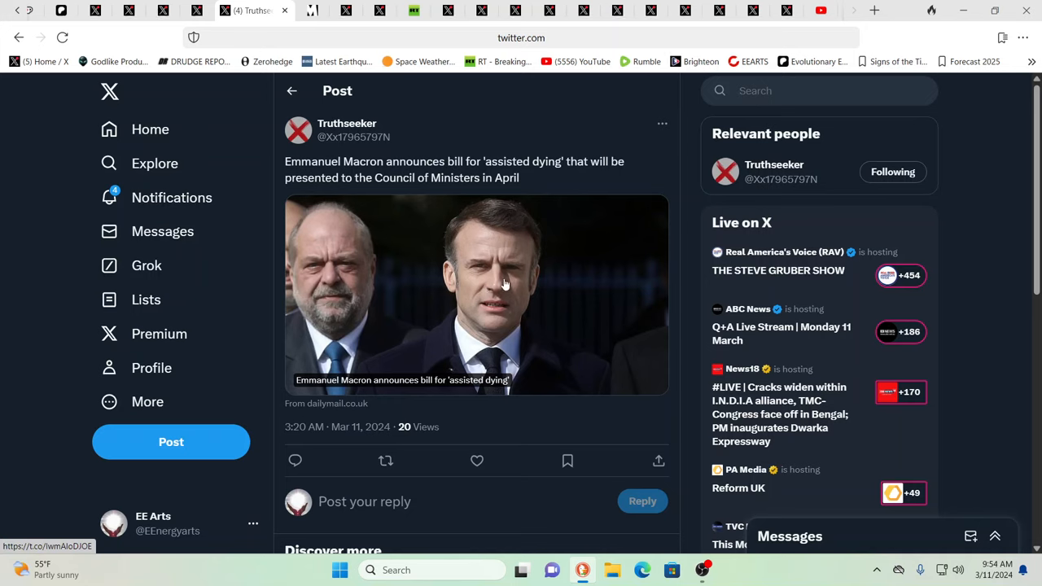
pyautogui.moveTo(494, 299)
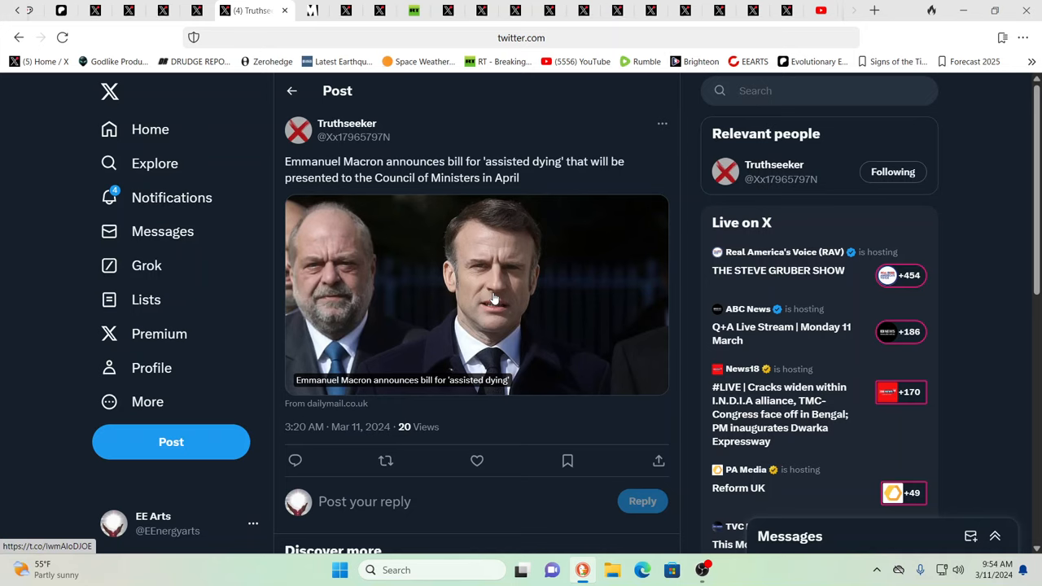
pyautogui.moveTo(473, 289)
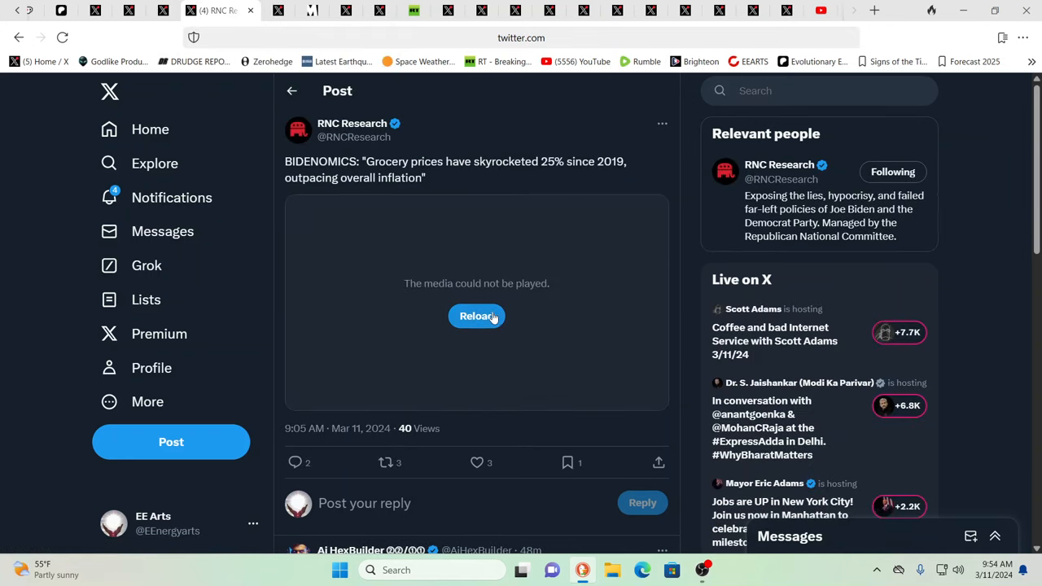
pyautogui.moveTo(564, 304)
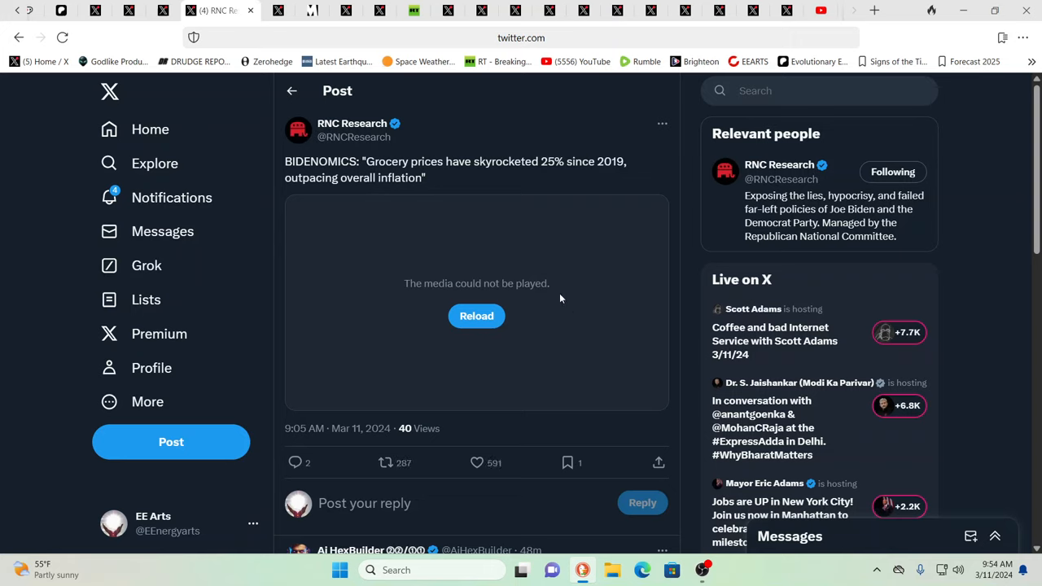
pyautogui.moveTo(512, 223)
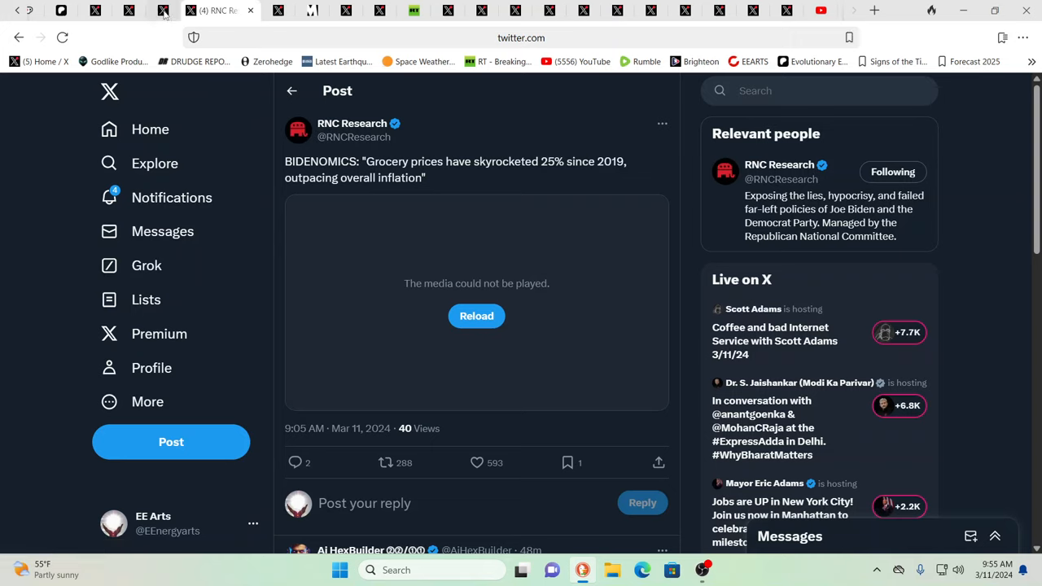
pyautogui.moveTo(163, 9)
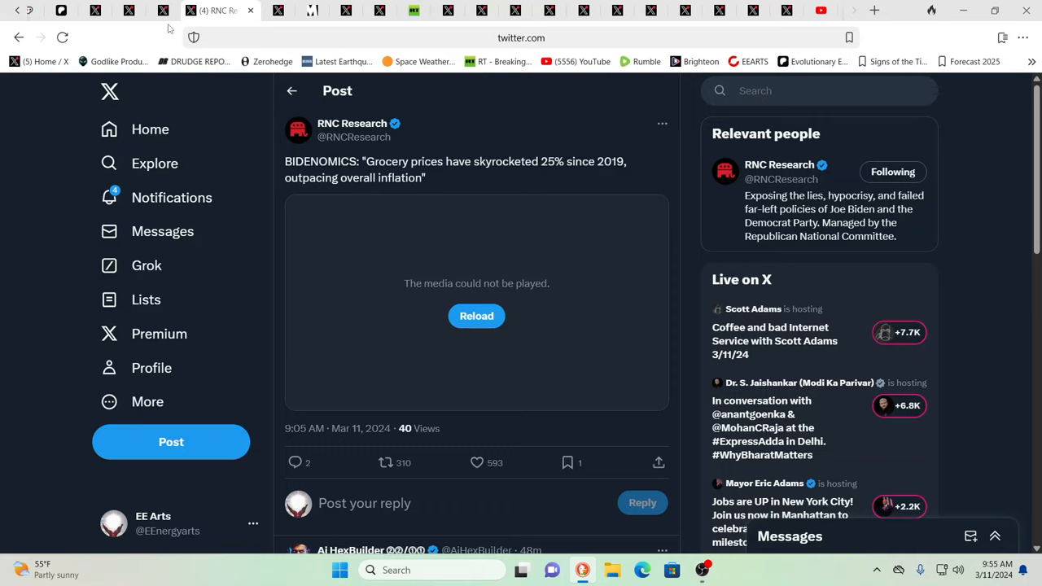
# - Bring up The Post Millennial's X post about 70% of Canadians calling the nation broken
pyautogui.click(187, 10)
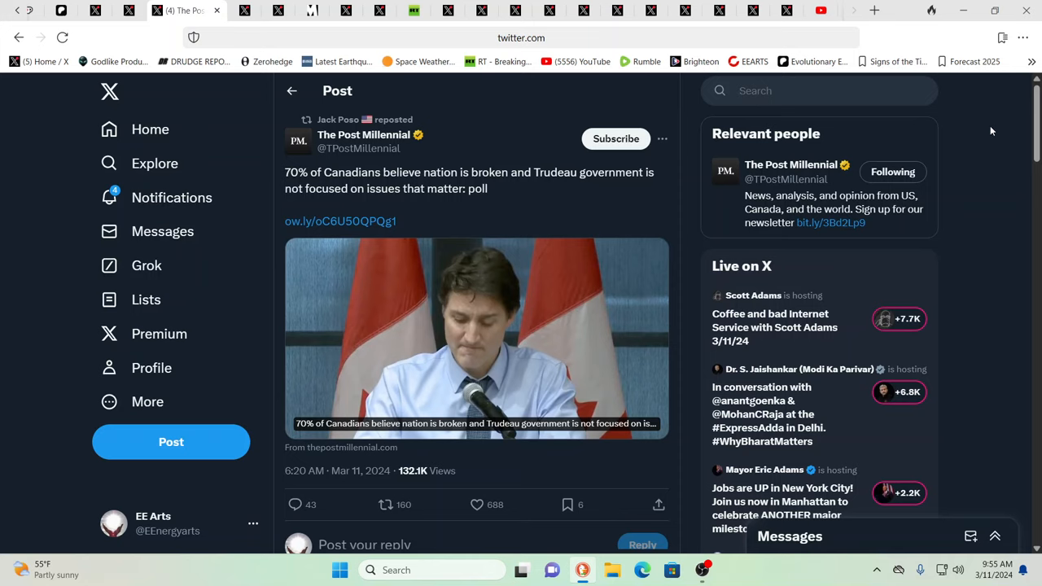
pyautogui.click(477, 505)
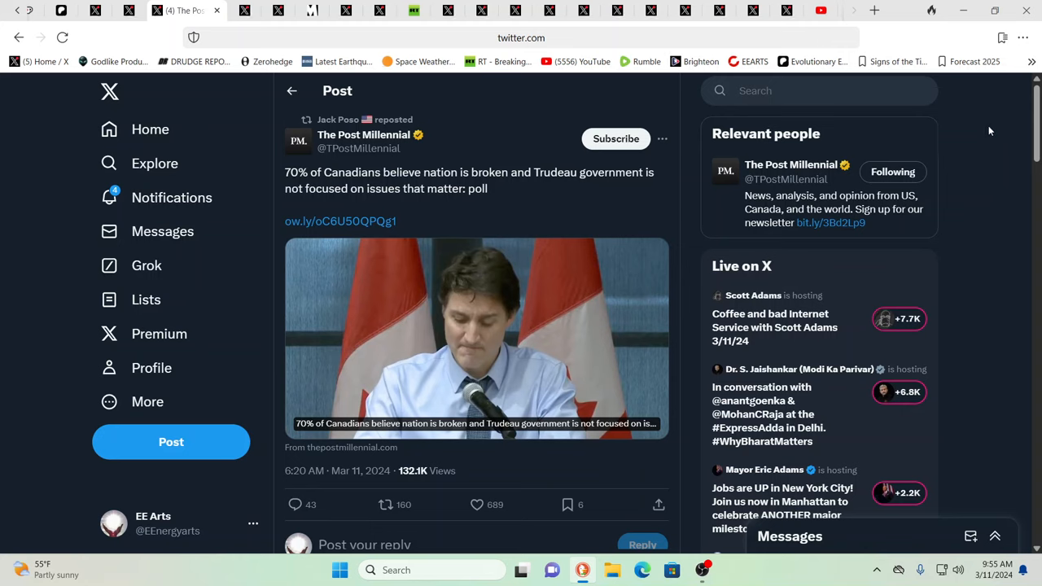
pyautogui.moveTo(350, 124)
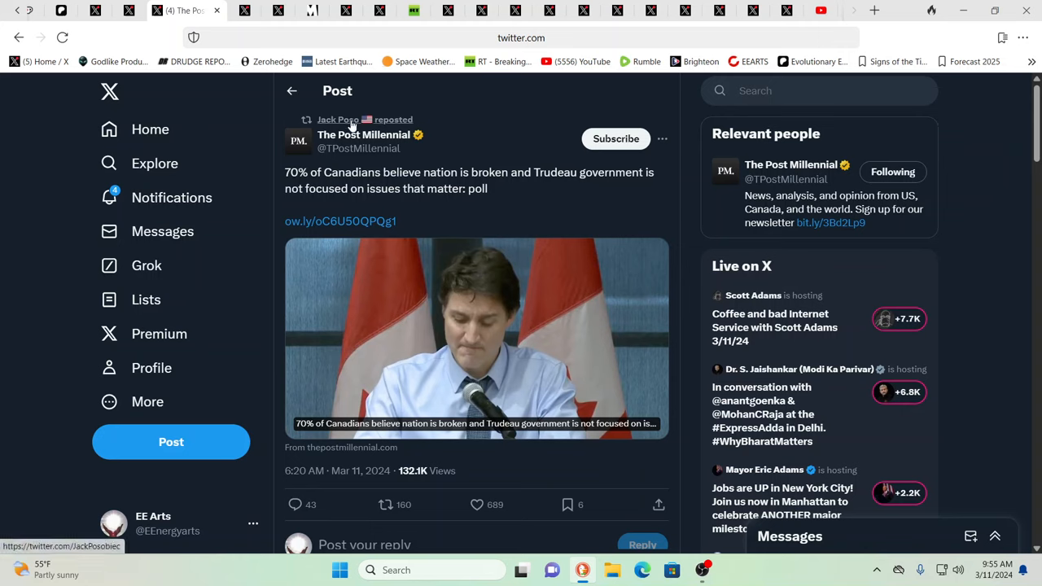
pyautogui.moveTo(338, 120)
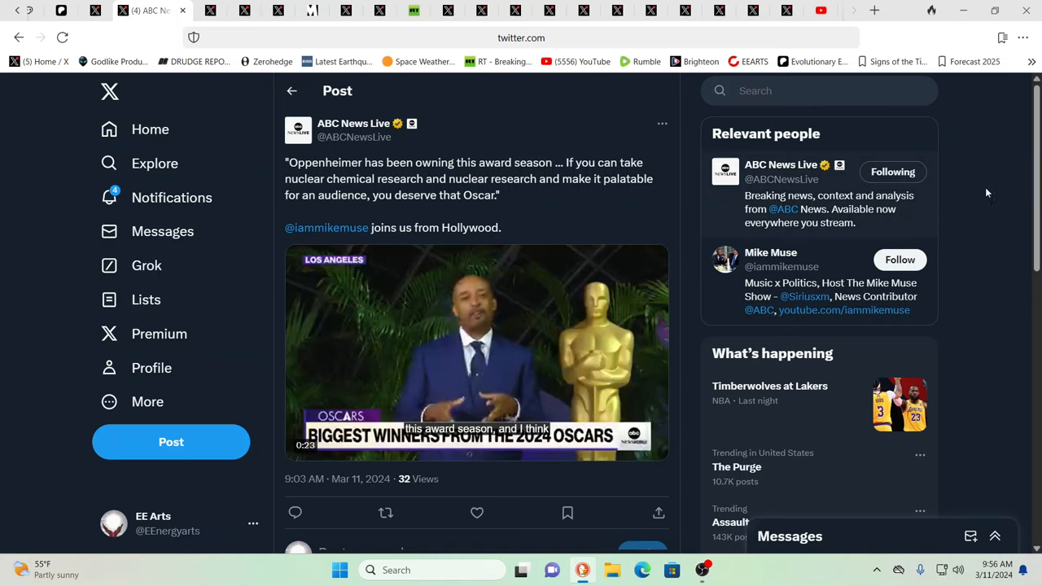
pyautogui.moveTo(975, 160)
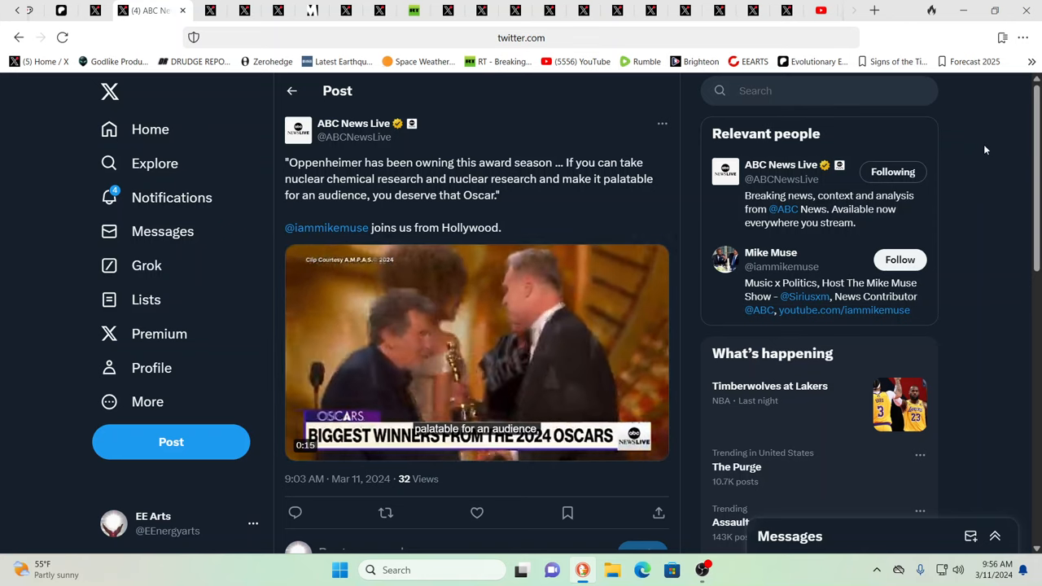
# - Scroll through the ABC News Live Oscars post, then switch to Buitengebieden's dog-and-cat video post
pyautogui.scroll(-3)
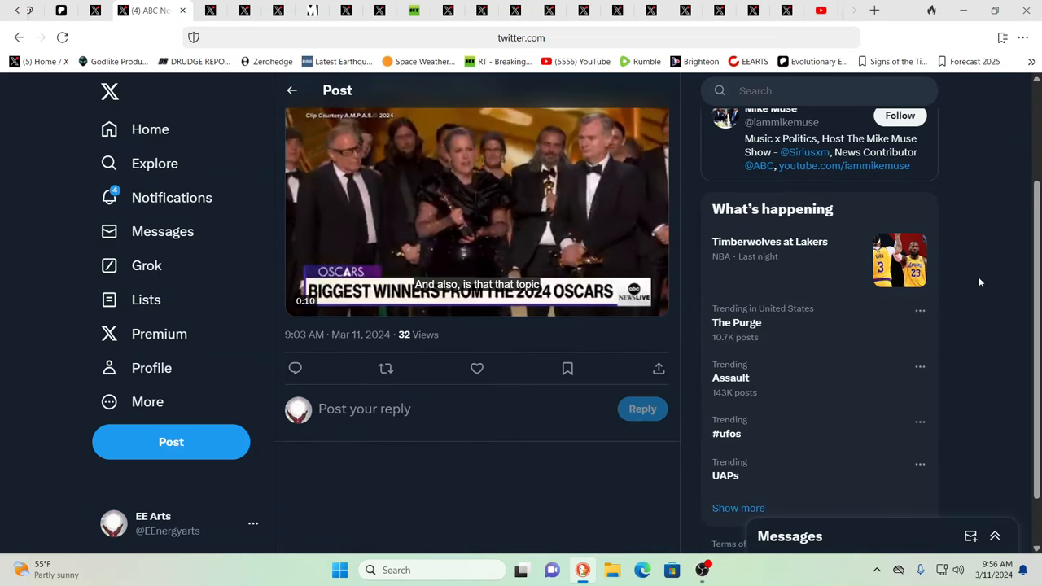
pyautogui.scroll(3)
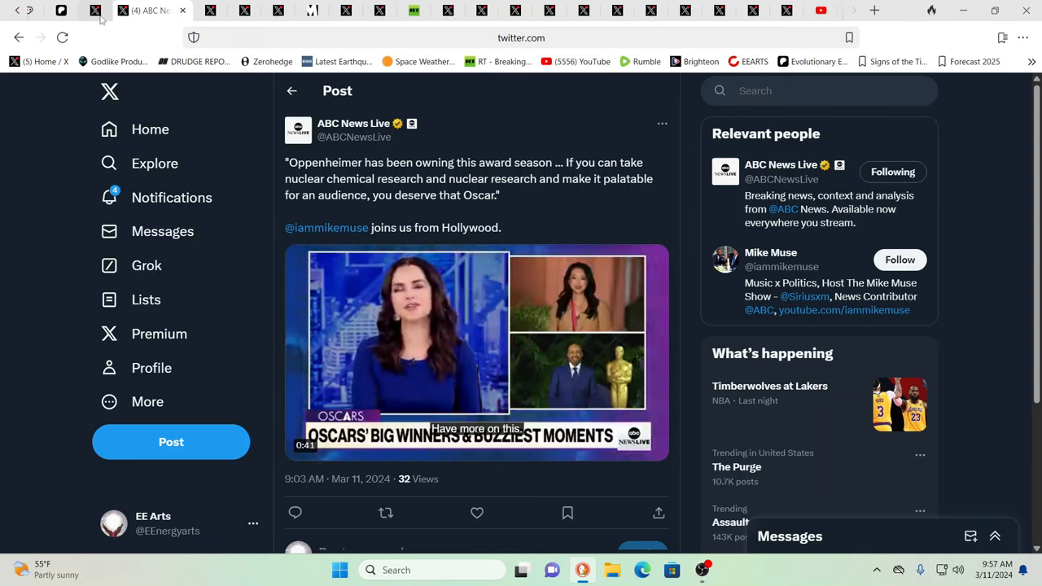
pyautogui.click(106, 10)
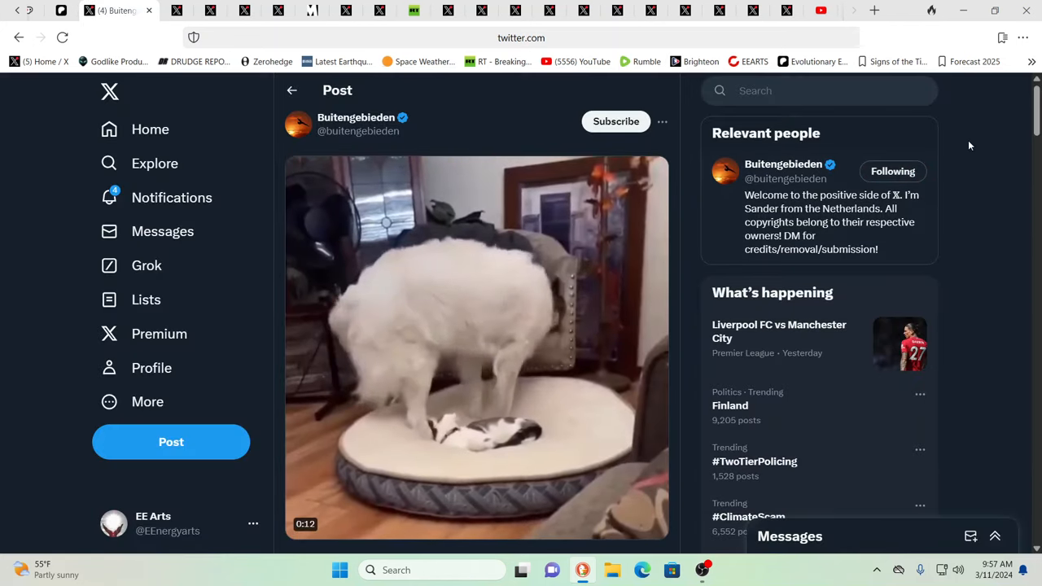